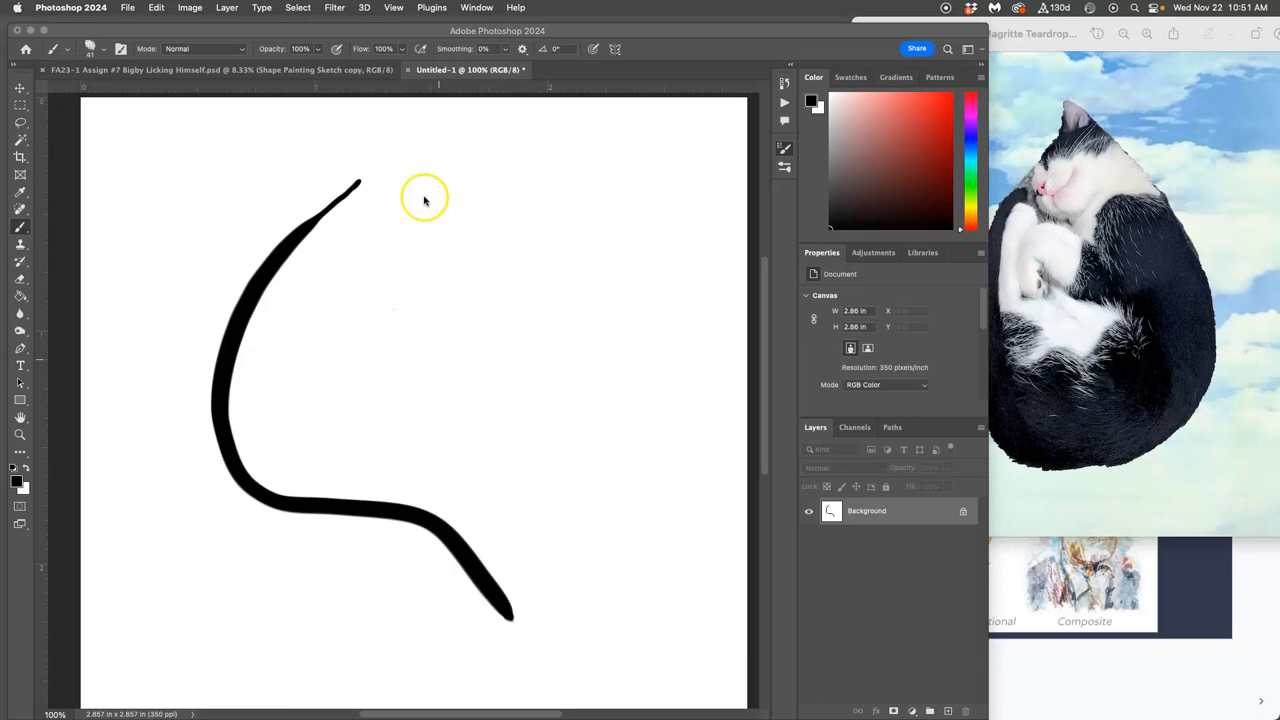
mouse_move(396, 278)
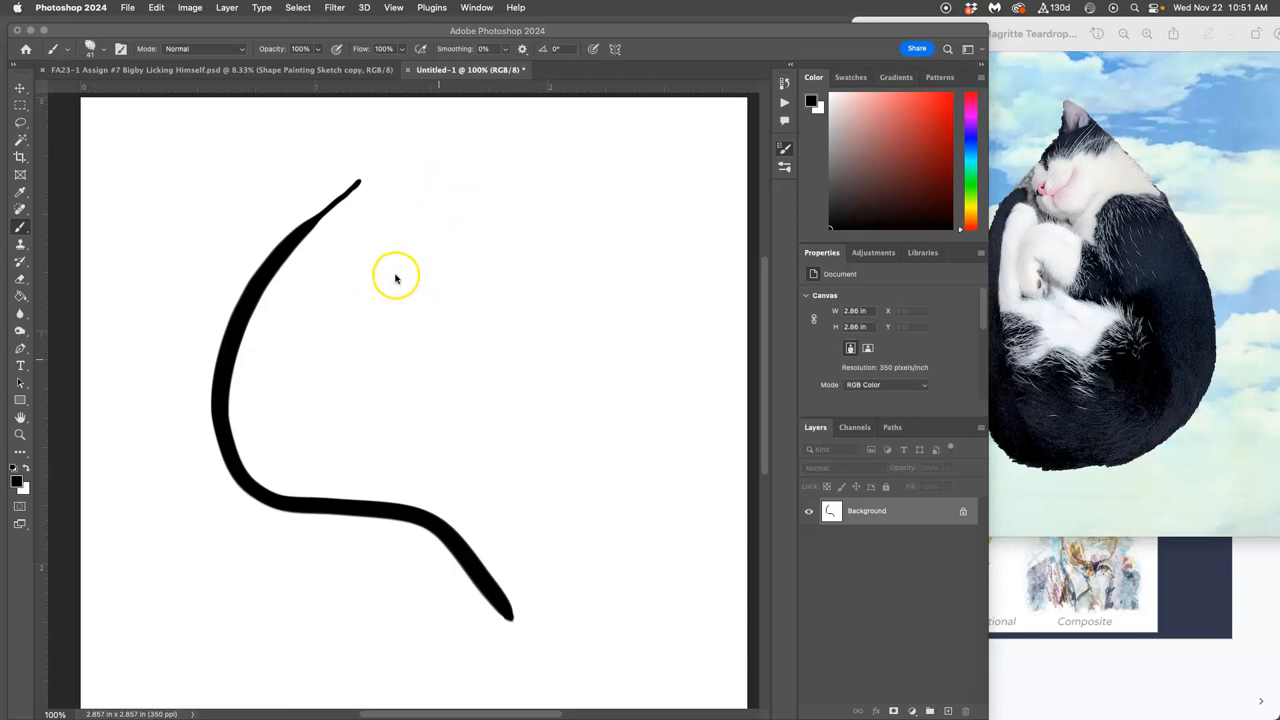
mouse_move(396, 282)
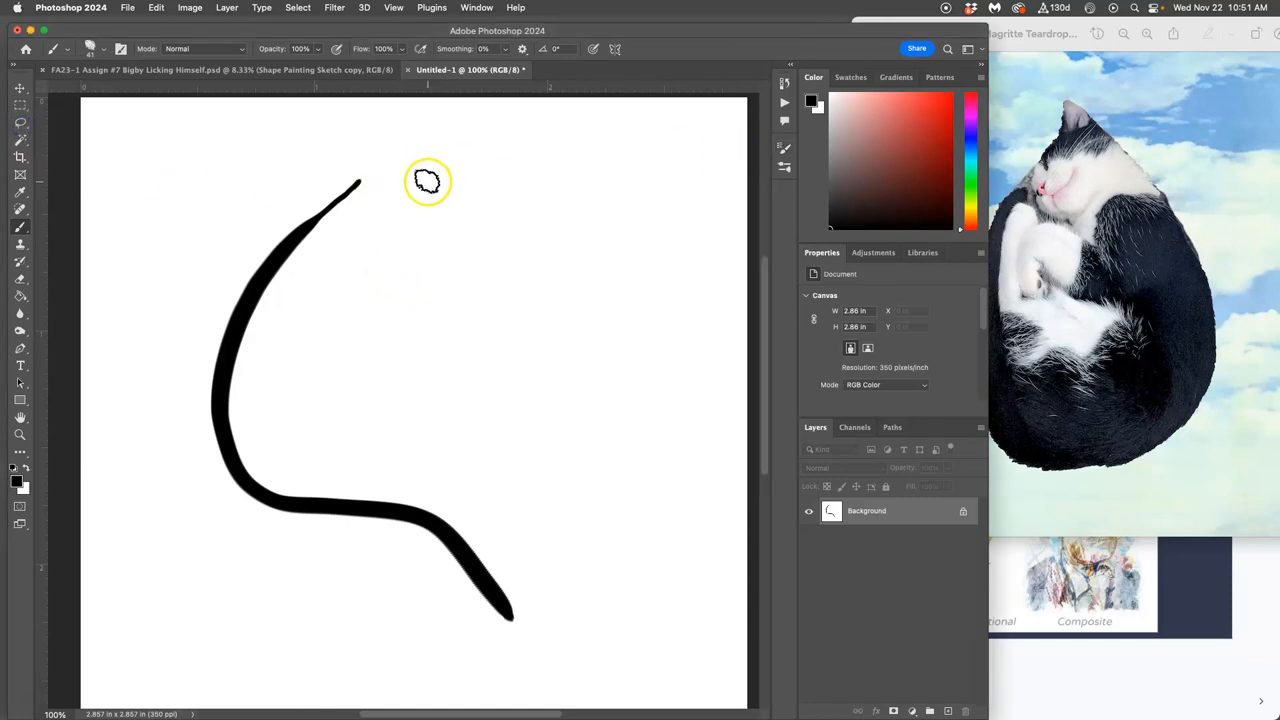
Step: Paint several black fur-brush test strokes across the top and centre of the canvas
click(92, 48)
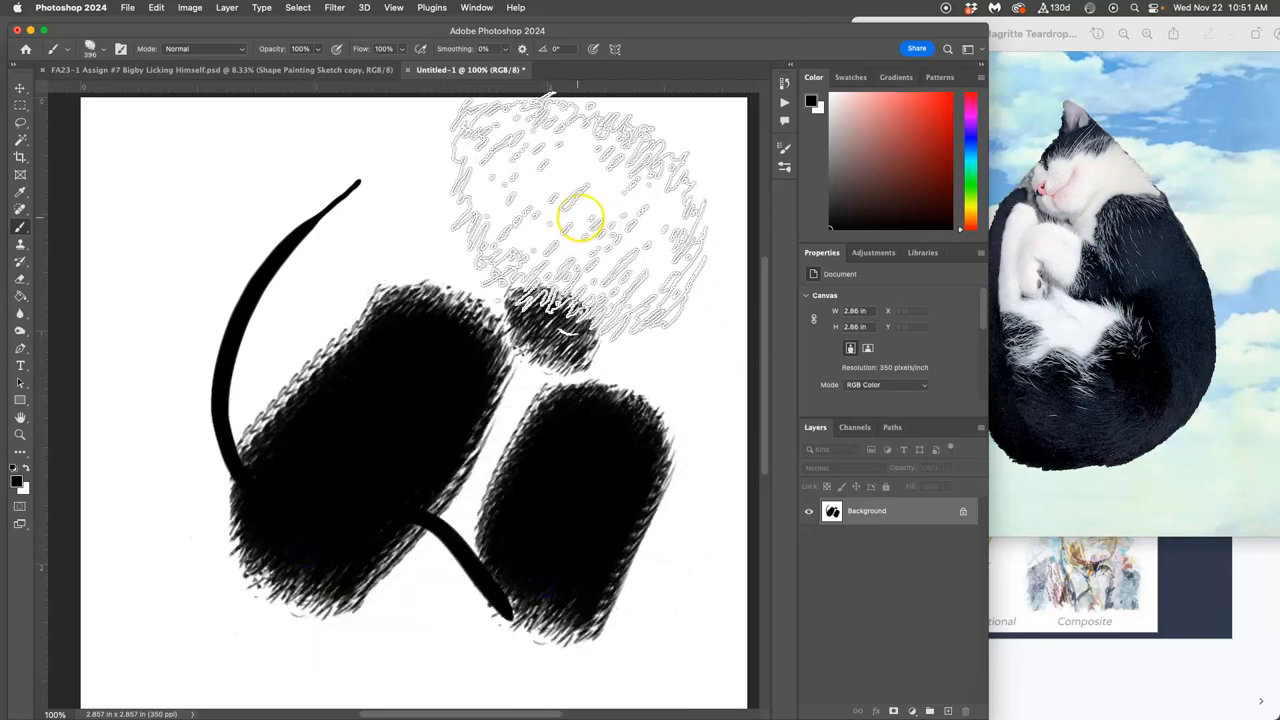
drag(360, 184, 616, 276)
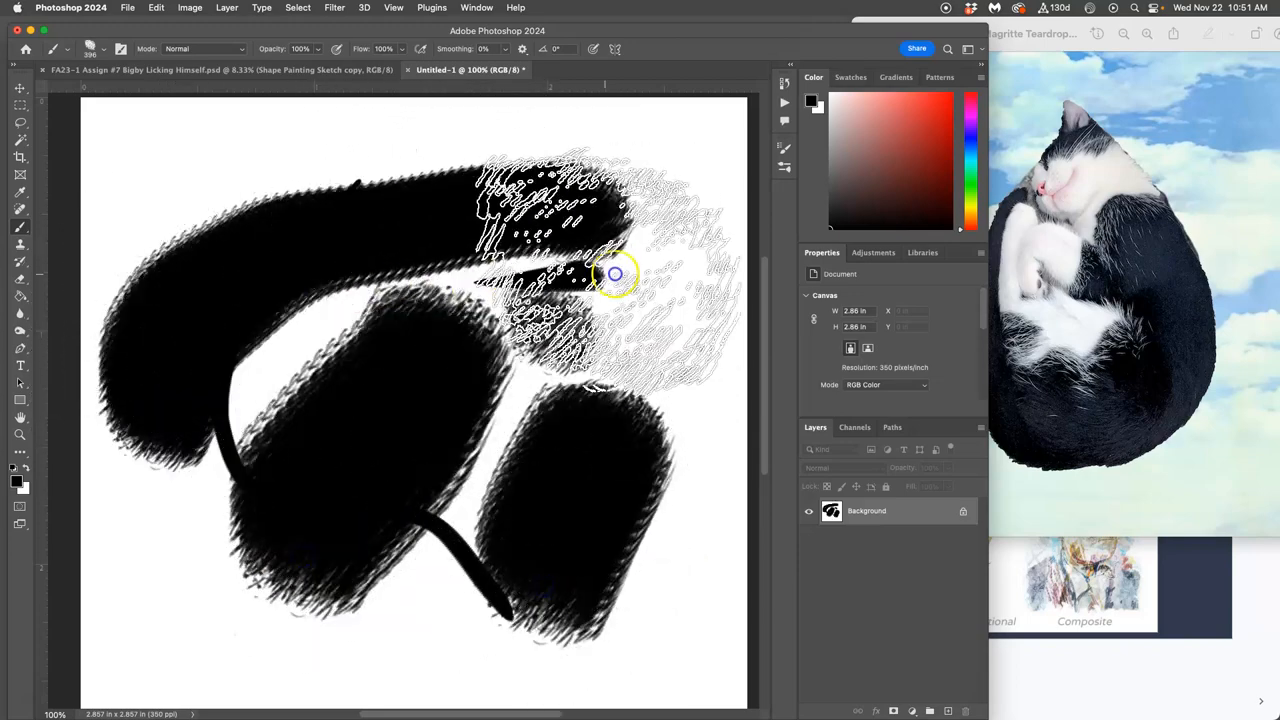
drag(616, 274, 496, 544)
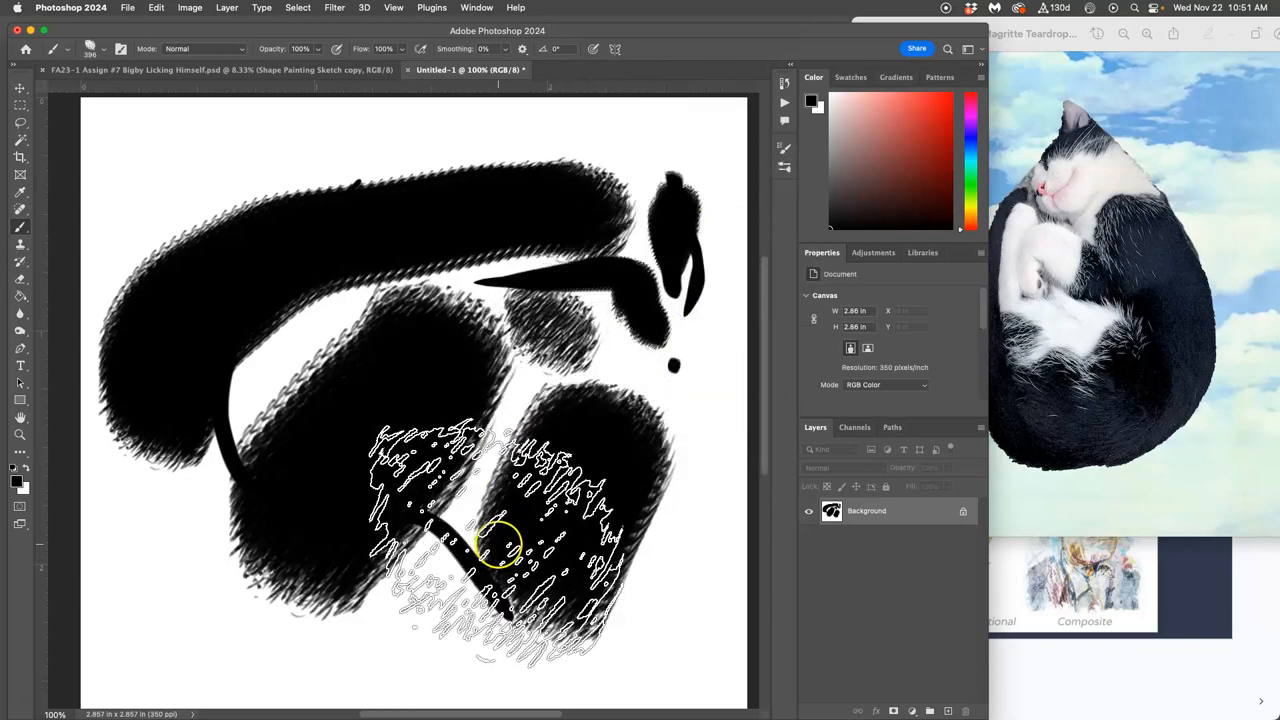
drag(500, 540, 620, 270)
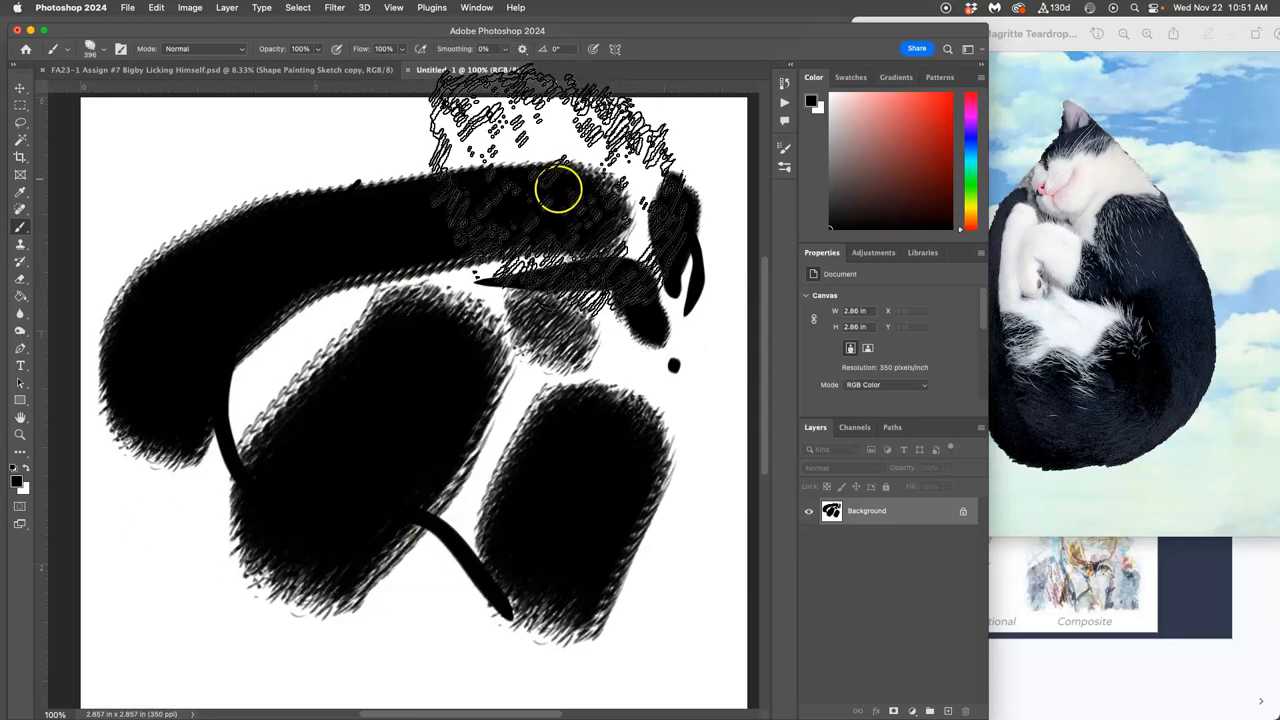
drag(560, 190, 430, 396)
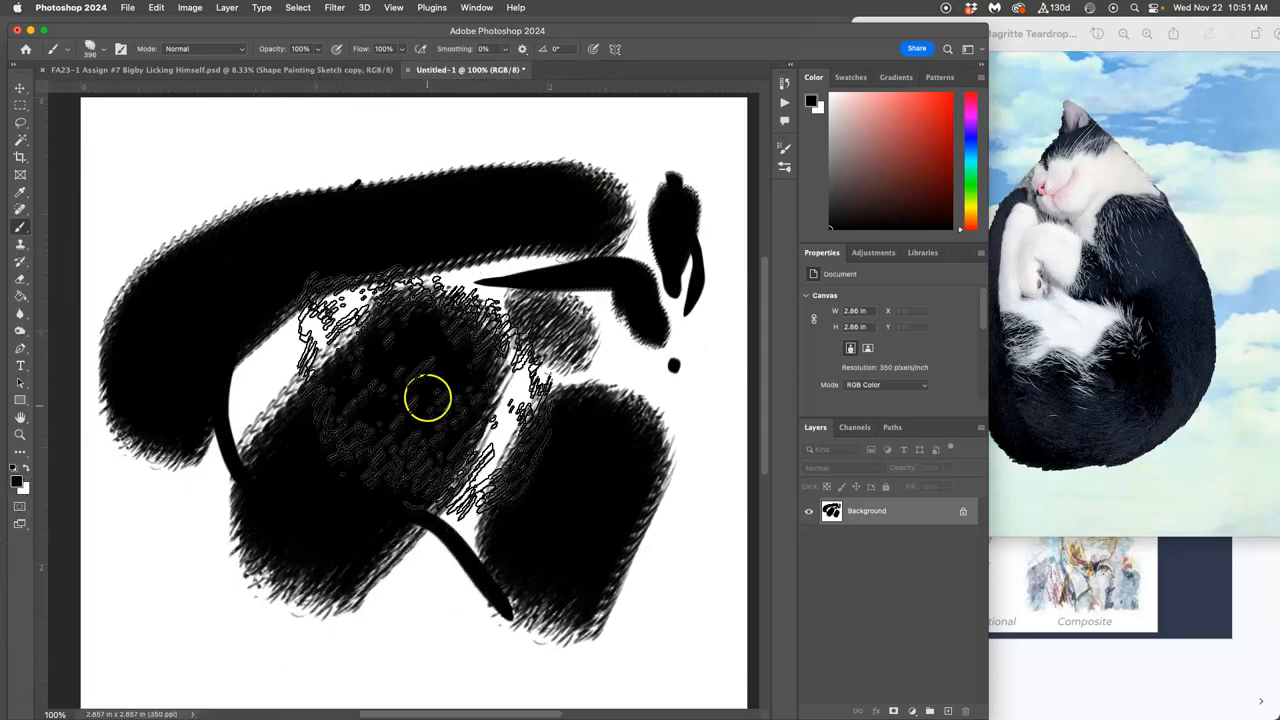
drag(428, 398, 284, 424)
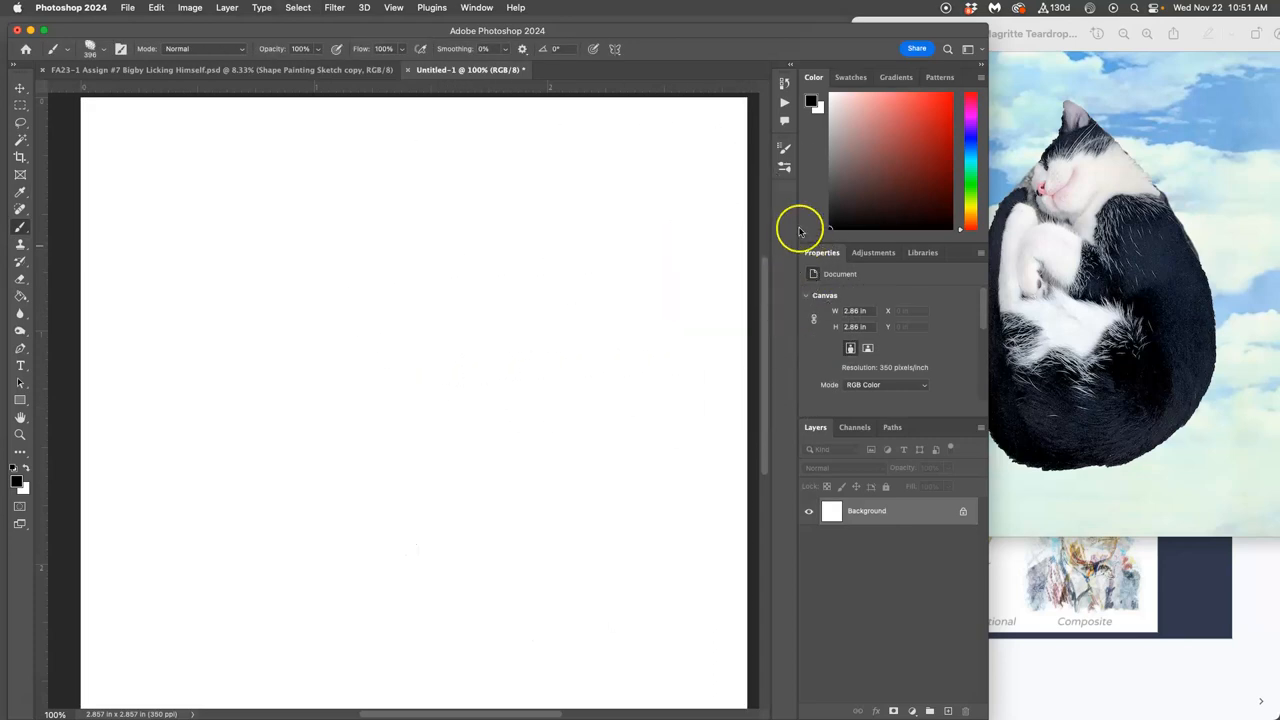
Step: Add angle variation to the fur brush tip in Brush Settings and paint a long test stroke
click(784, 148)
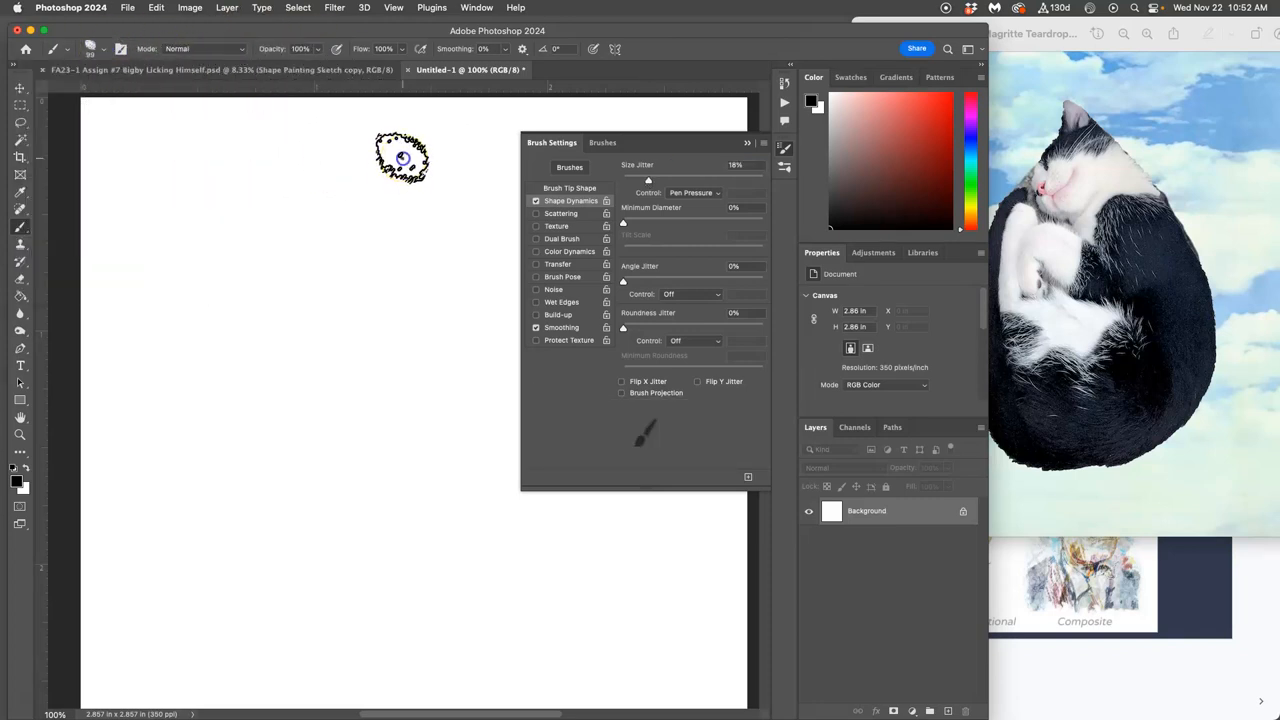
drag(400, 160, 176, 480)
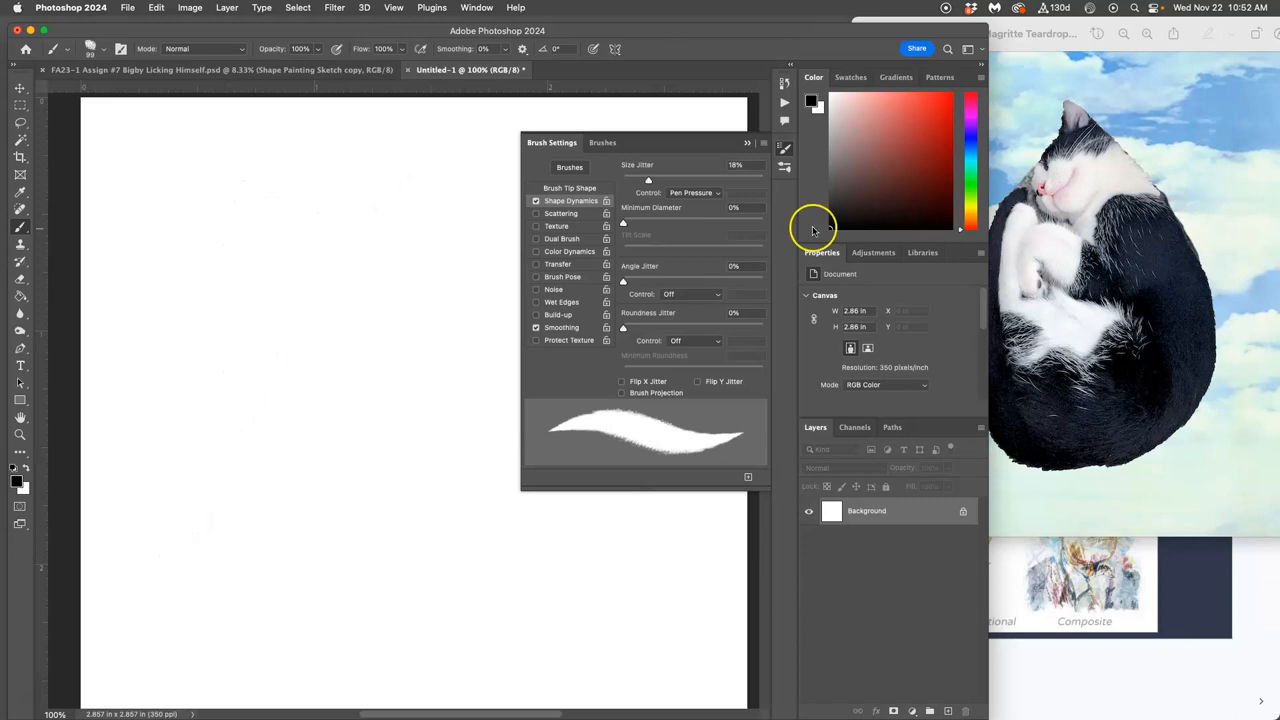
mouse_move(632, 276)
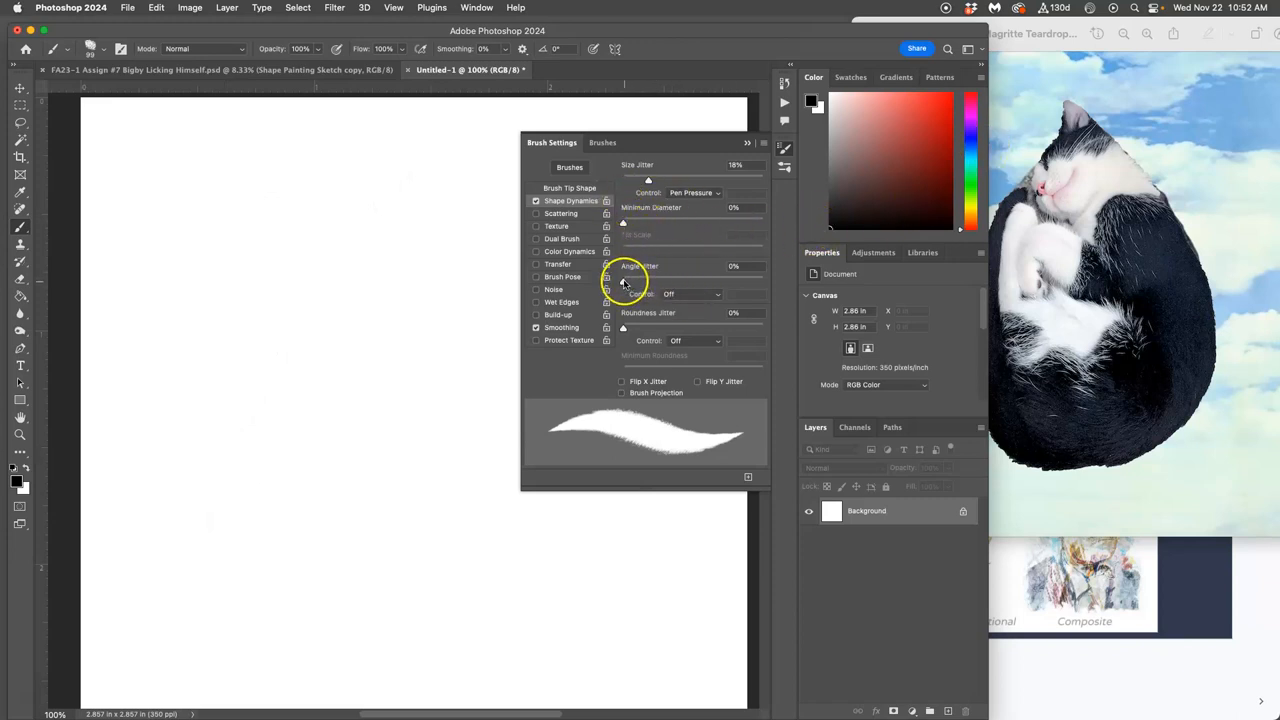
drag(624, 276, 656, 276)
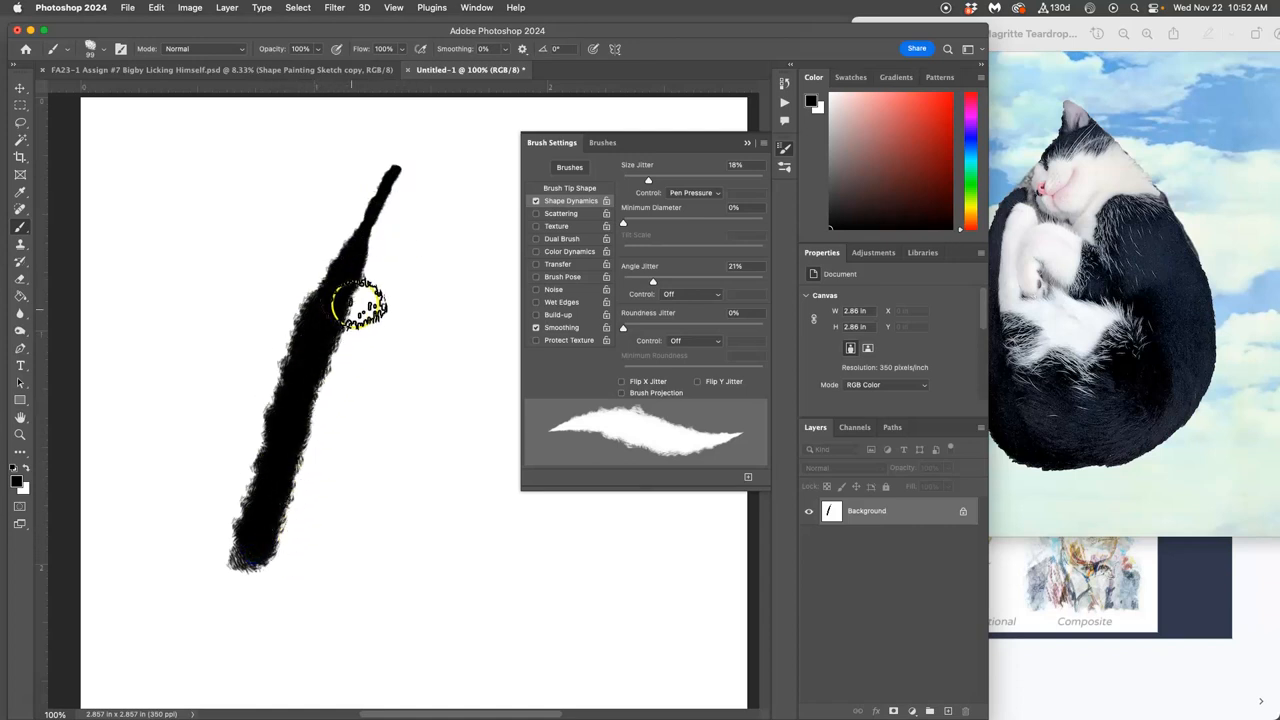
drag(360, 304, 290, 536)
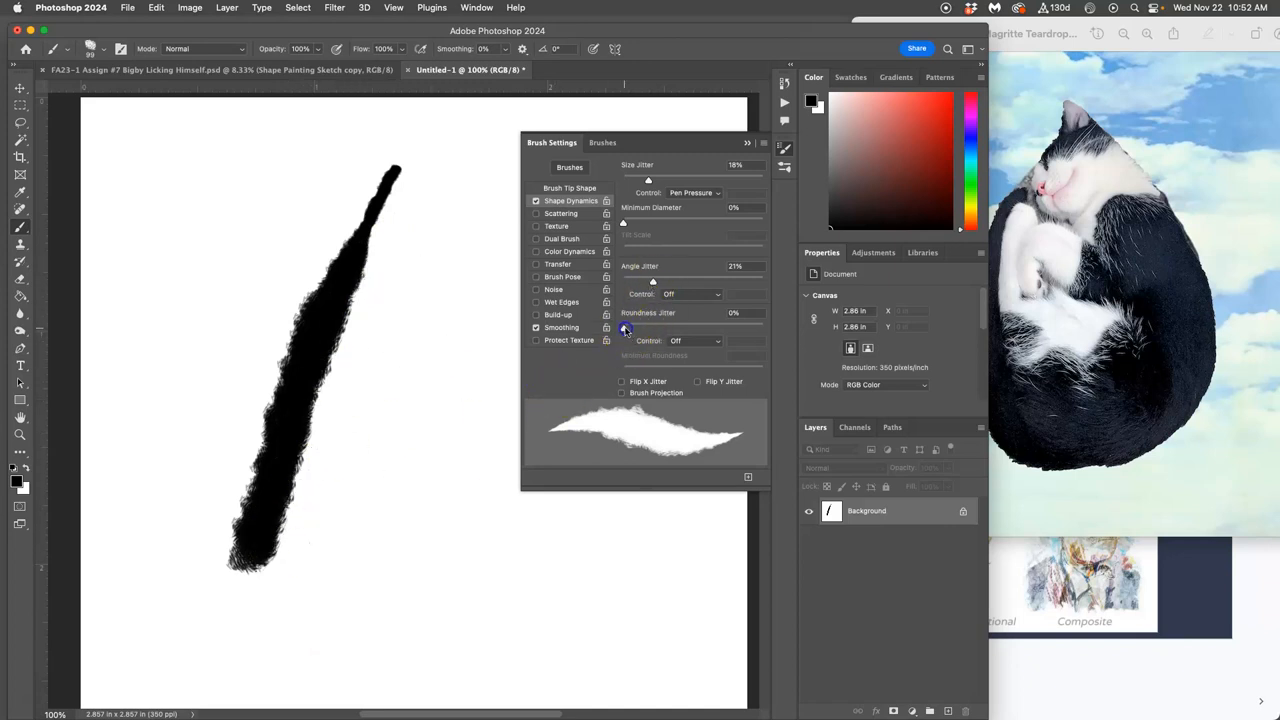
Step: Add roundness jitter to the tip and paint a second shaggy test stroke beside the first
drag(624, 328, 660, 328)
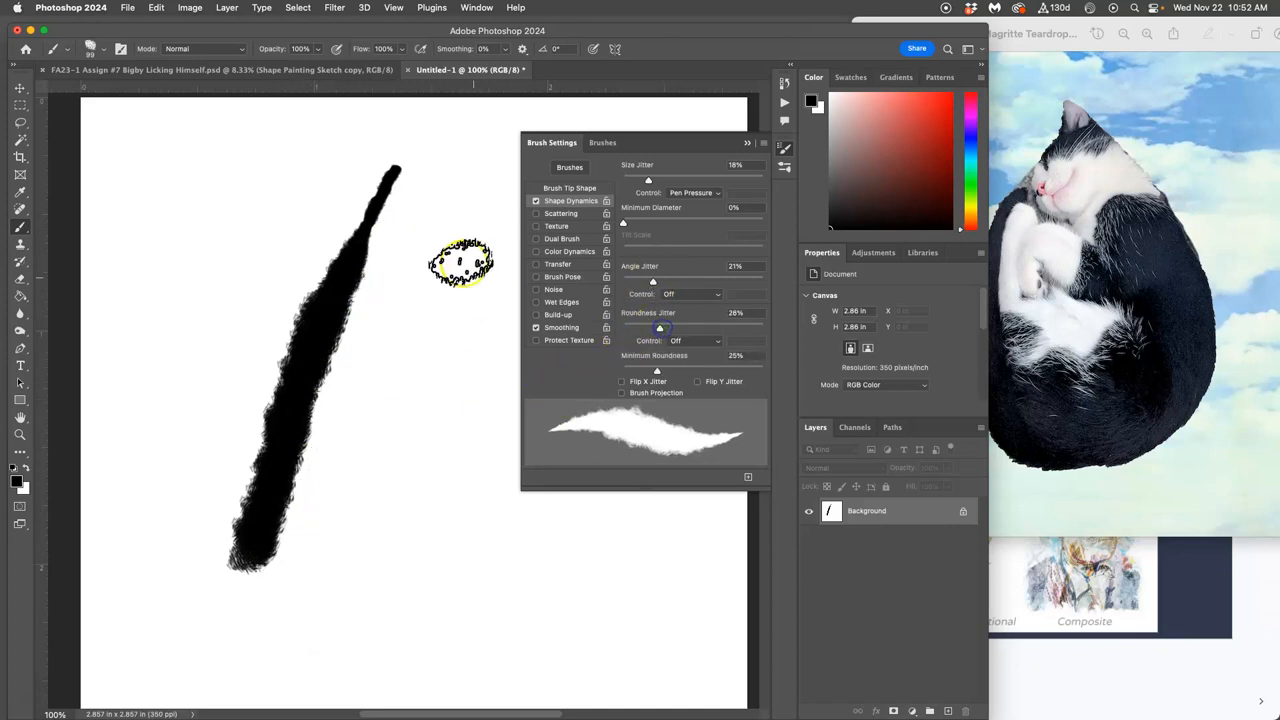
drag(470, 160, 384, 584)
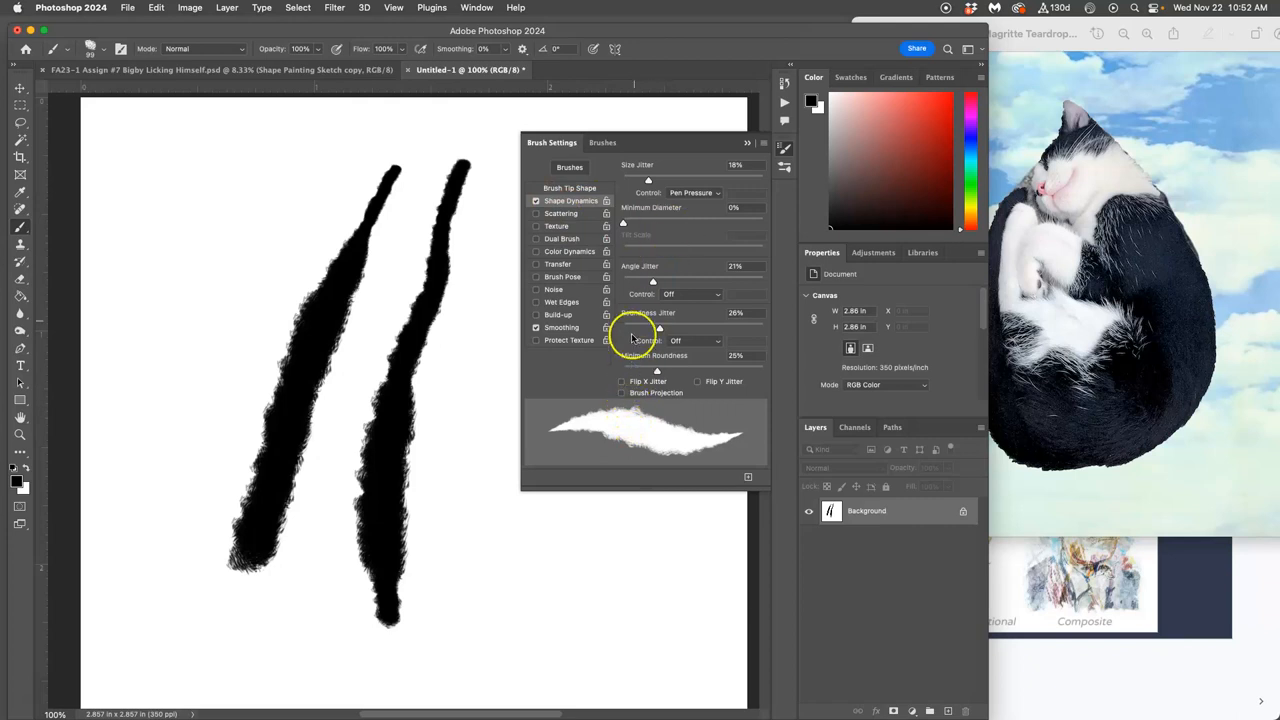
mouse_move(540, 276)
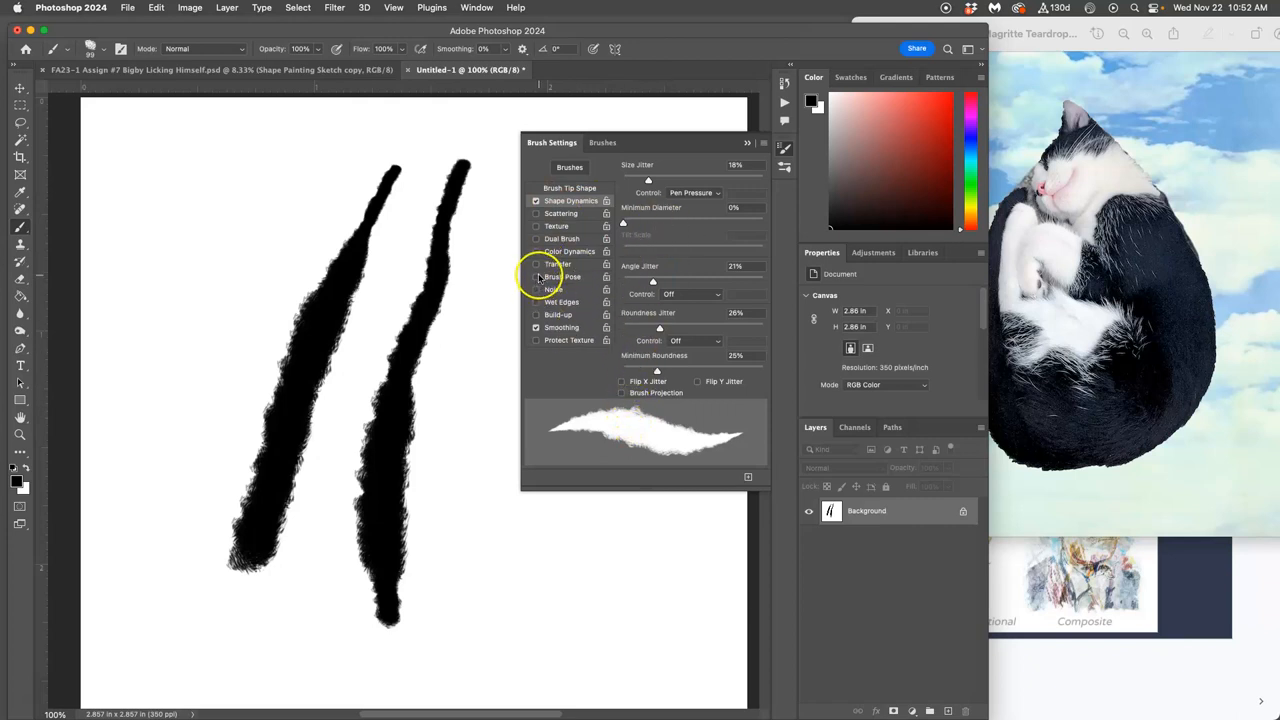
Step: Turn on Texture for the brush and adjust its brightness, contrast and depth sliders
click(556, 226)
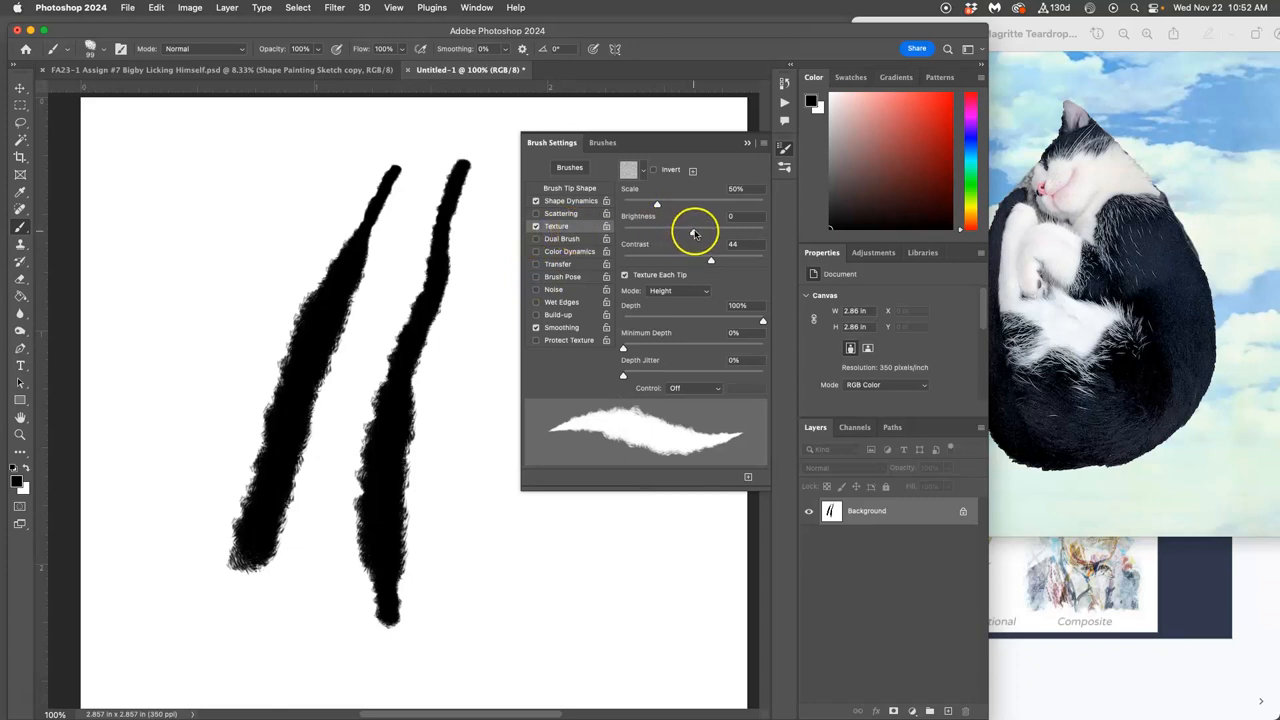
drag(730, 216, 676, 216)
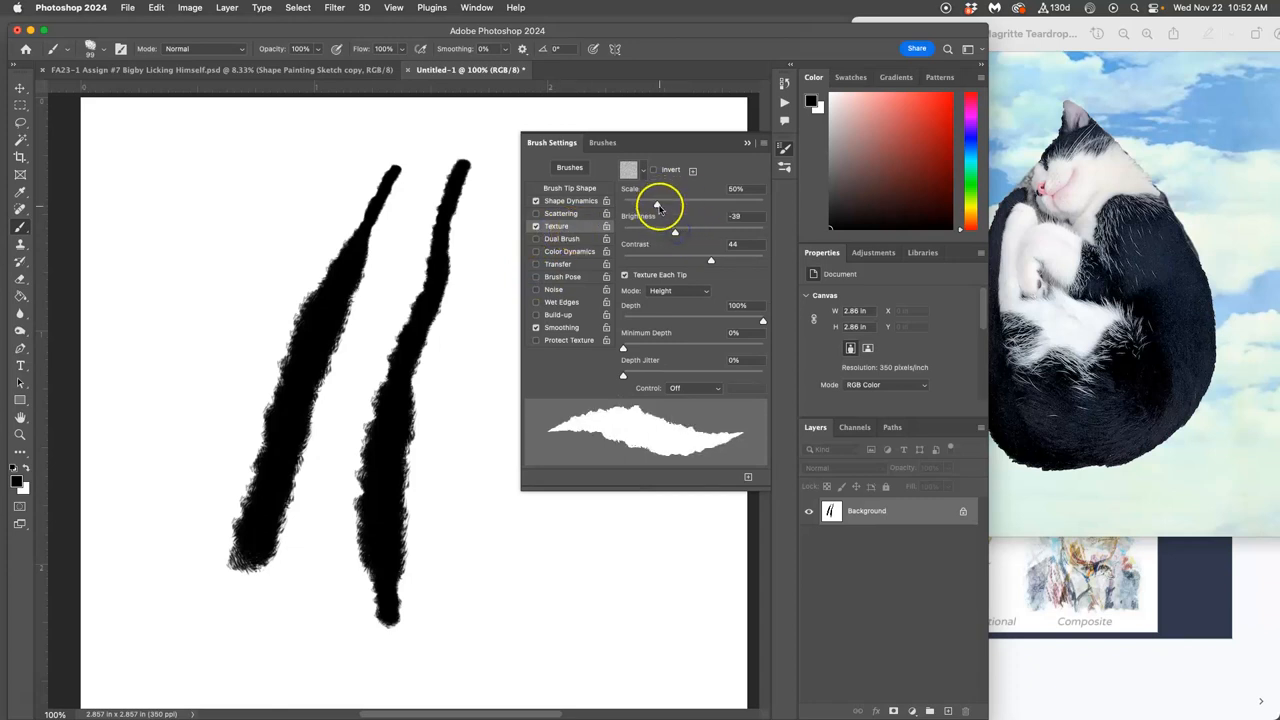
drag(712, 260, 684, 260)
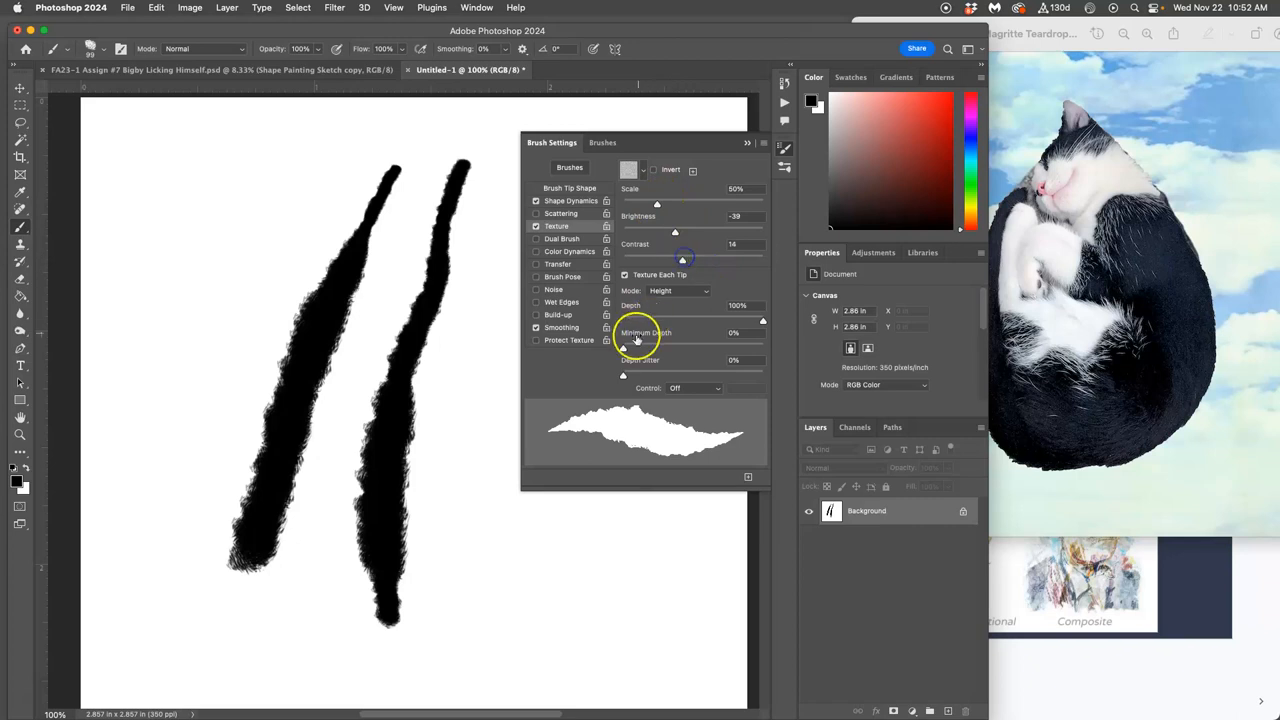
drag(762, 320, 700, 310)
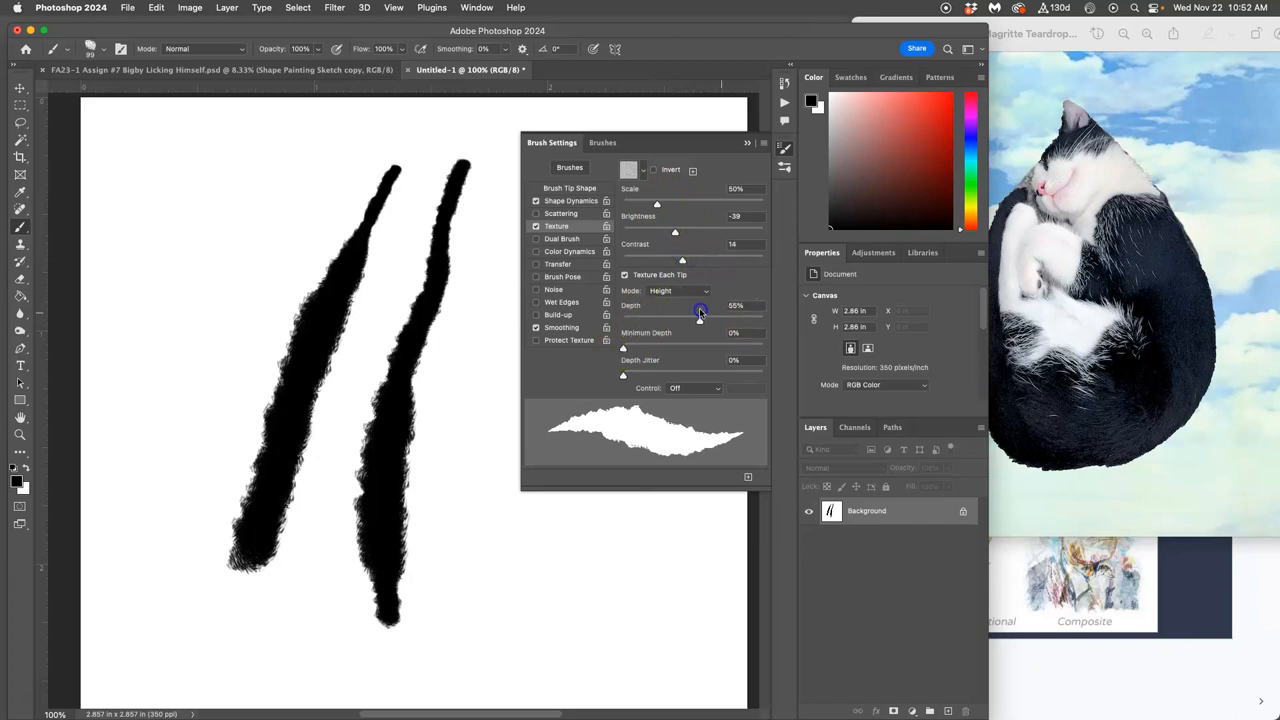
drag(700, 312, 638, 308)
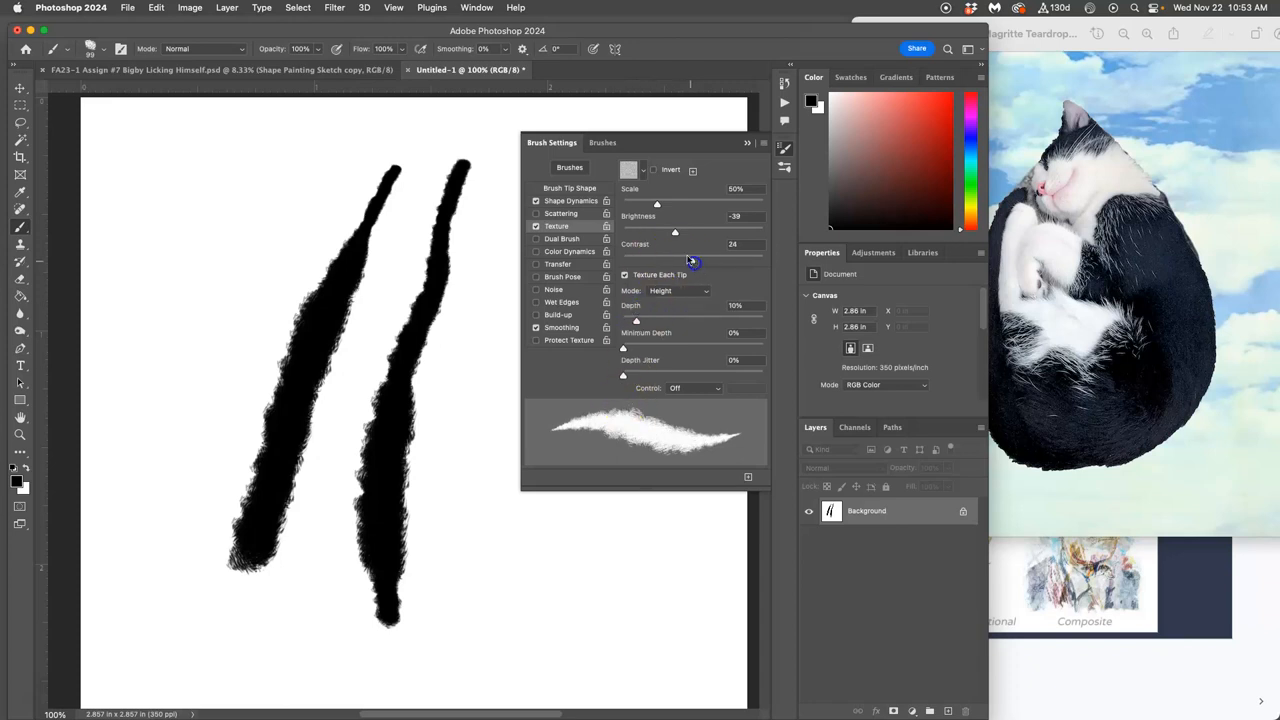
Step: Fine-tune depth variation and minimum depth, set Contrast to 21, then paint test strokes at upper left
drag(676, 232, 692, 232)
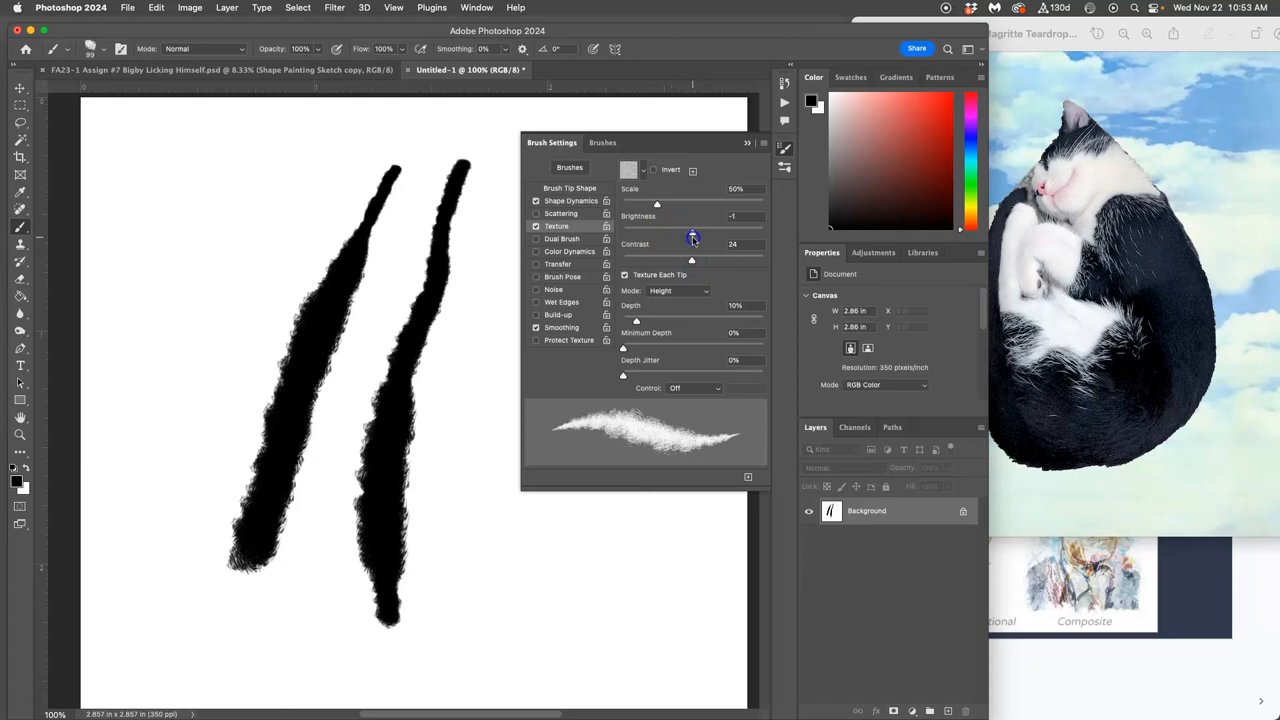
drag(656, 228, 692, 228)
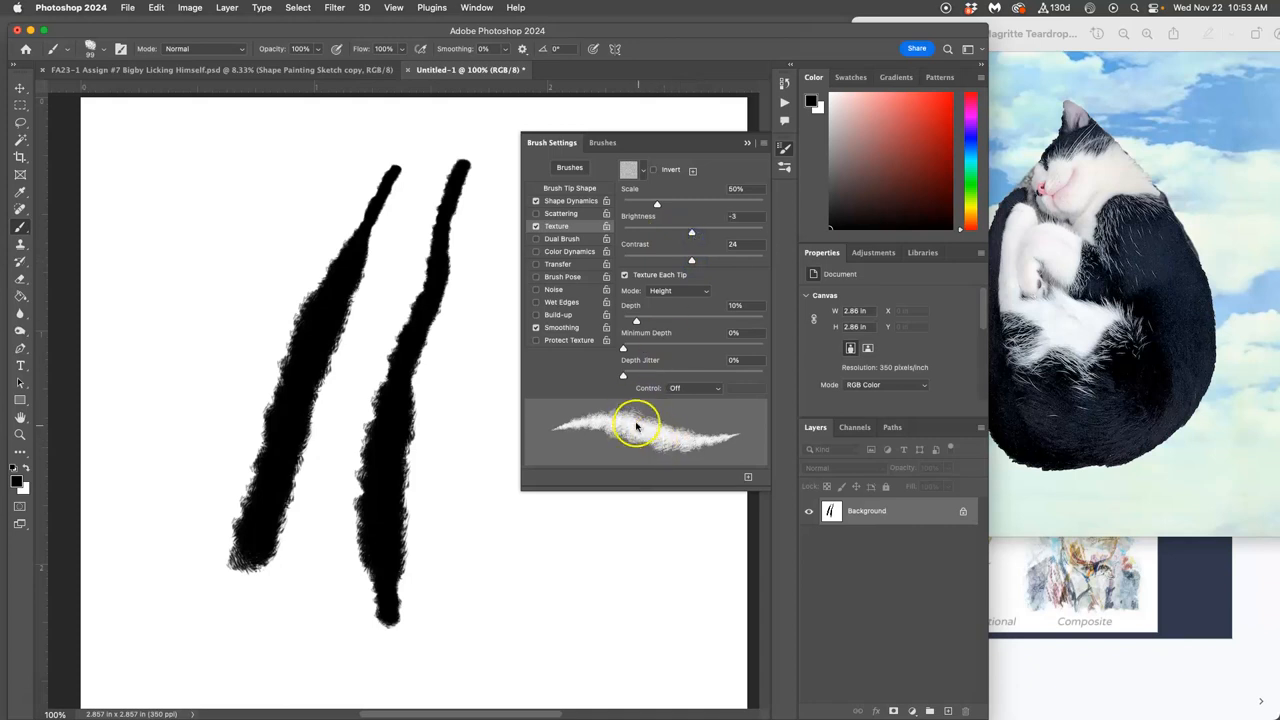
drag(624, 372, 644, 372)
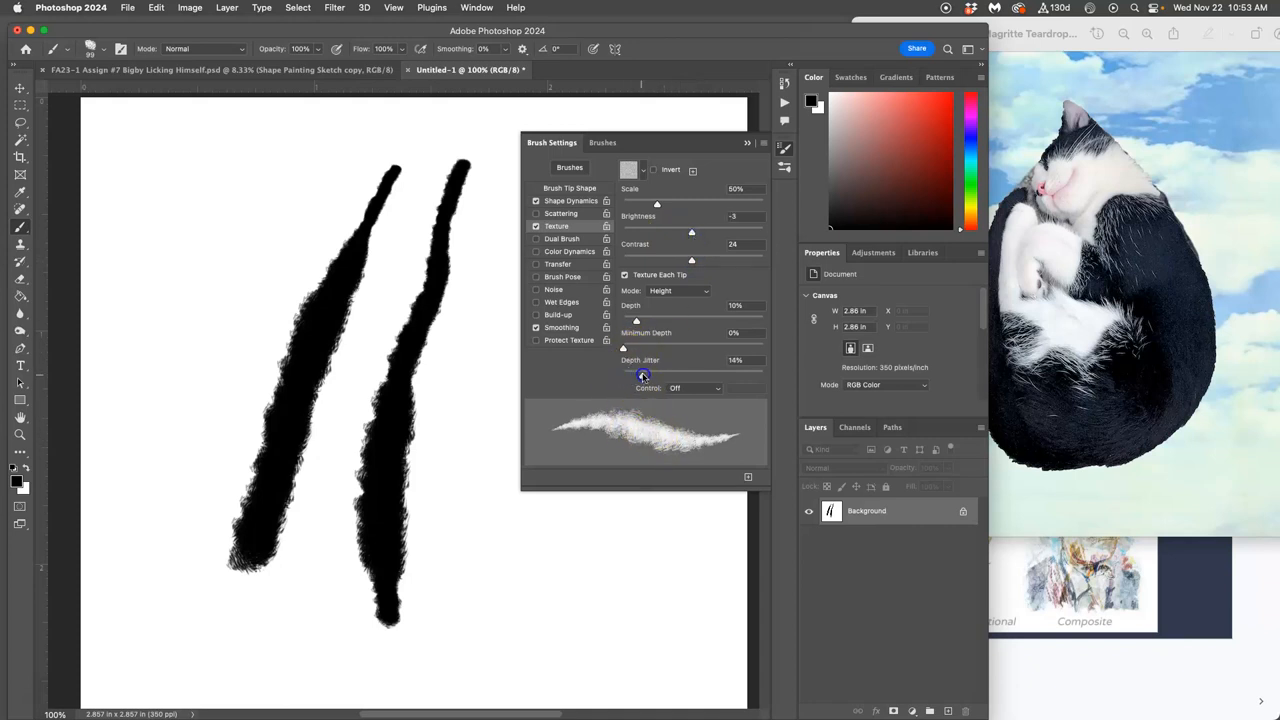
drag(624, 348, 640, 348)
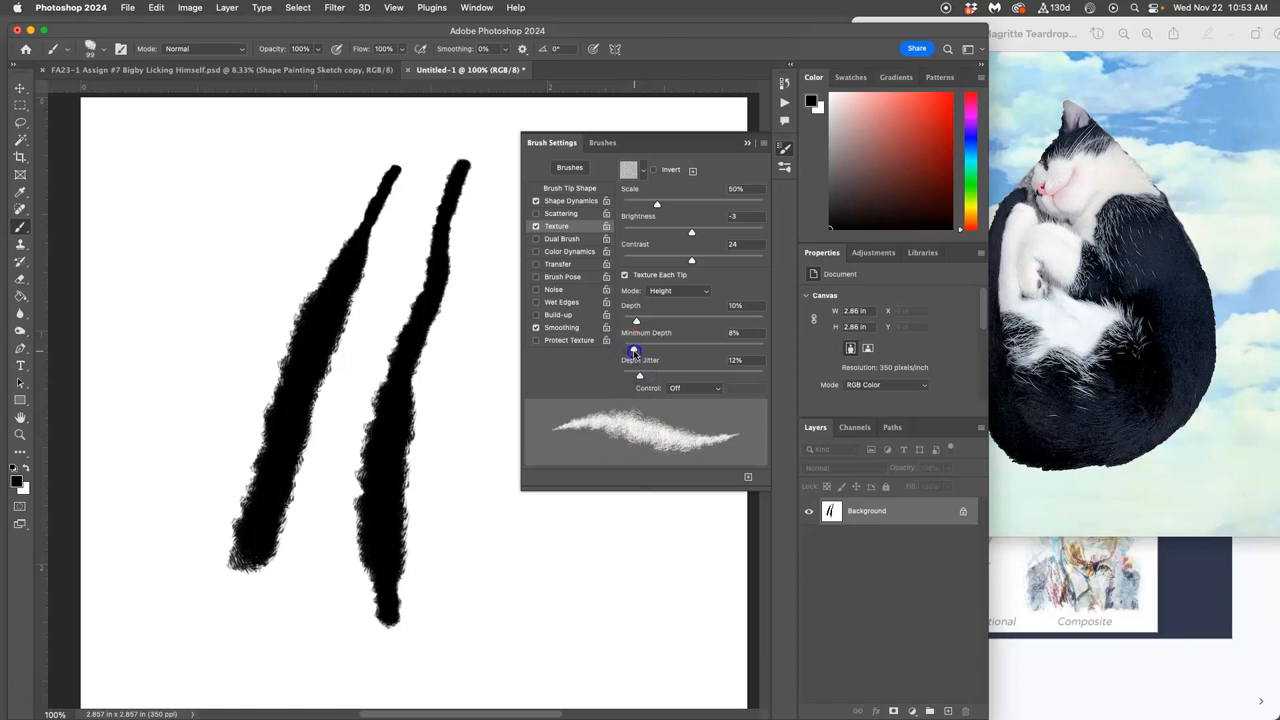
drag(656, 260, 688, 260)
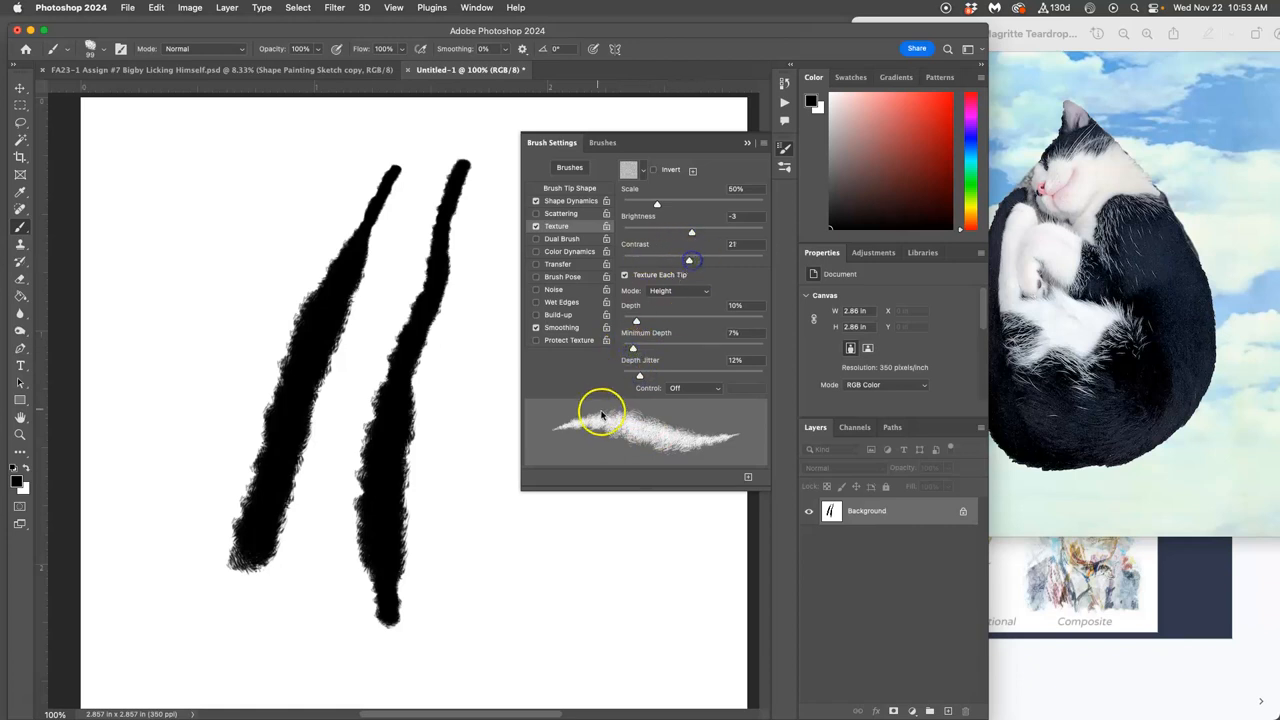
drag(290, 160, 188, 368)
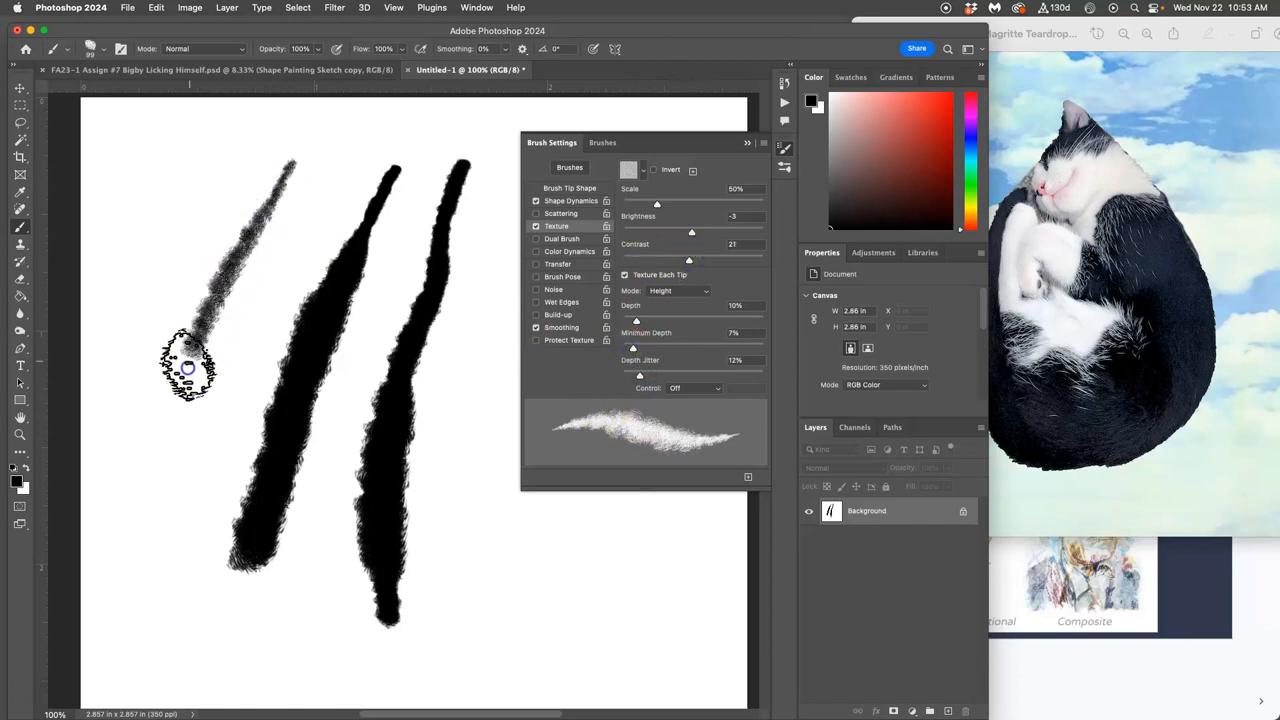
drag(190, 364, 290, 184)
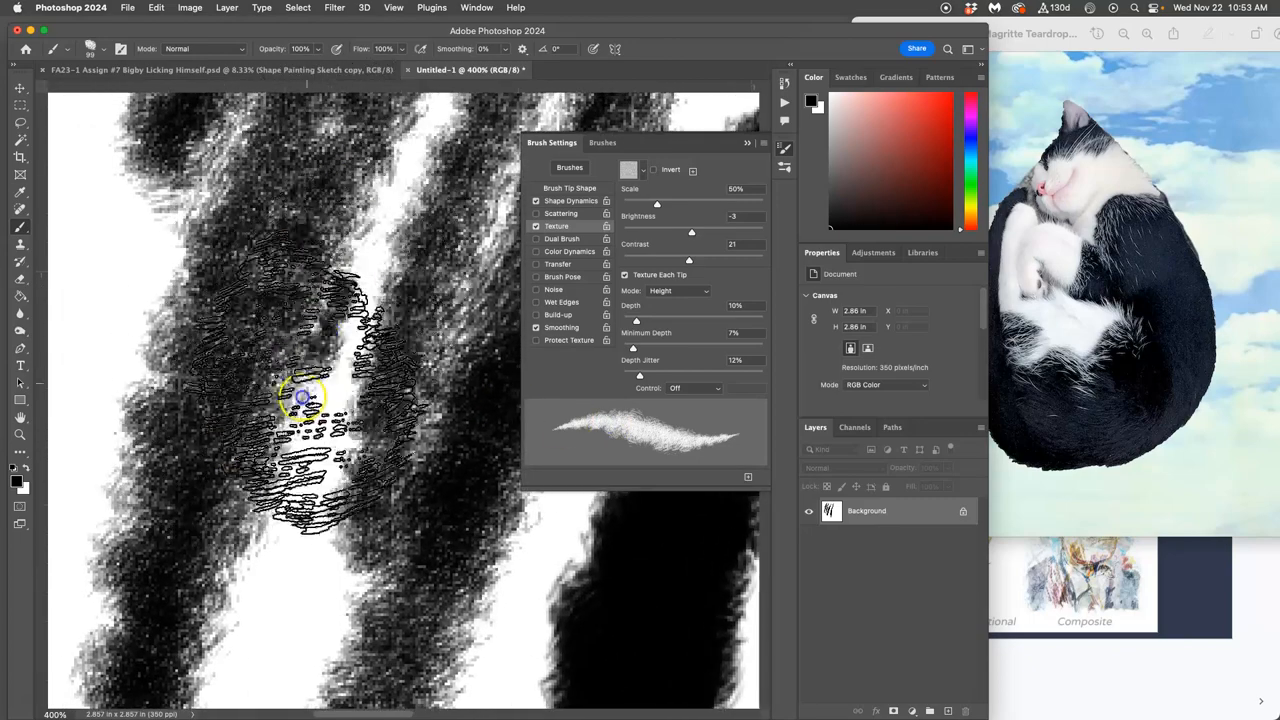
Step: Paint more textured test strokes, including feathery gray ones on the right, then collapse Brush Settings
drag(304, 398, 268, 544)
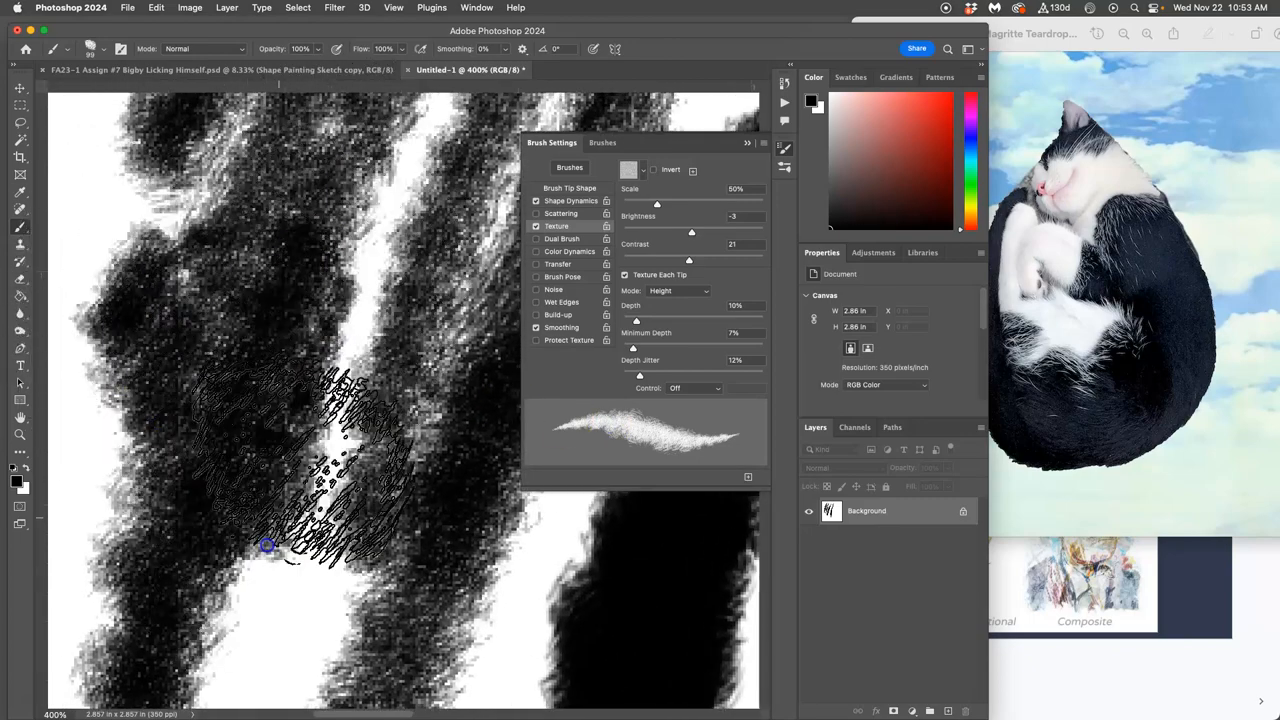
drag(268, 546, 490, 490)
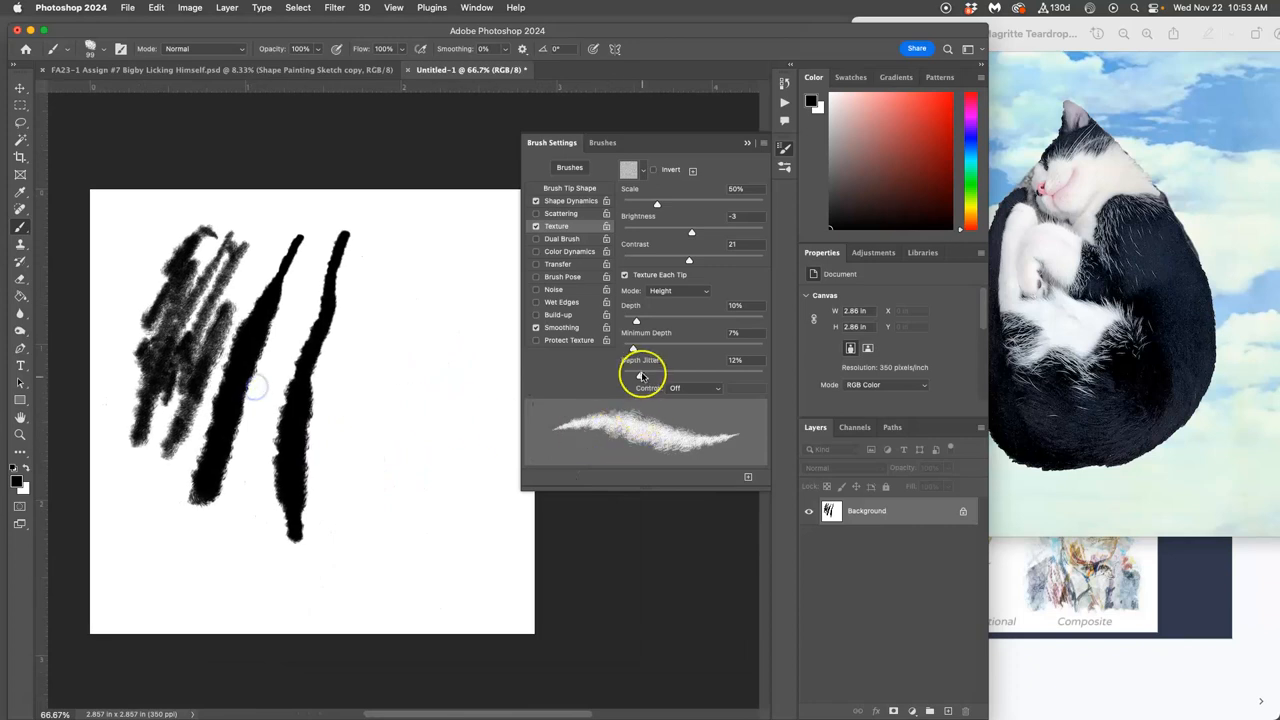
mouse_move(616, 232)
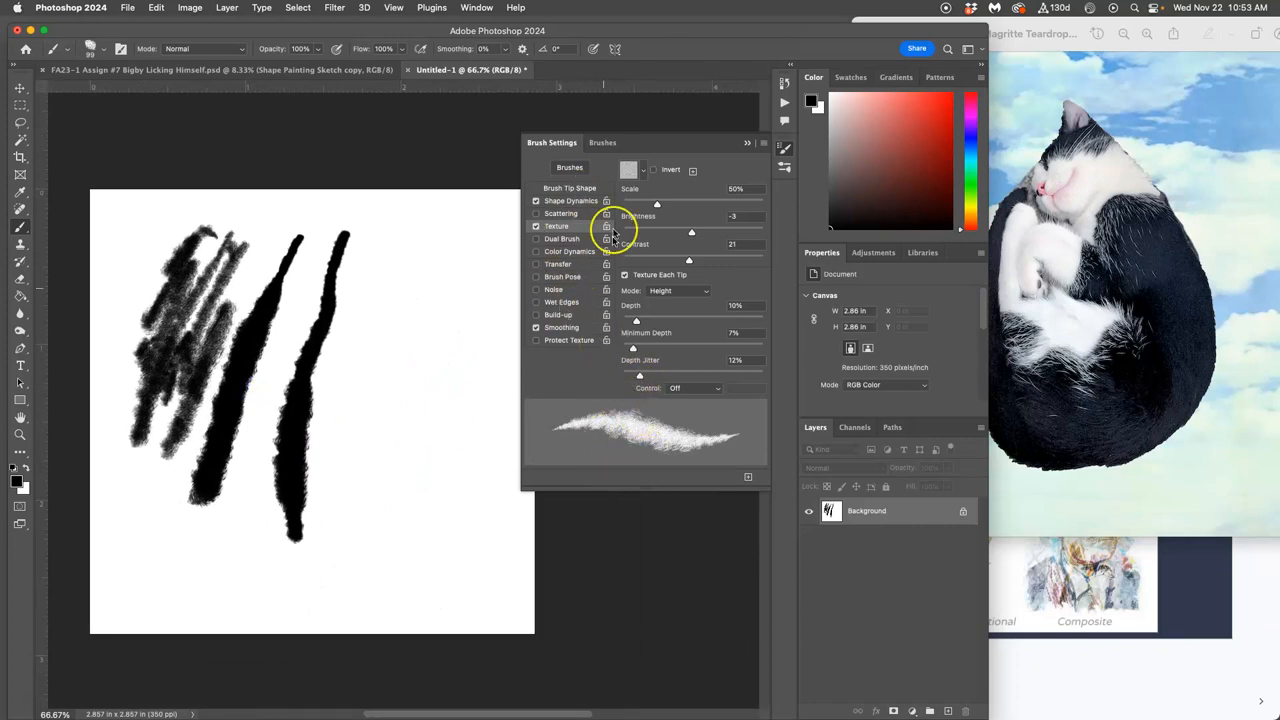
mouse_move(548, 312)
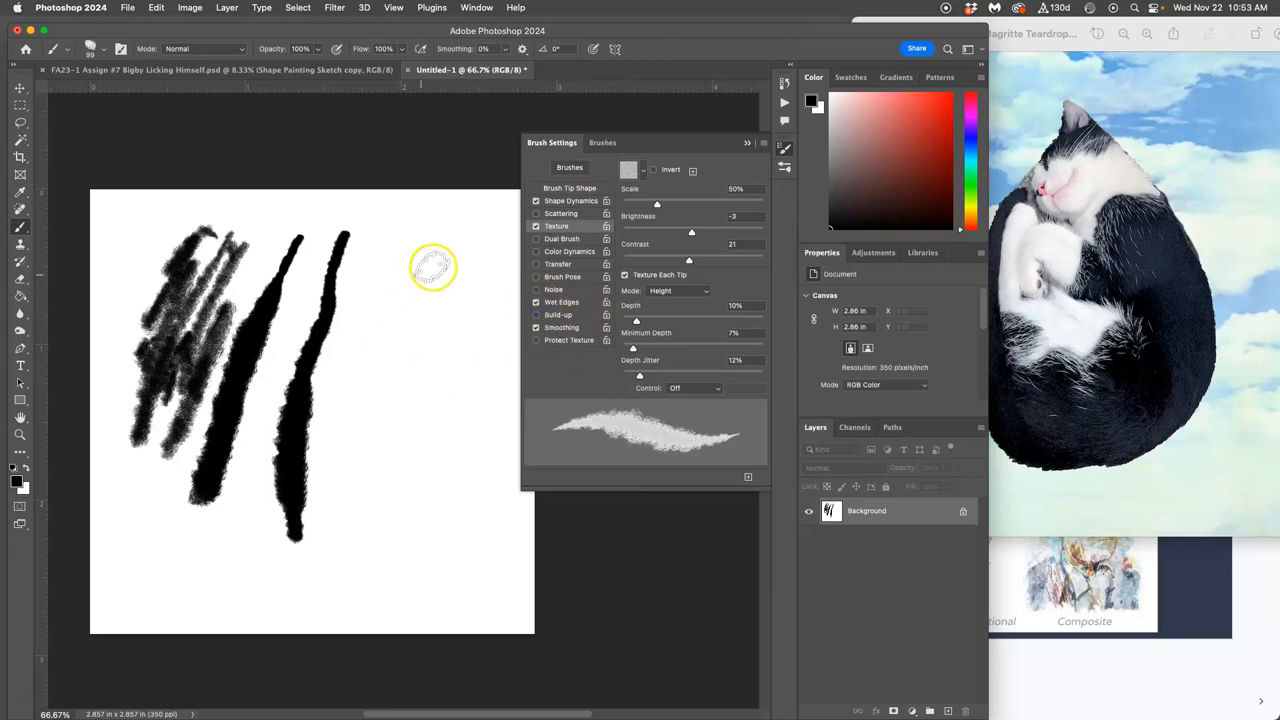
drag(432, 264, 424, 440)
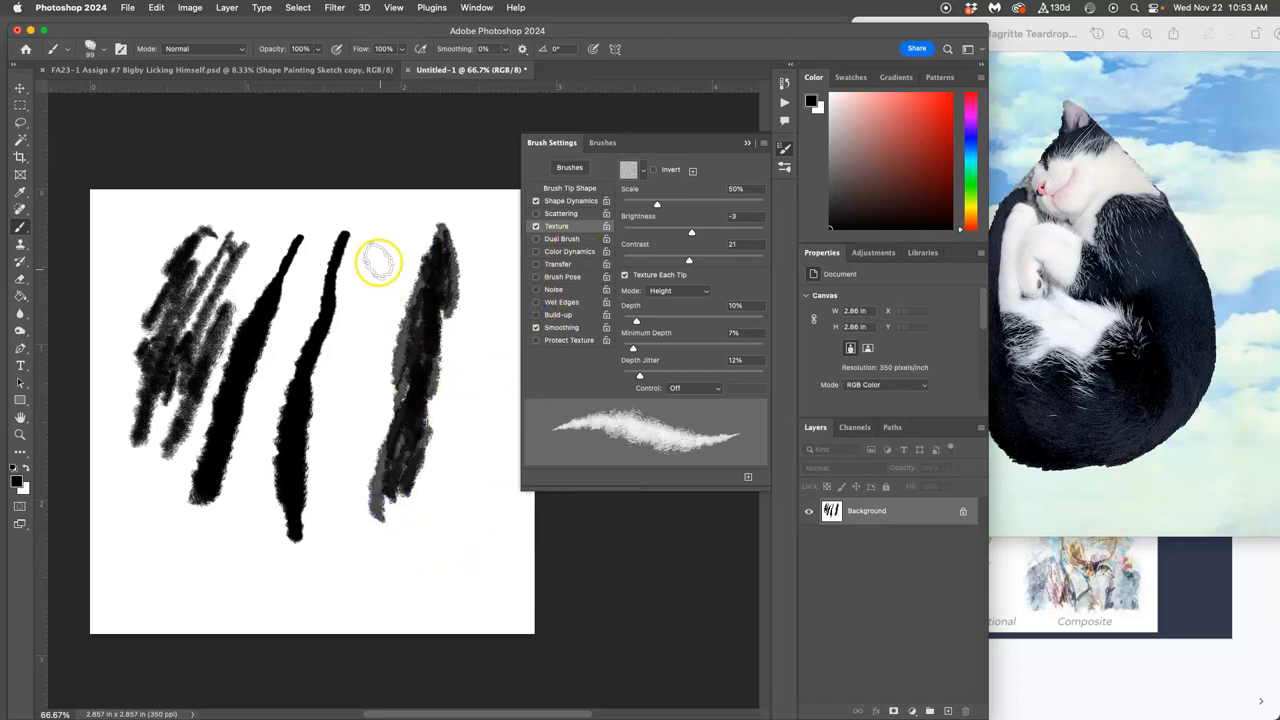
drag(384, 250, 340, 616)
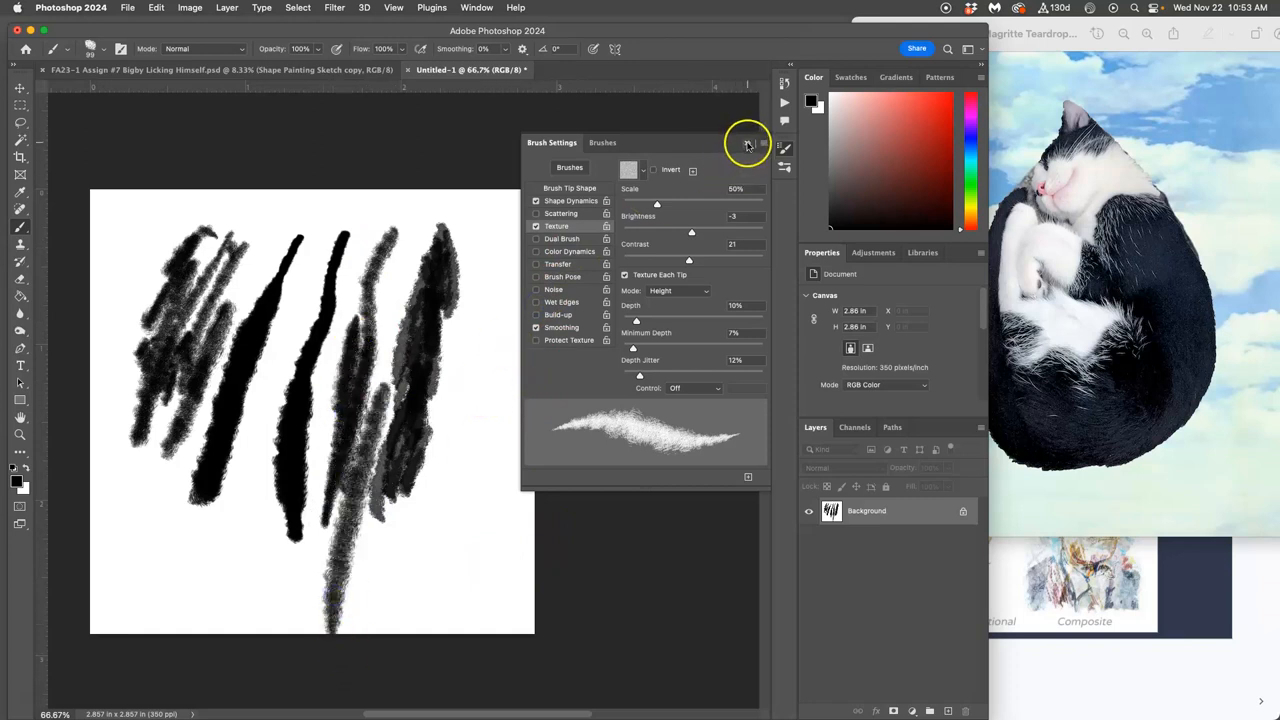
click(748, 144)
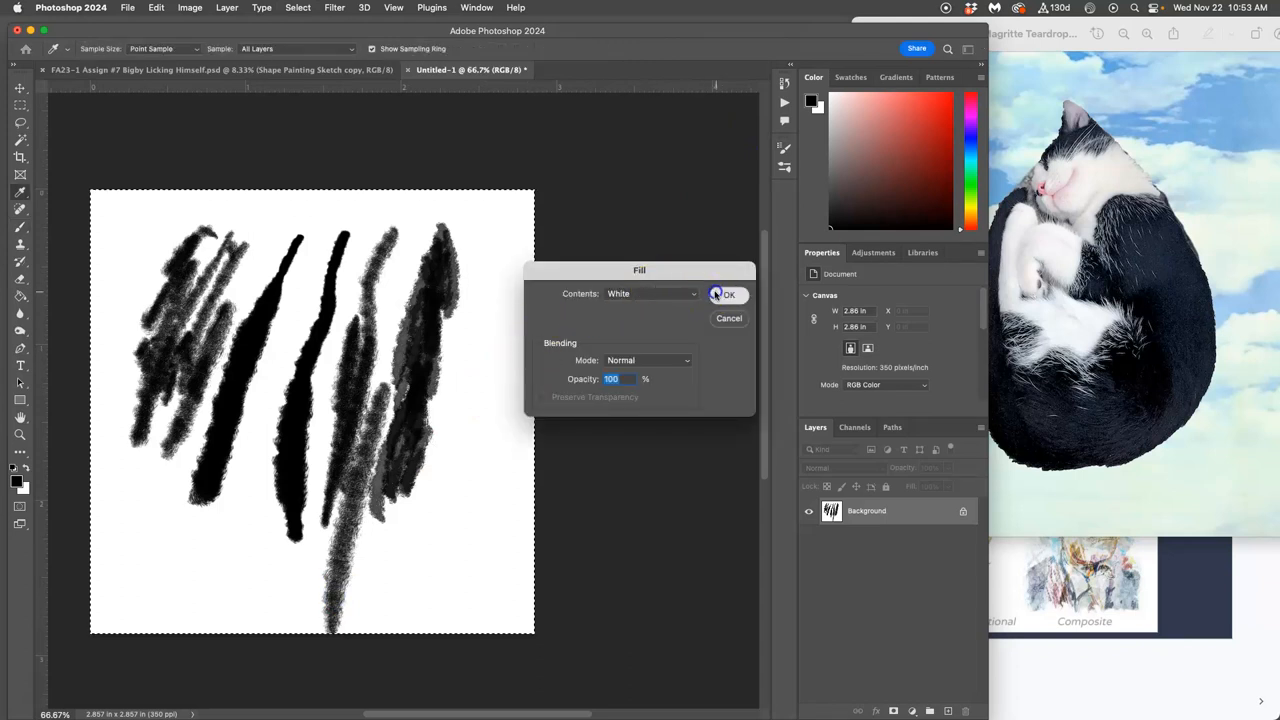
Step: Fill the canvas with white to wipe all the test strokes
click(728, 294)
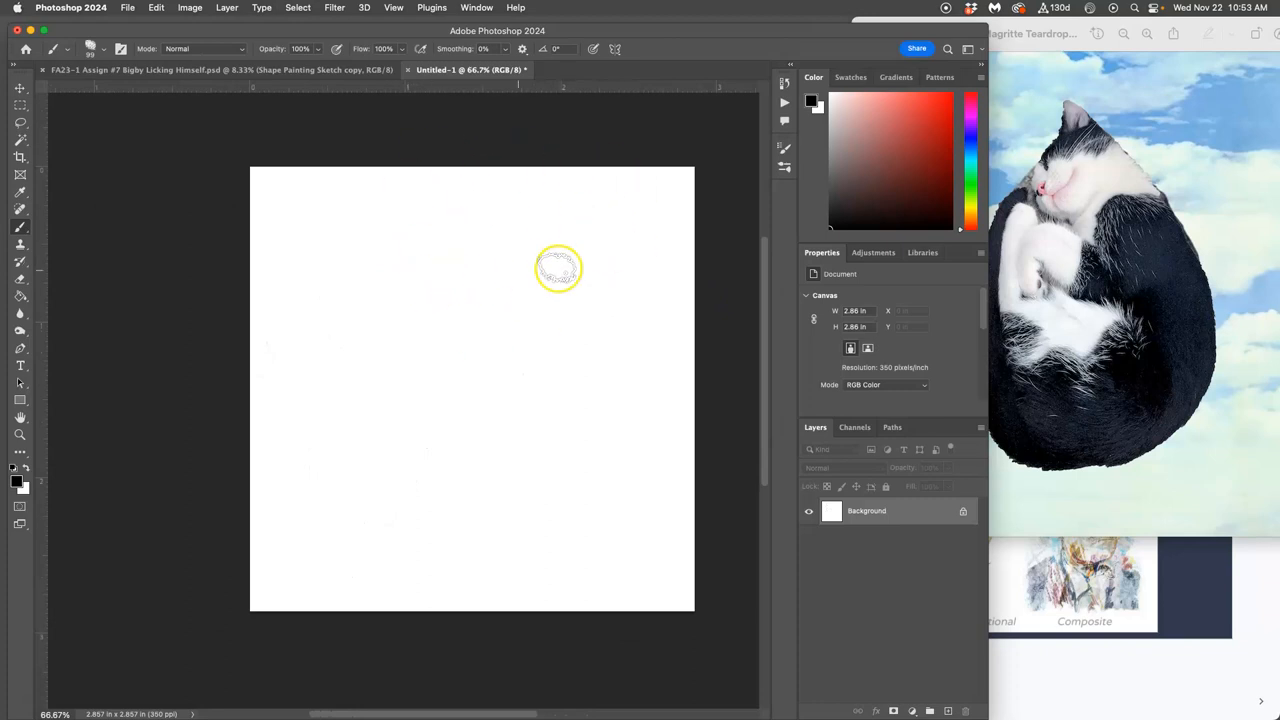
mouse_move(420, 180)
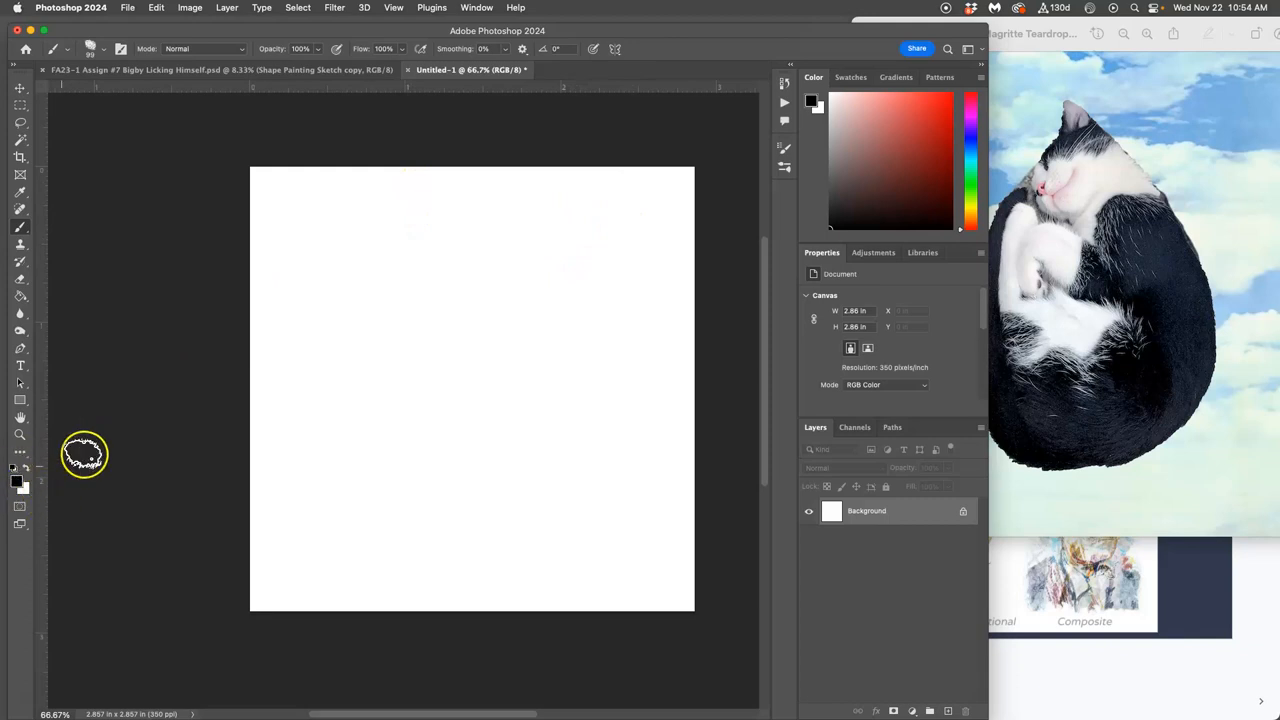
mouse_move(148, 252)
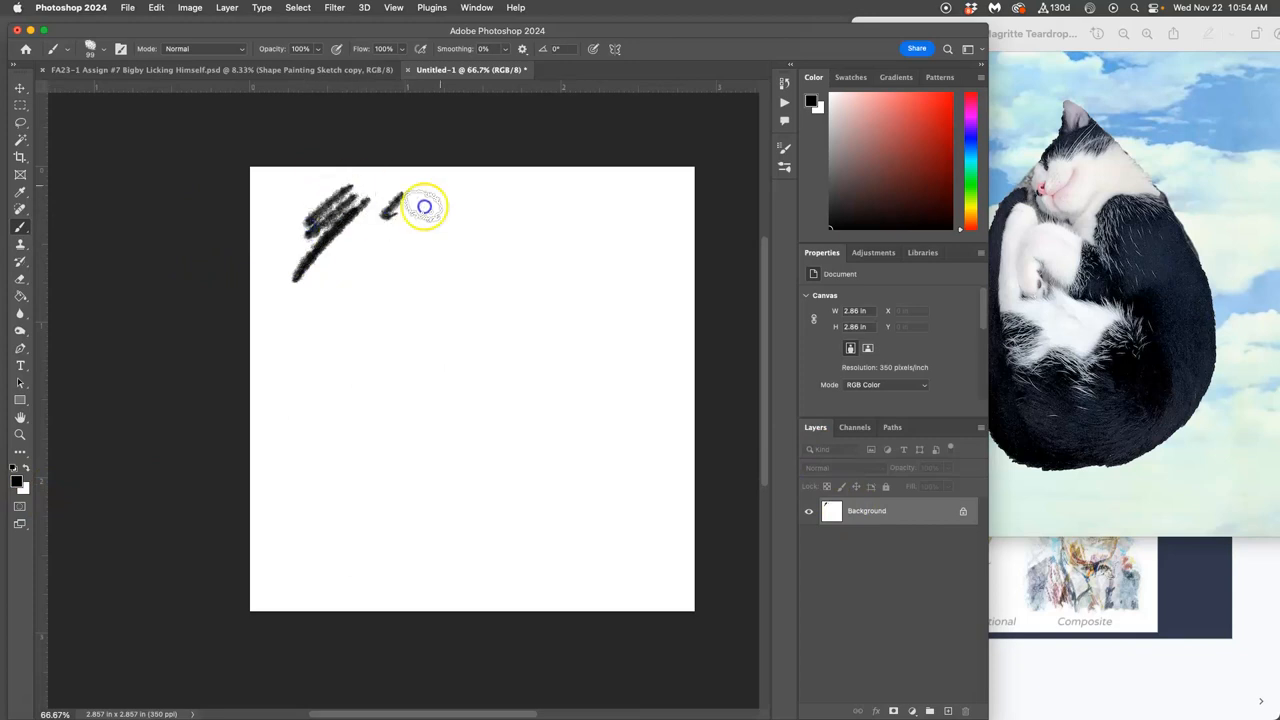
Step: Scribble overlapping black fur strokes to build a dense textured mass across the canvas
drag(424, 206, 536, 288)
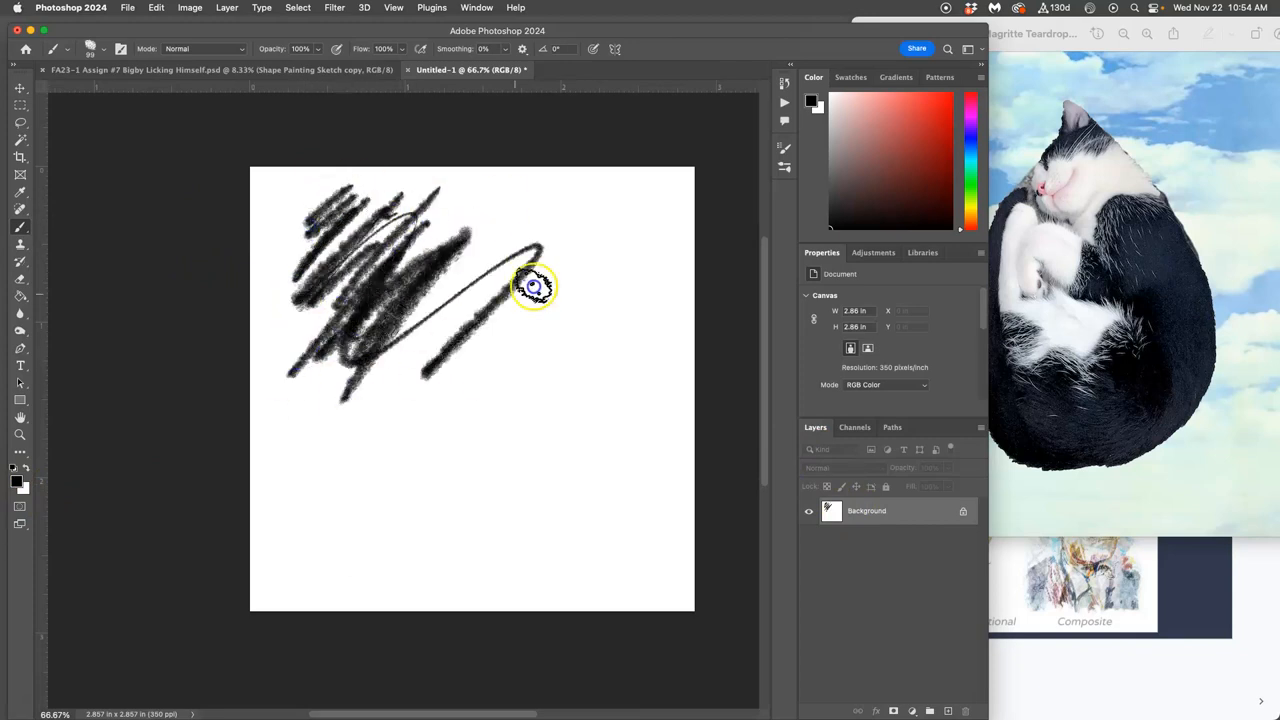
drag(536, 288, 364, 502)
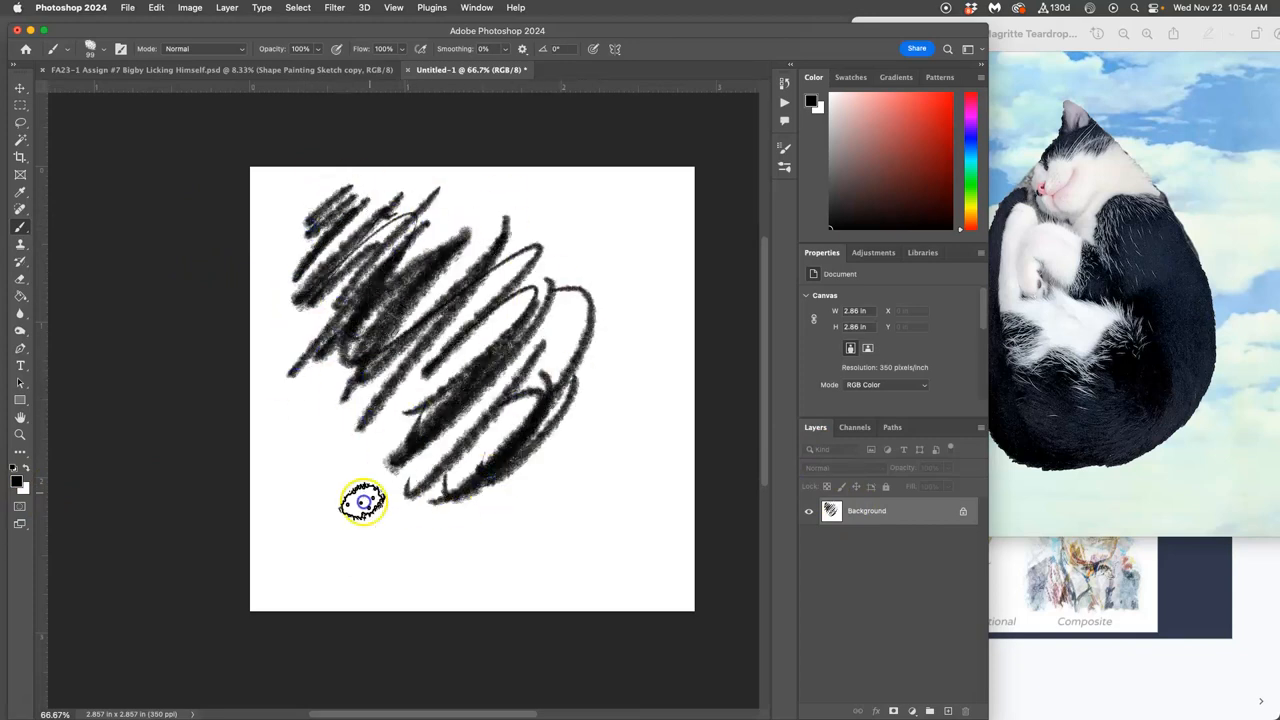
drag(364, 500, 344, 290)
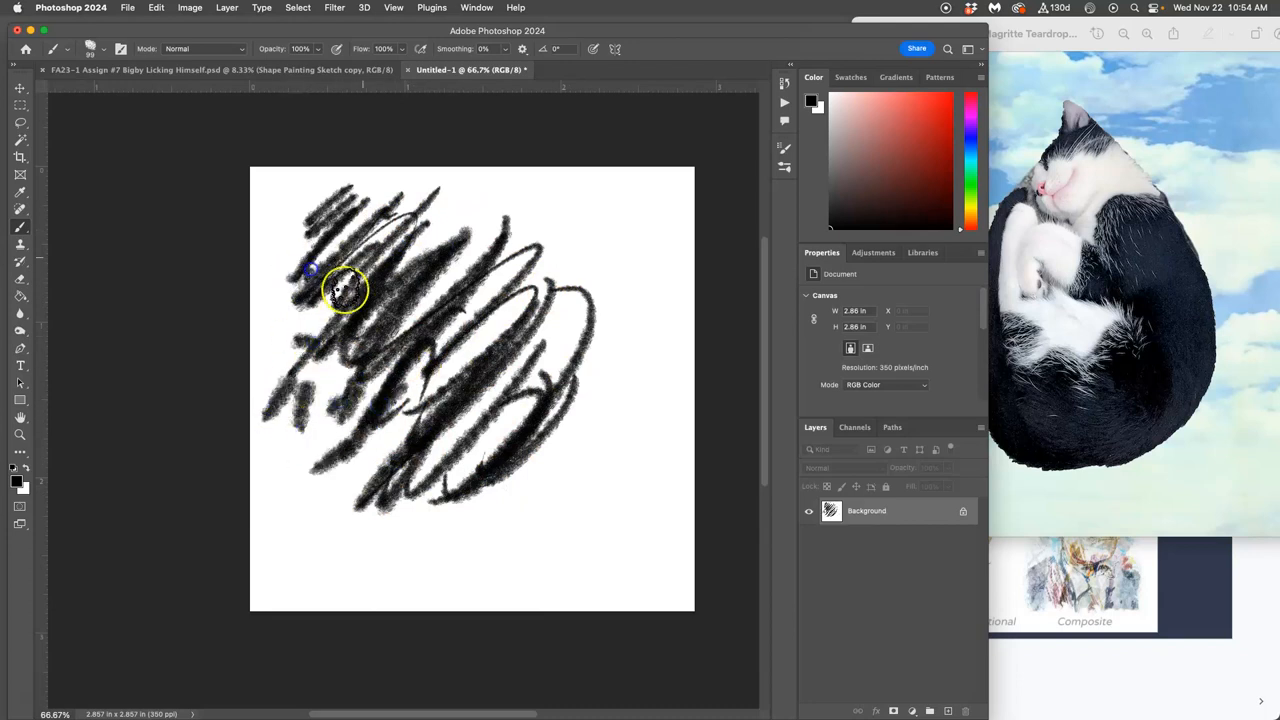
drag(344, 290, 400, 360)
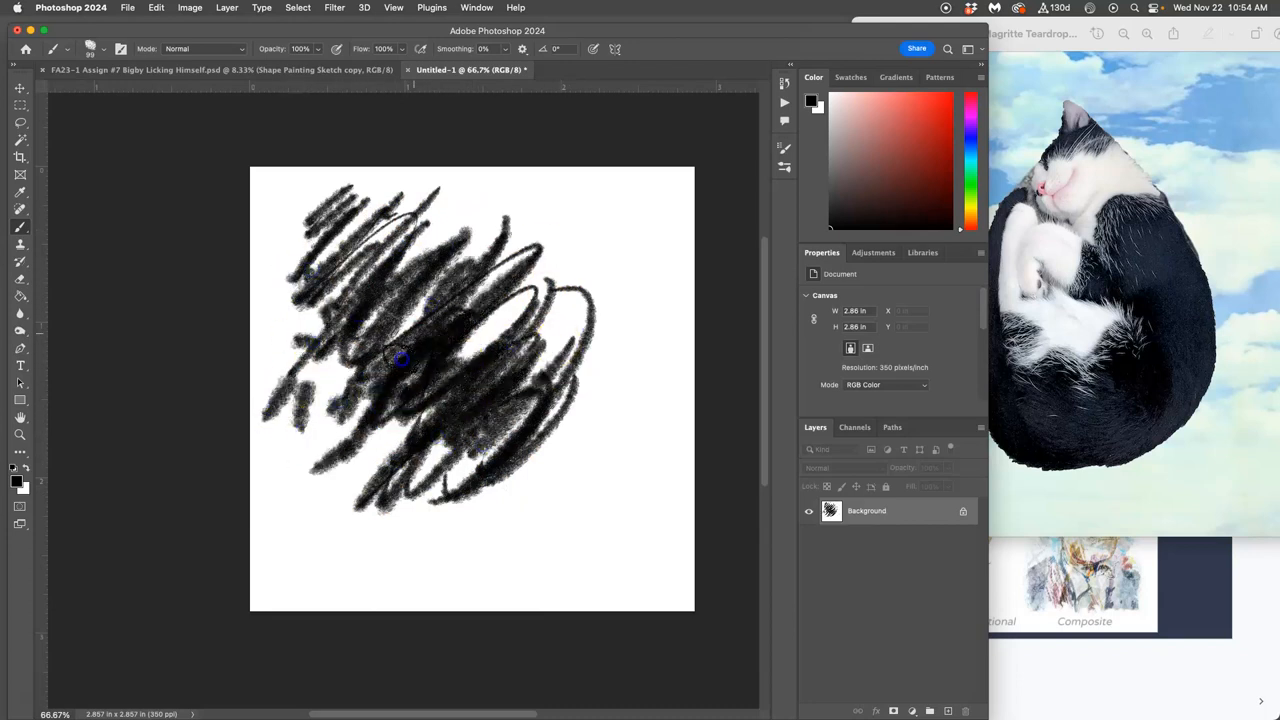
drag(400, 360, 524, 414)
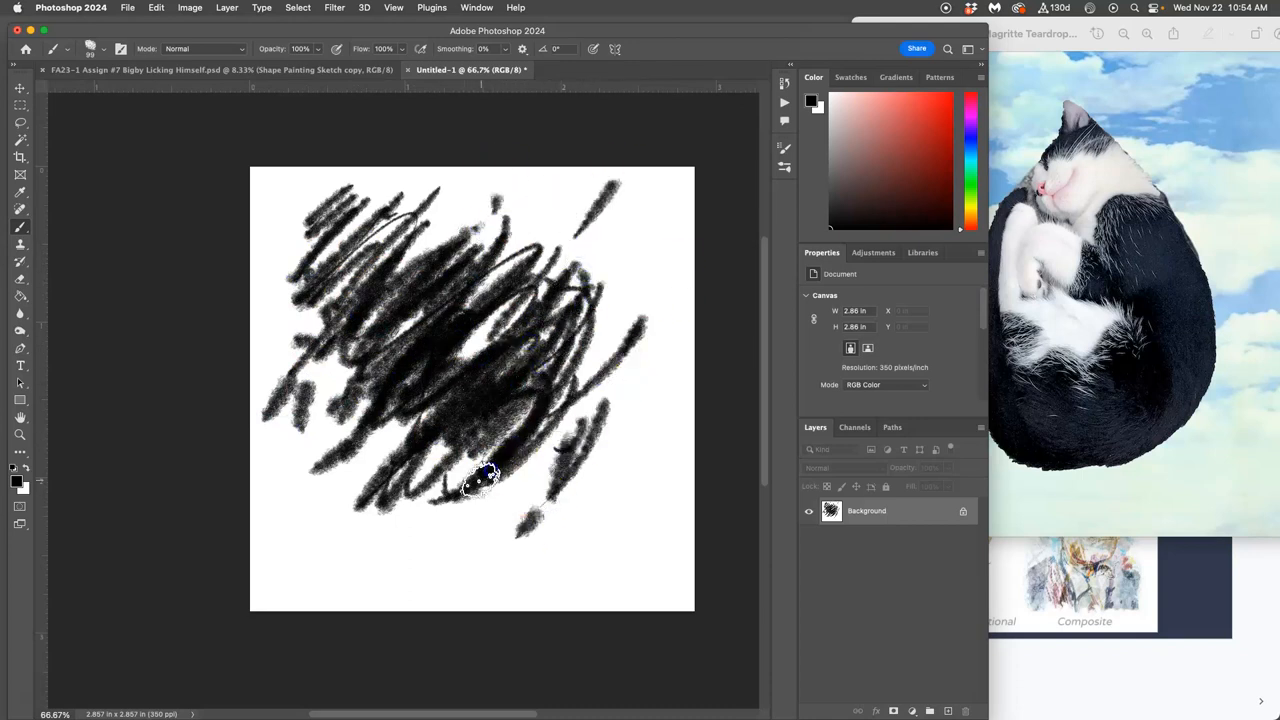
drag(490, 470, 404, 508)
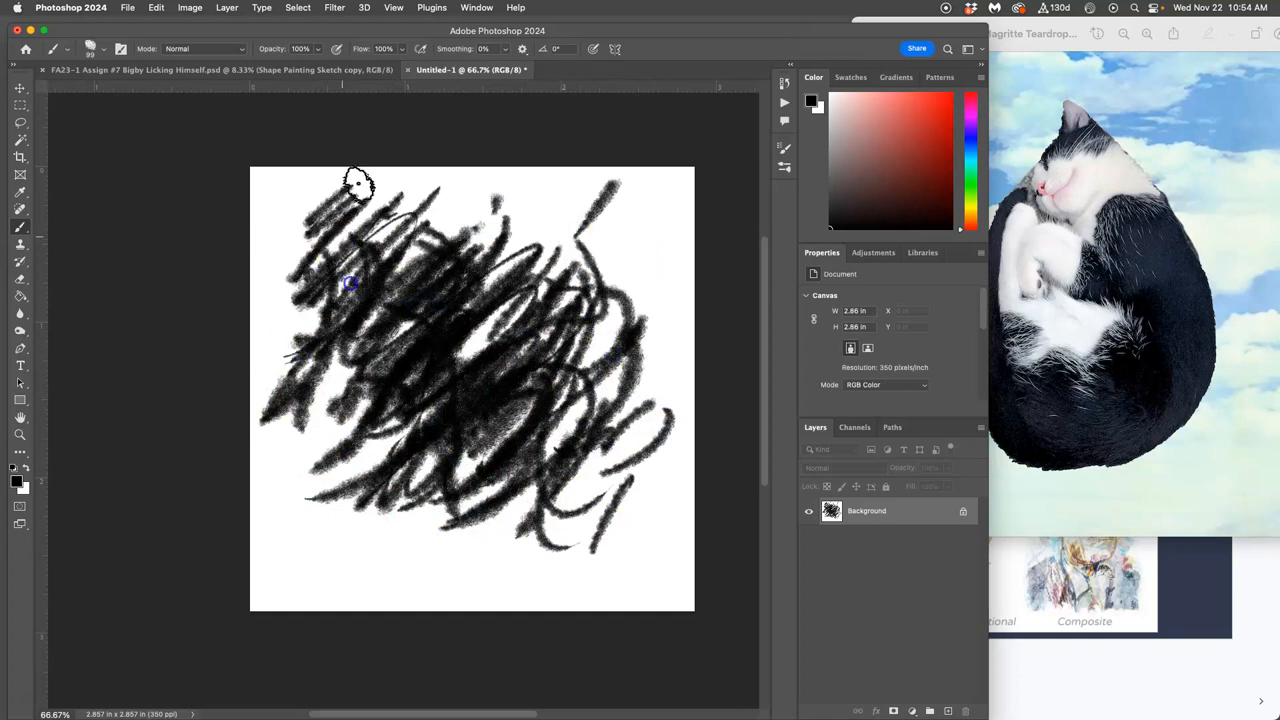
drag(360, 184, 410, 500)
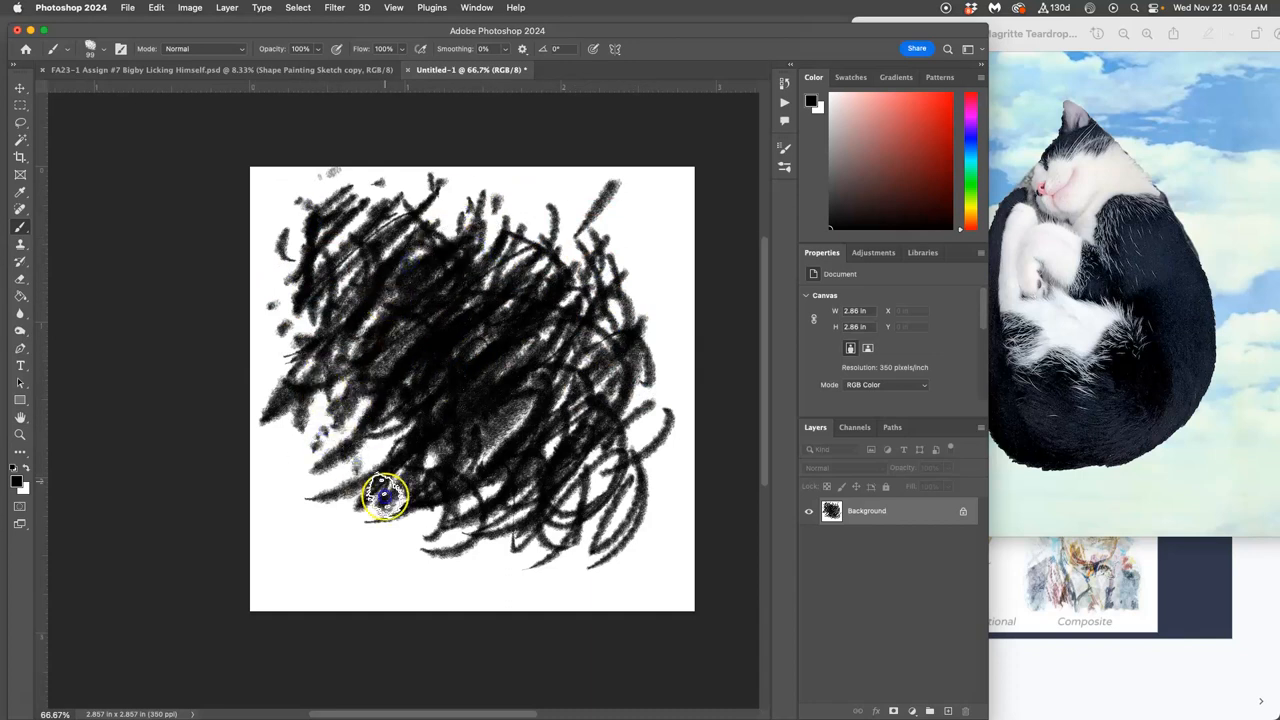
drag(384, 496, 424, 556)
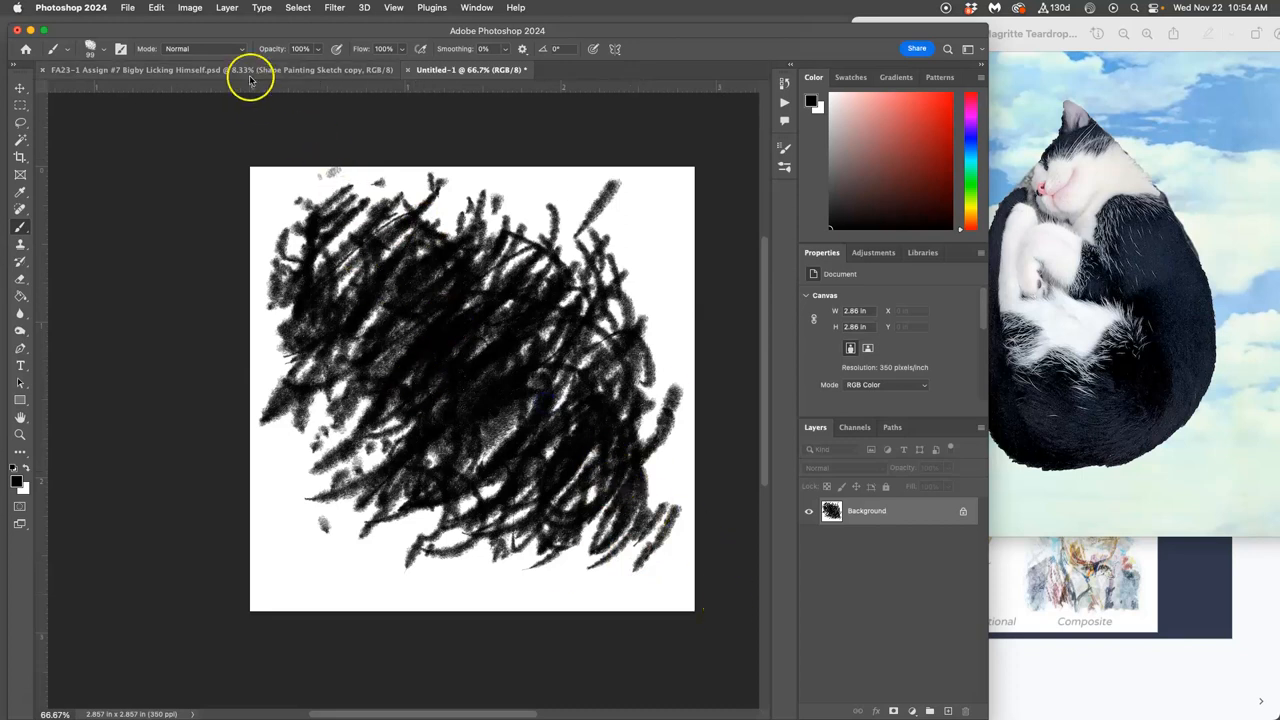
Step: Define the scribble as a new brush preset named 'FA23-2 Karl - 2'
click(156, 8)
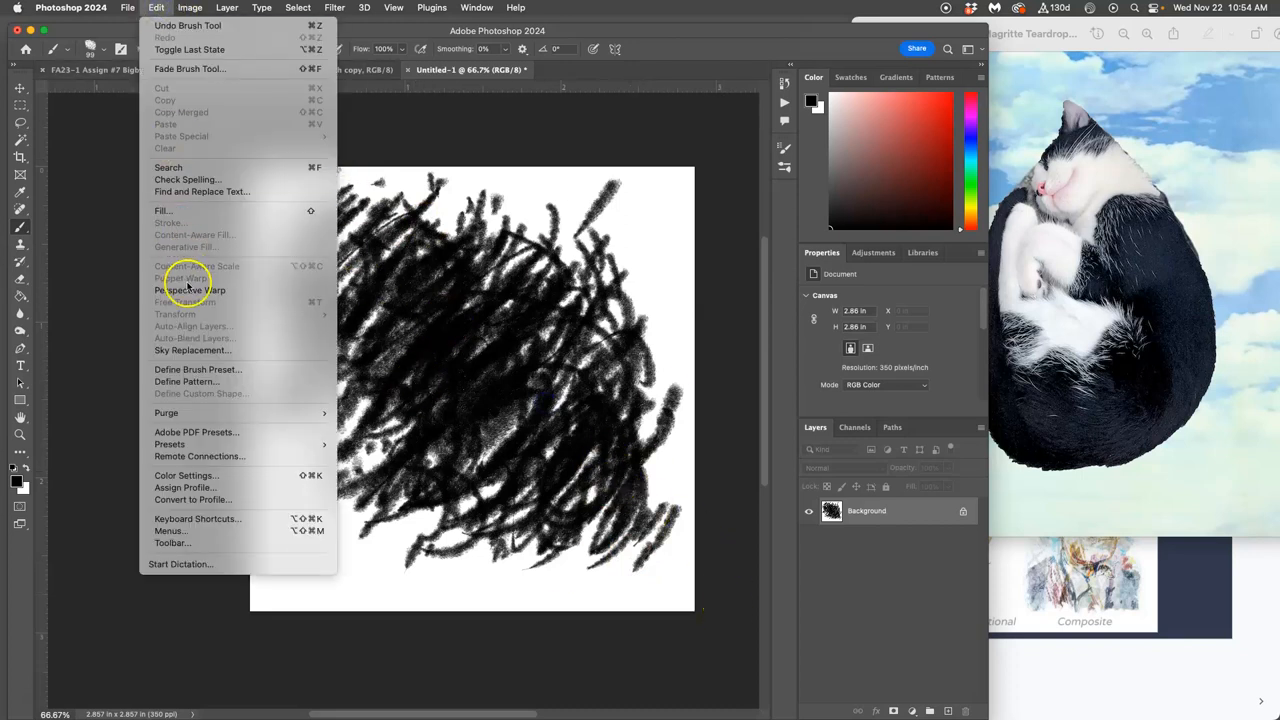
mouse_move(196, 368)
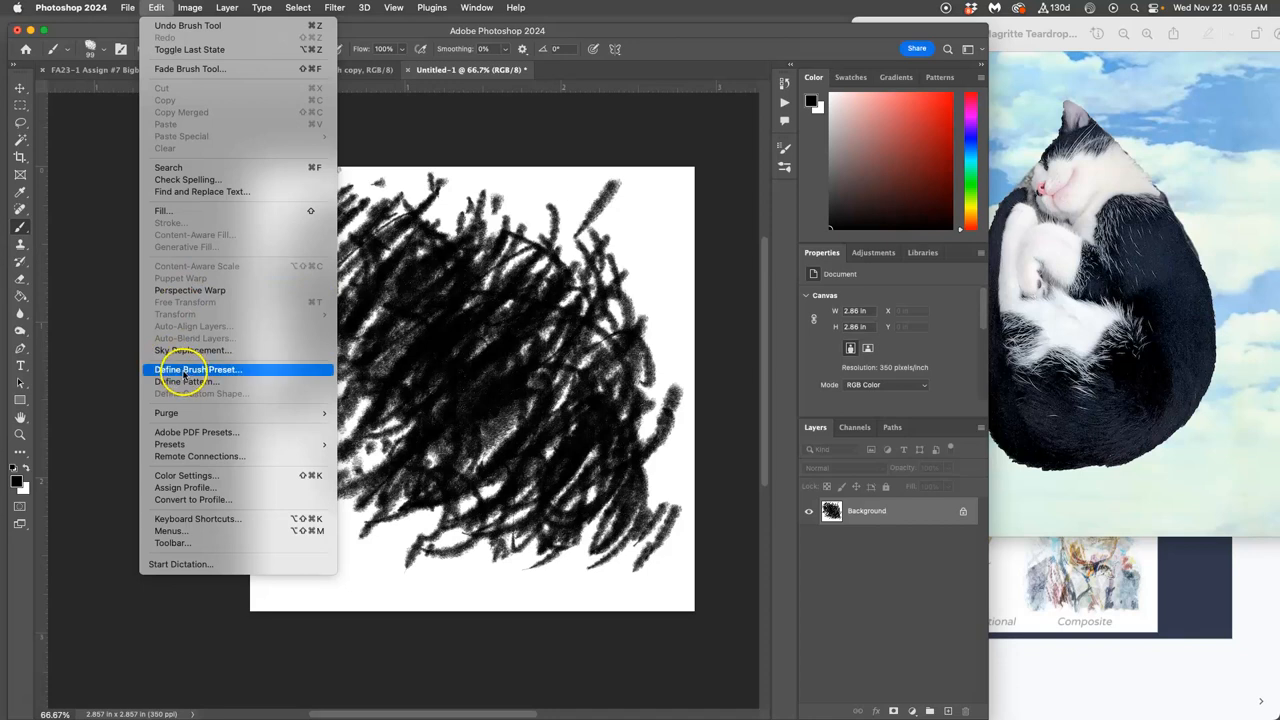
click(196, 368)
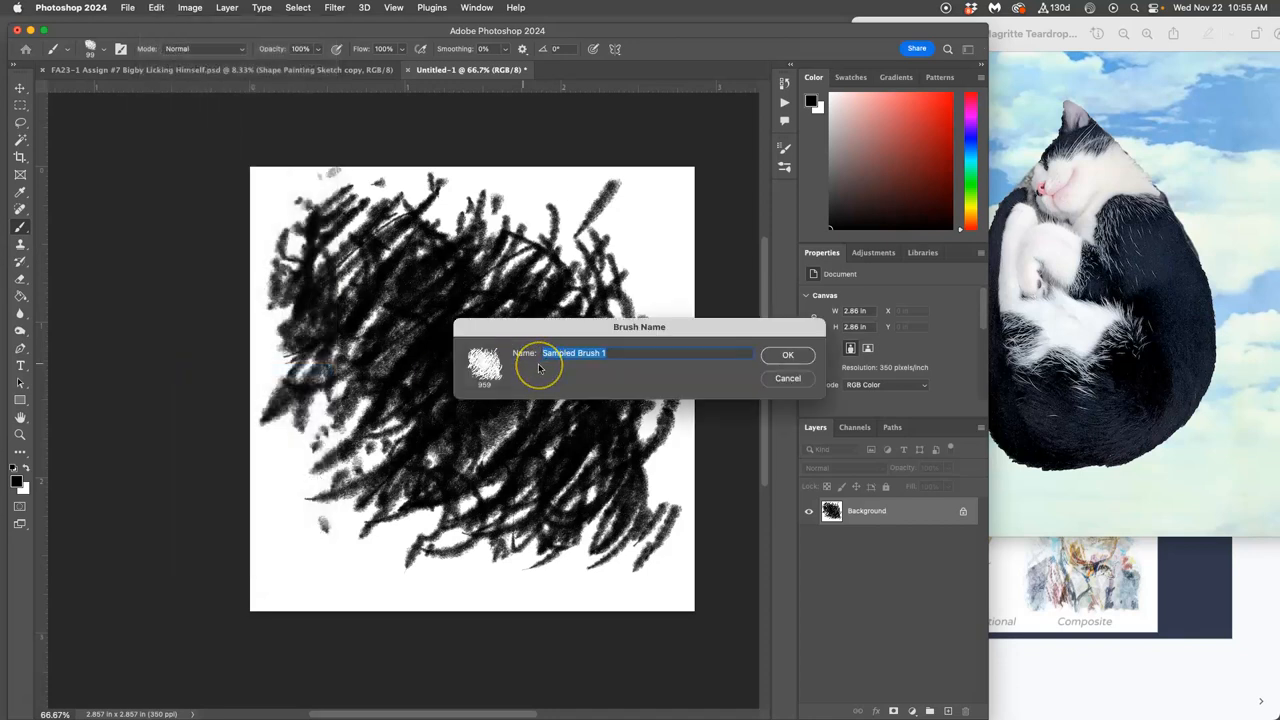
text(FA23-2)
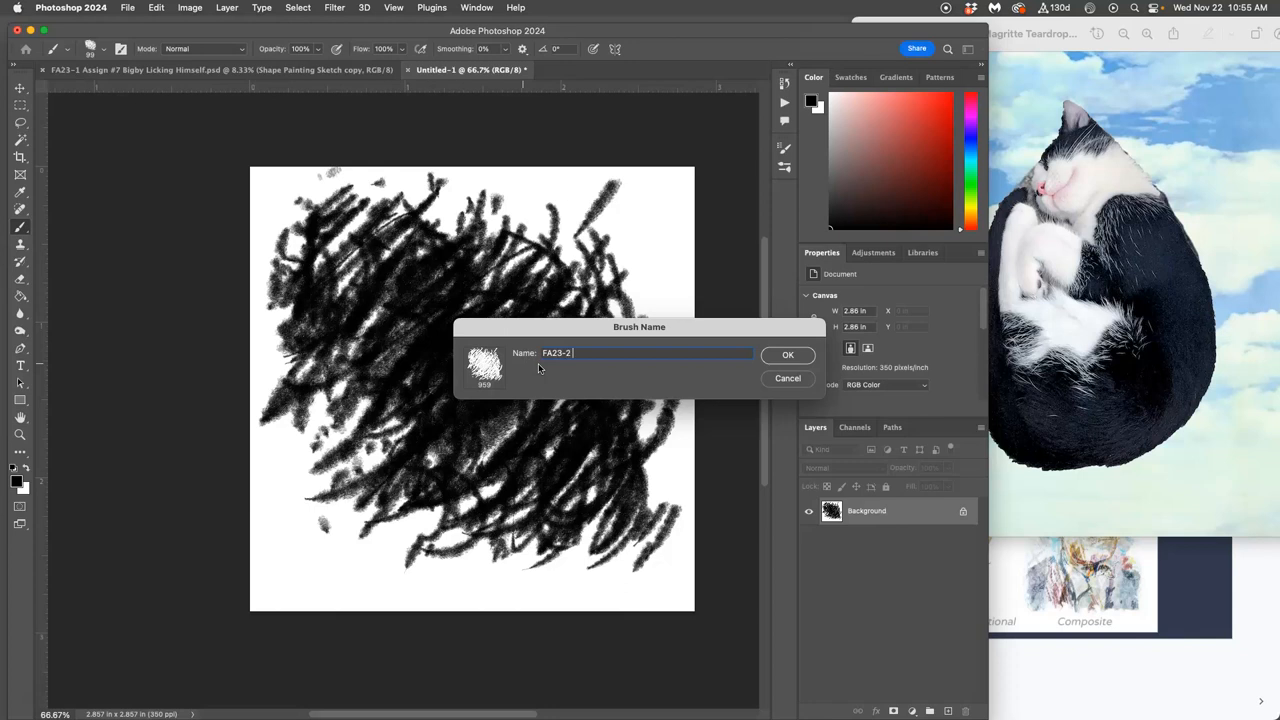
text(Karl - 2)
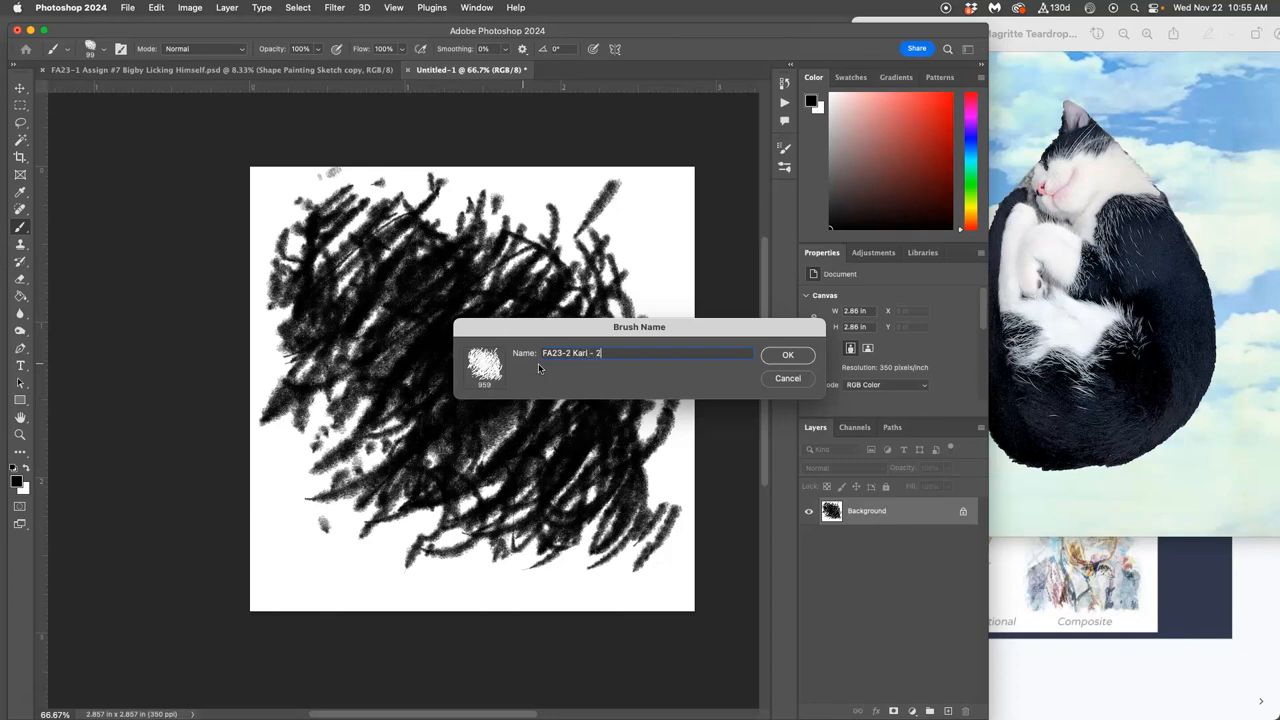
click(788, 356)
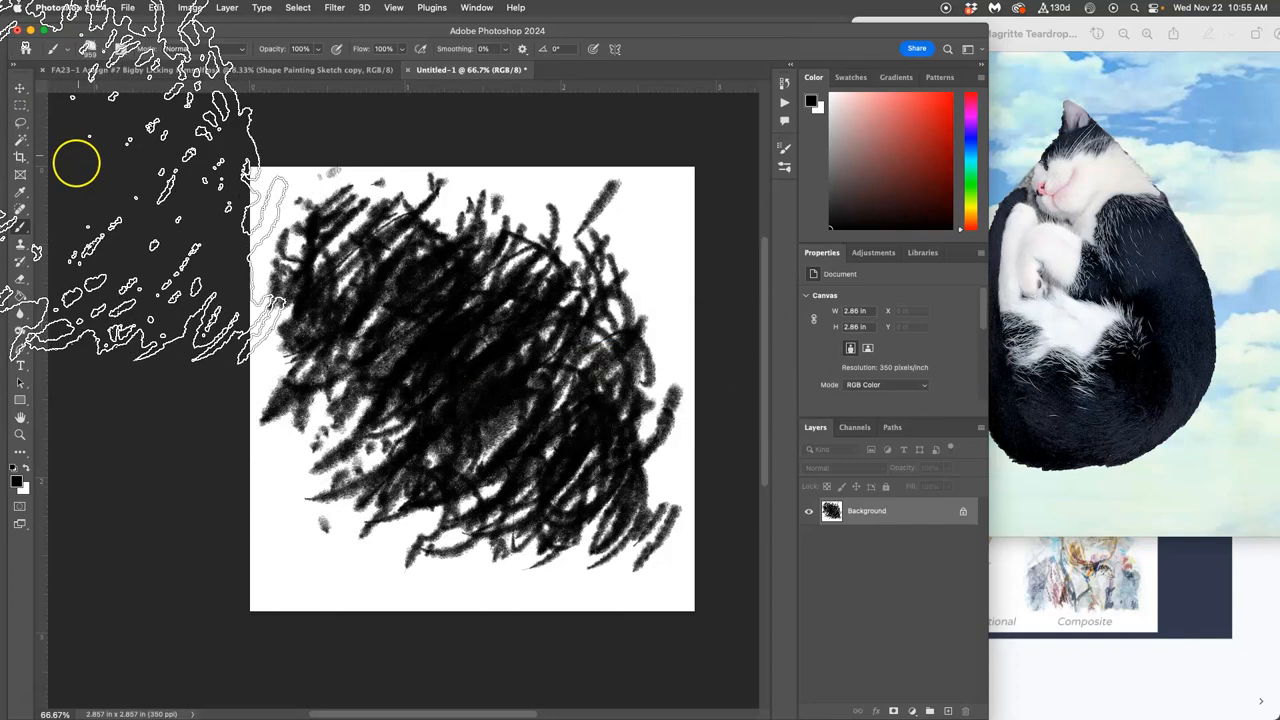
click(104, 48)
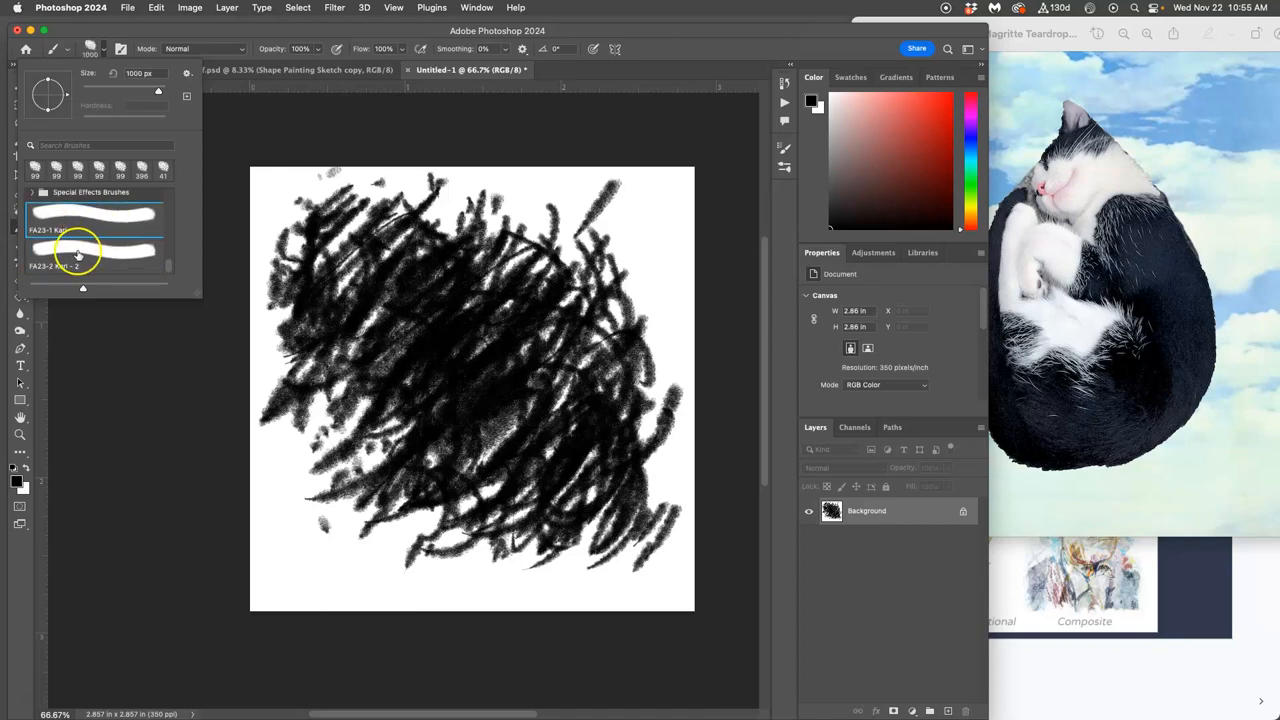
Step: Close the Untitled-1 scribble canvas without saving, returning to the cat painting
drag(76, 256, 320, 114)
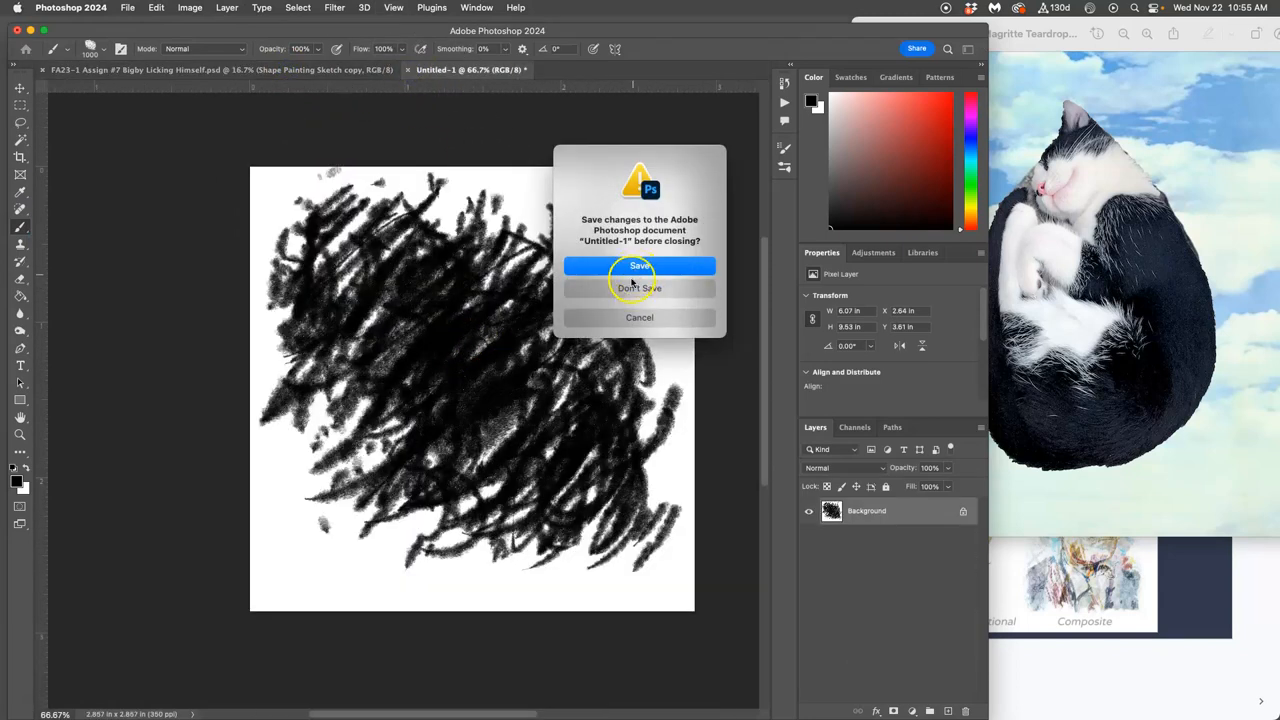
click(640, 288)
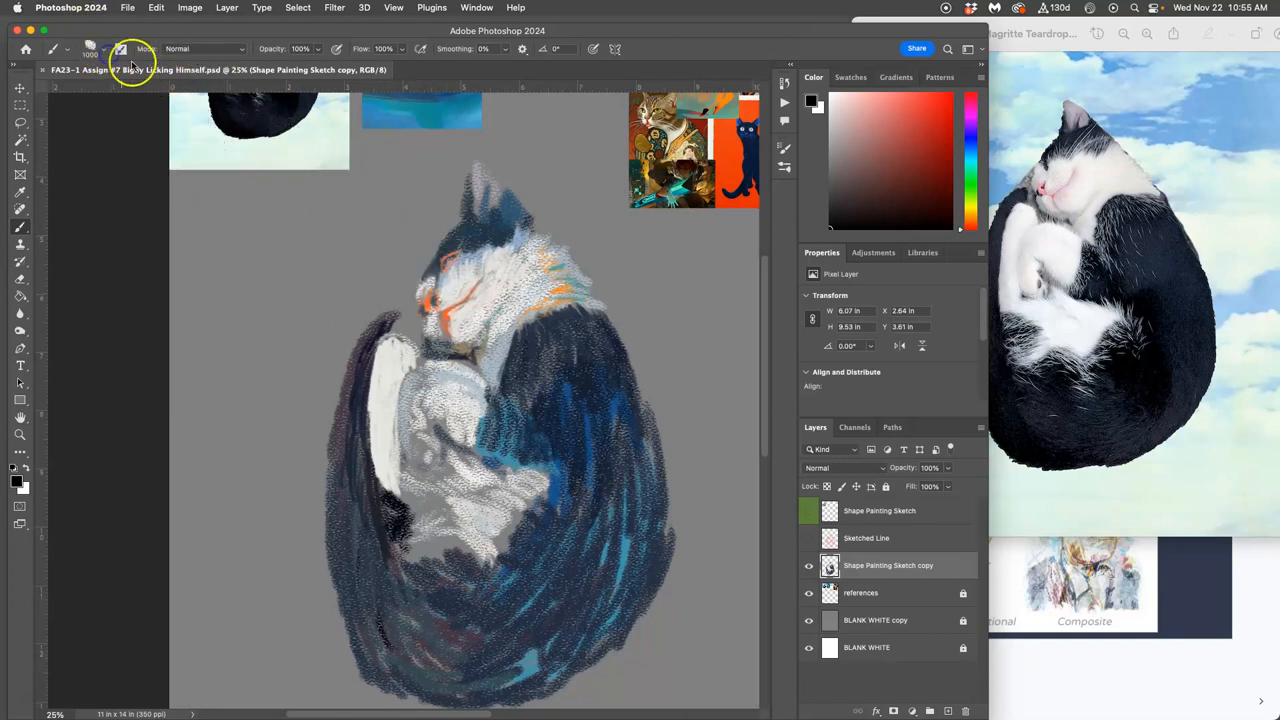
Step: Check the new fur brush in the preset picker and bring up Brush Settings via the Window menu
click(122, 48)
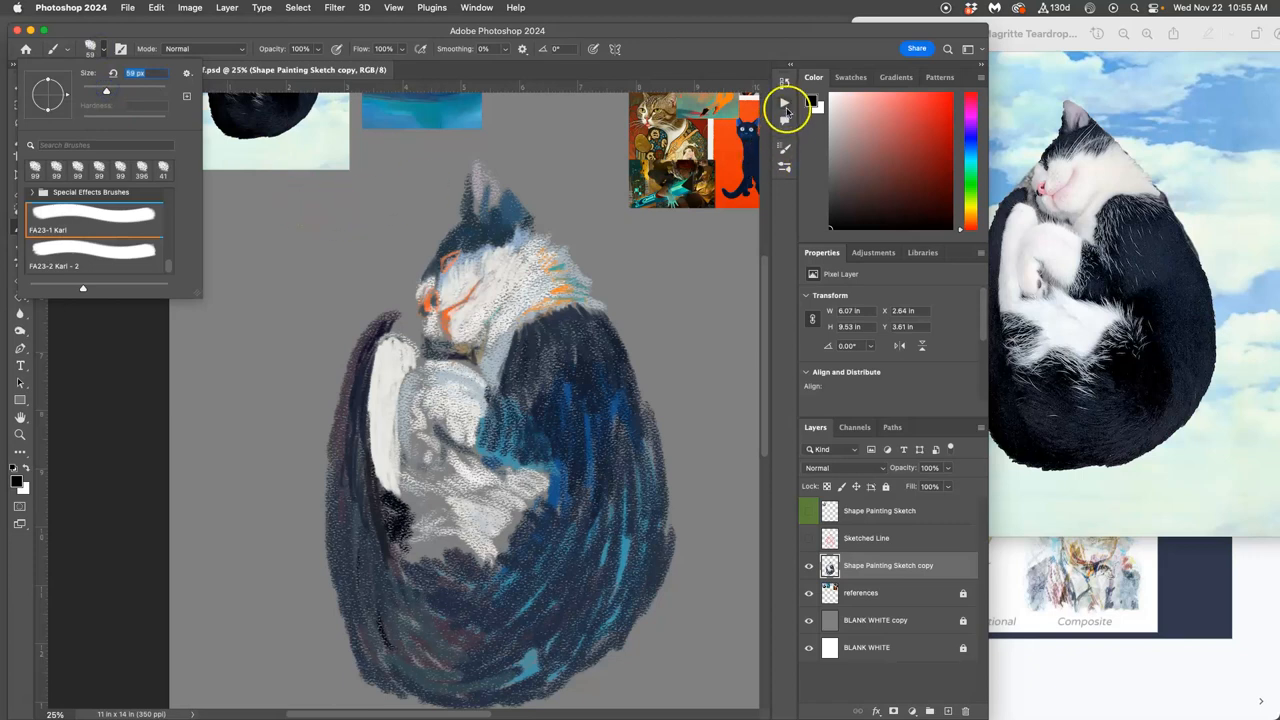
click(476, 8)
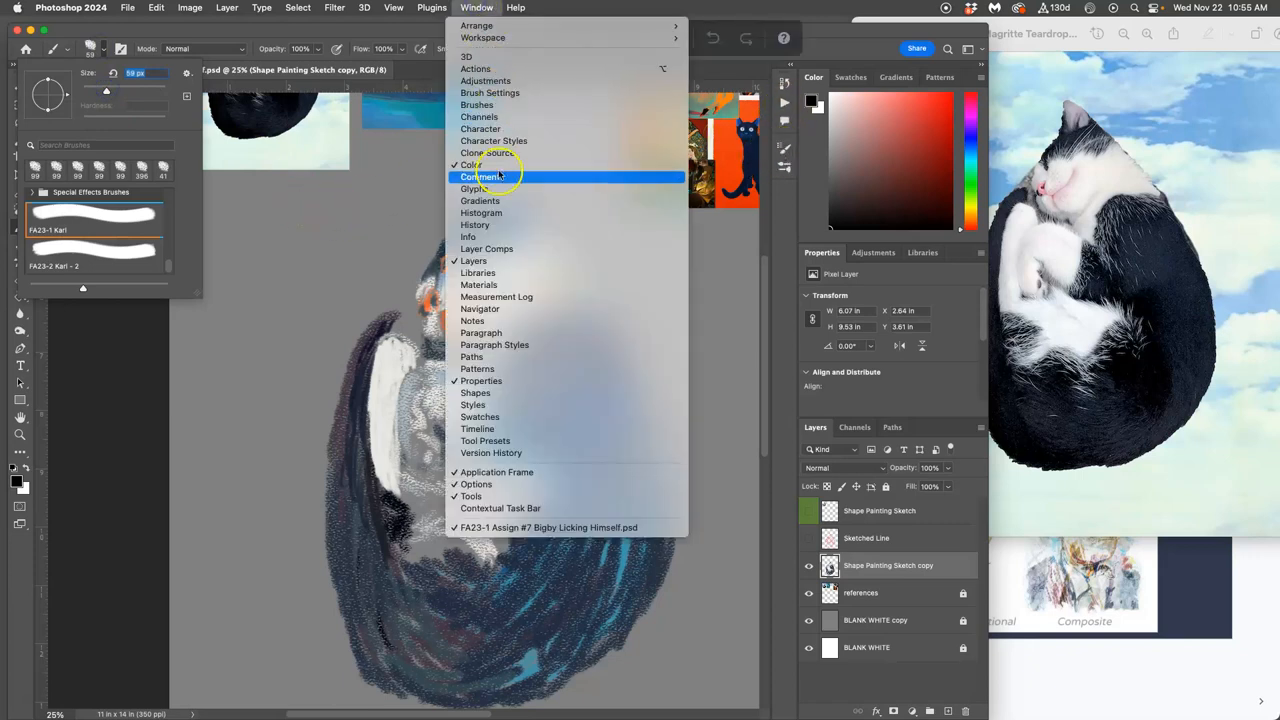
mouse_move(484, 104)
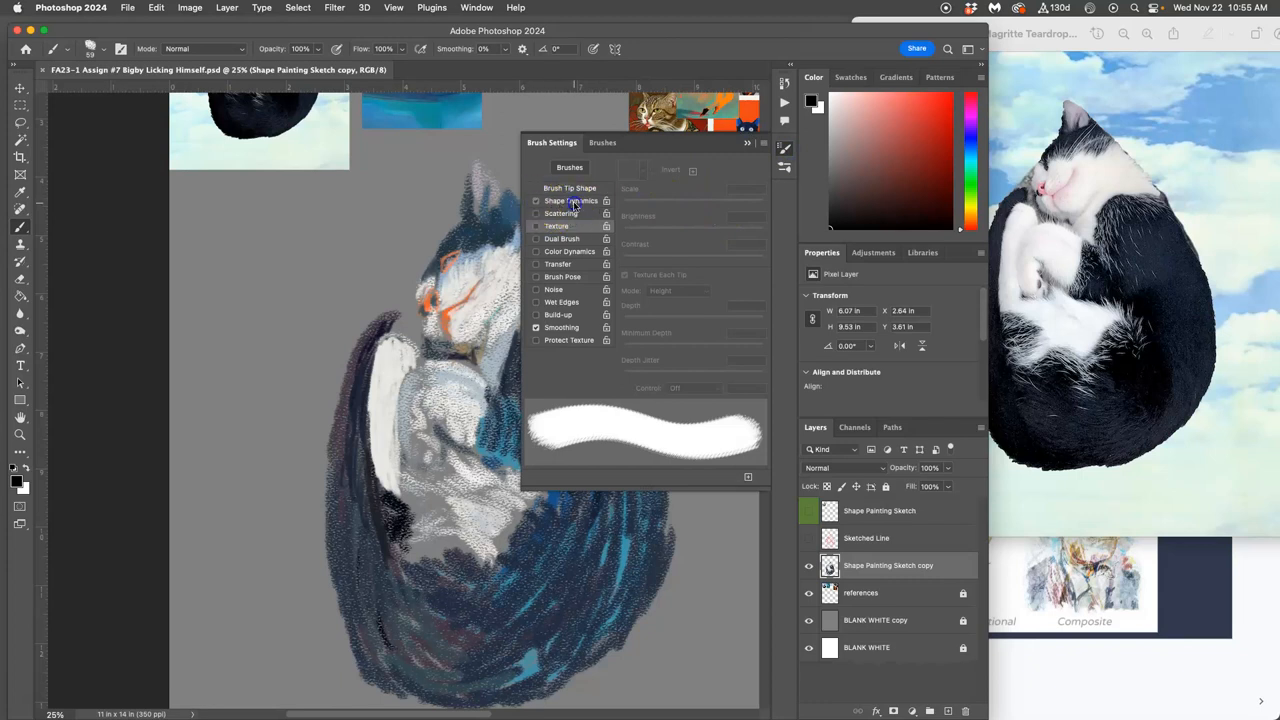
Step: Enable Shape Dynamics with Pen Pressure size control, raising size, angle and roundness jitter and minimum roundness
click(572, 200)
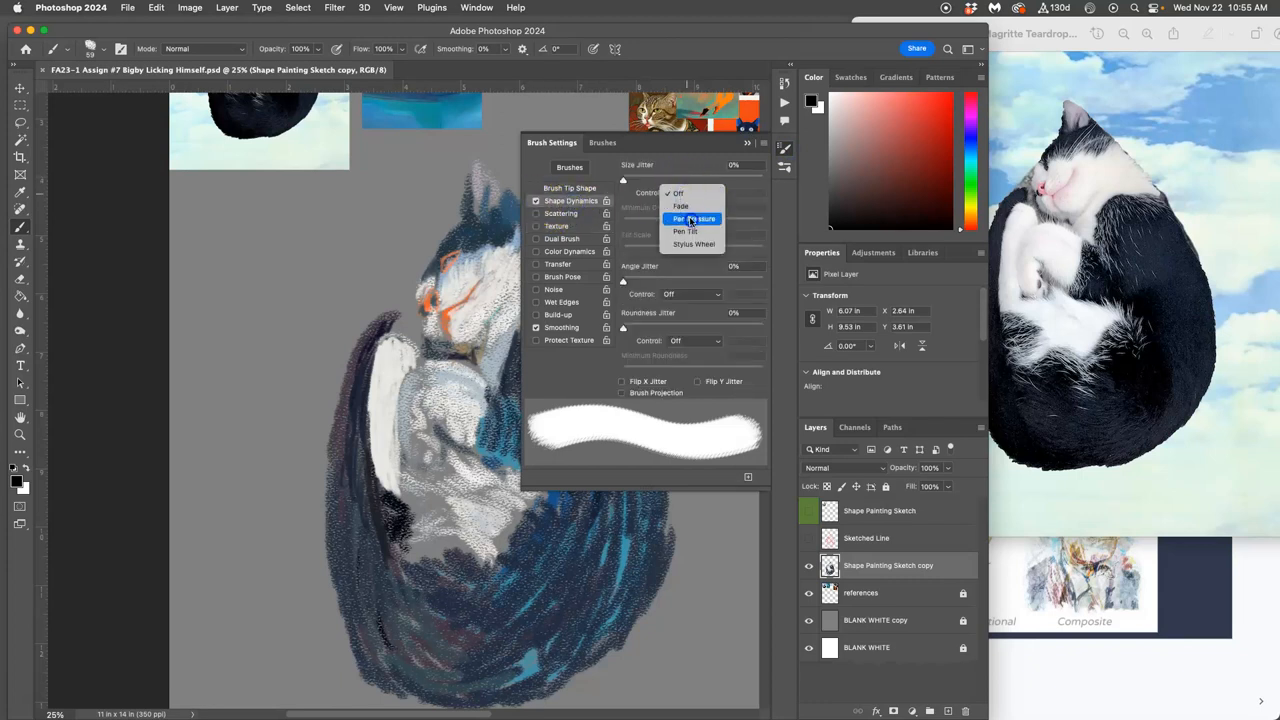
click(696, 218)
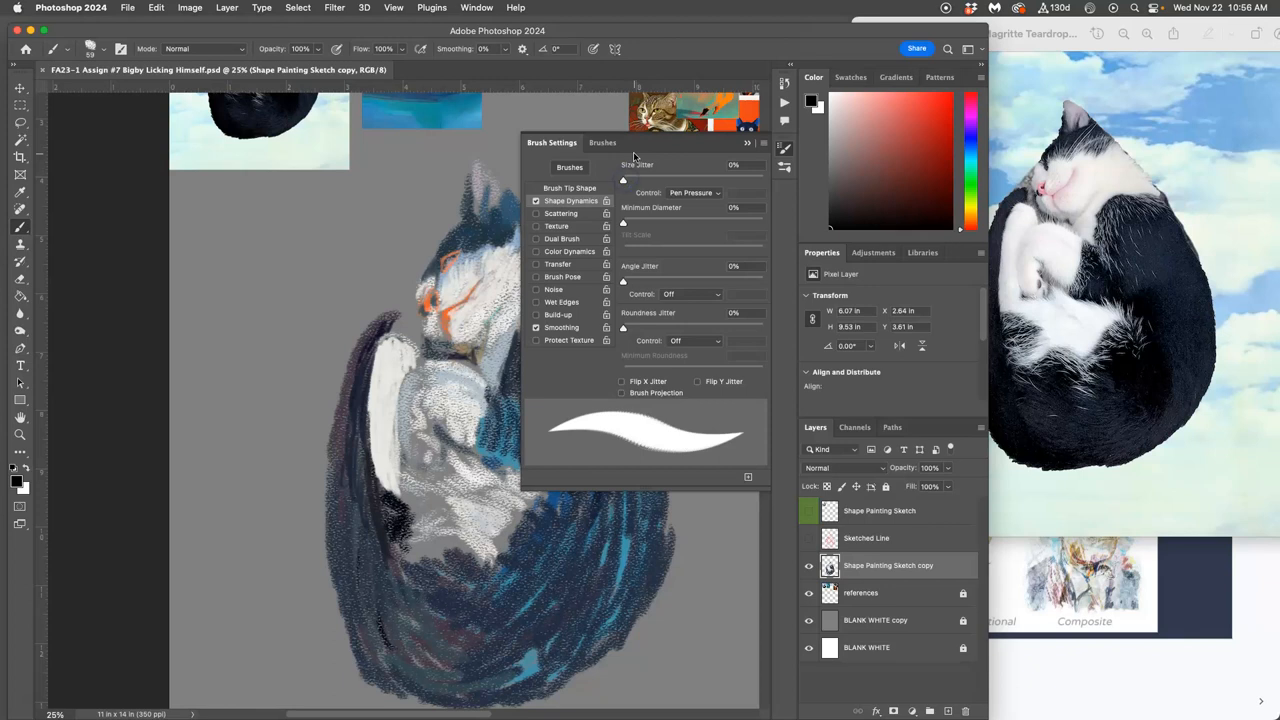
drag(624, 180, 656, 180)
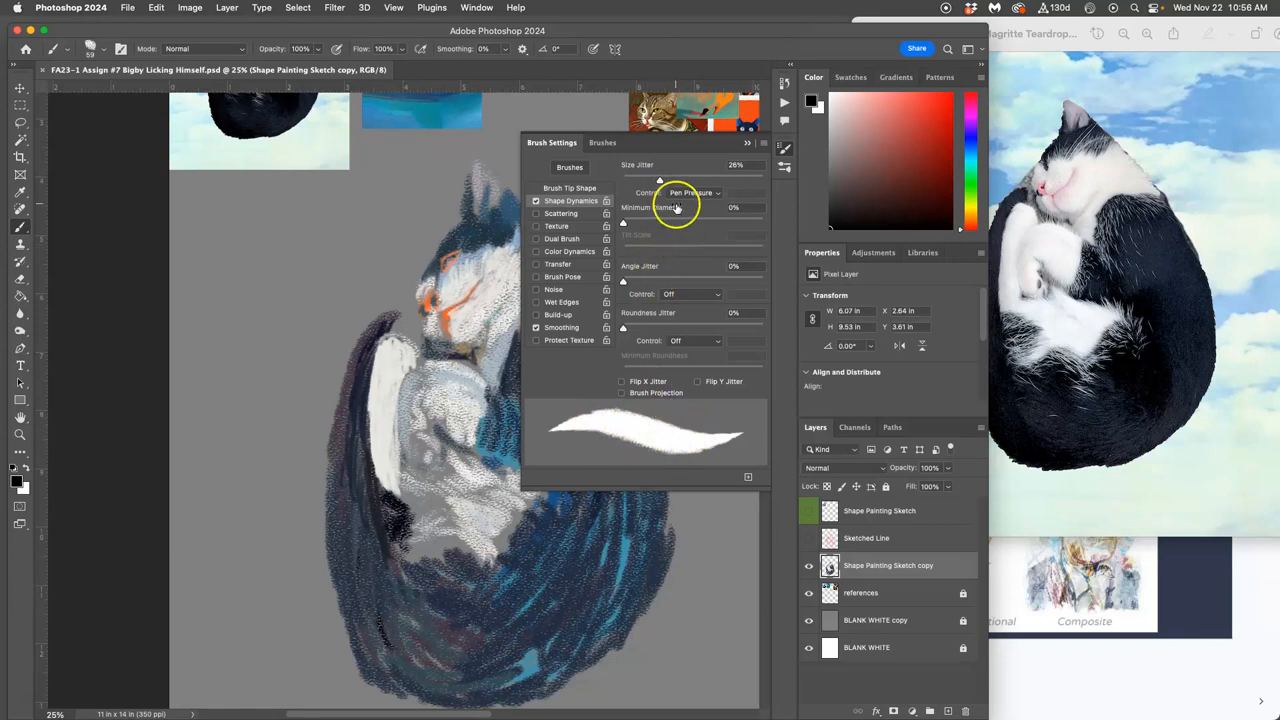
drag(624, 280, 632, 280)
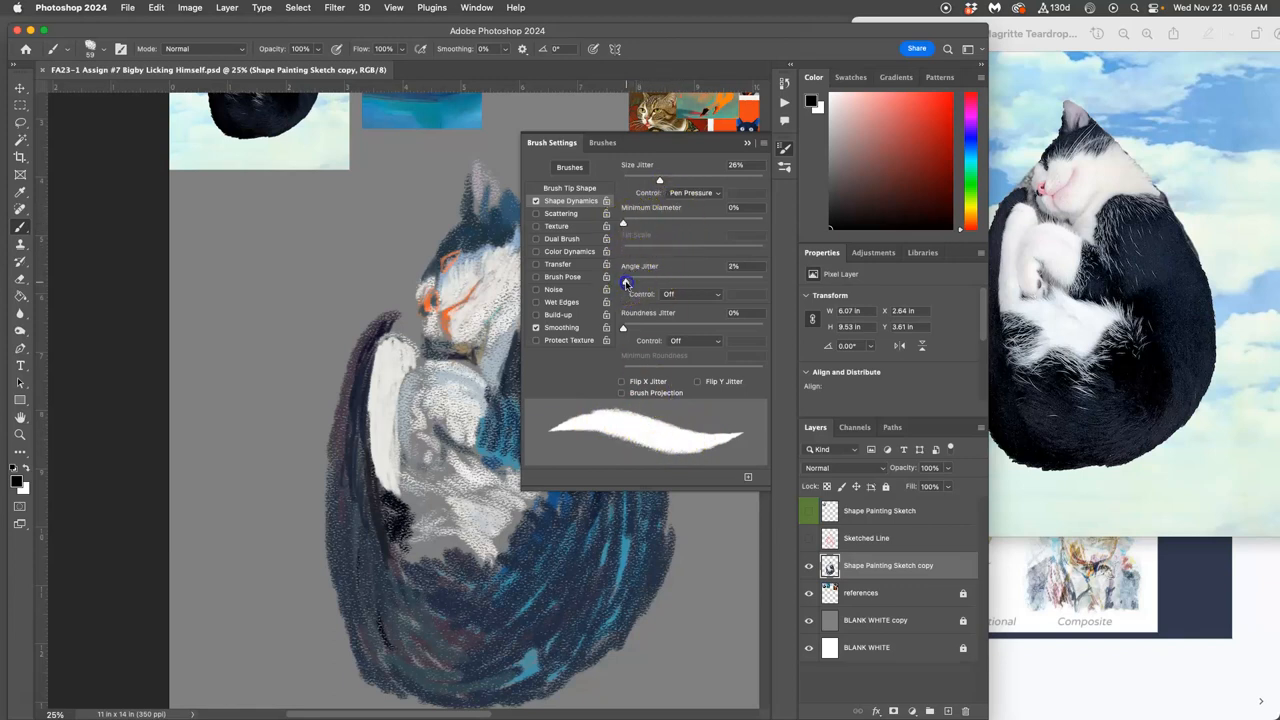
drag(624, 280, 650, 280)
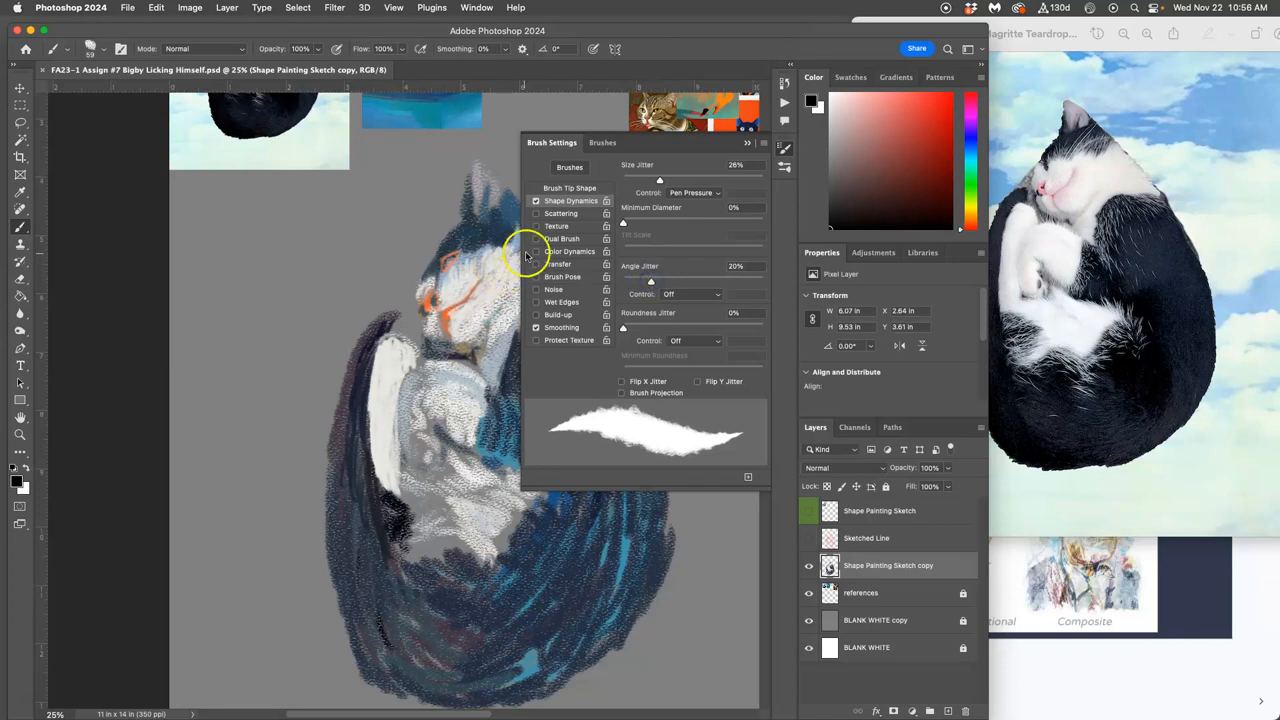
mouse_move(630, 344)
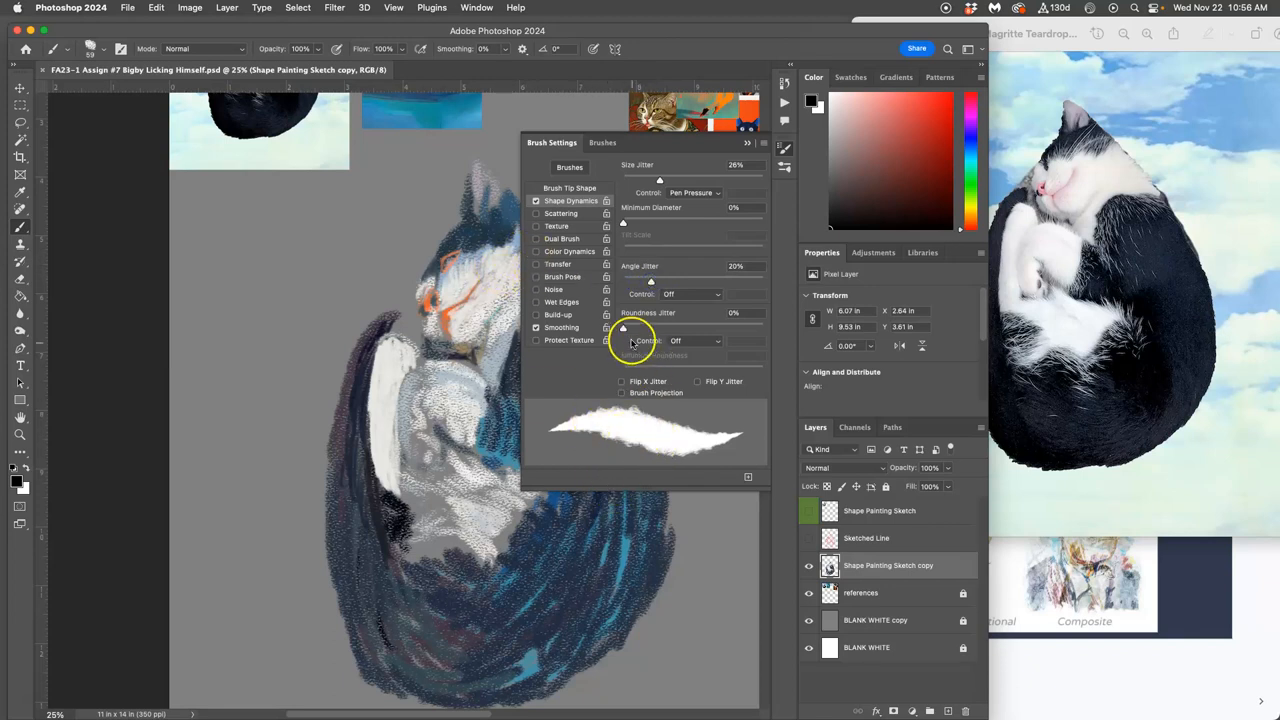
drag(624, 328, 684, 328)
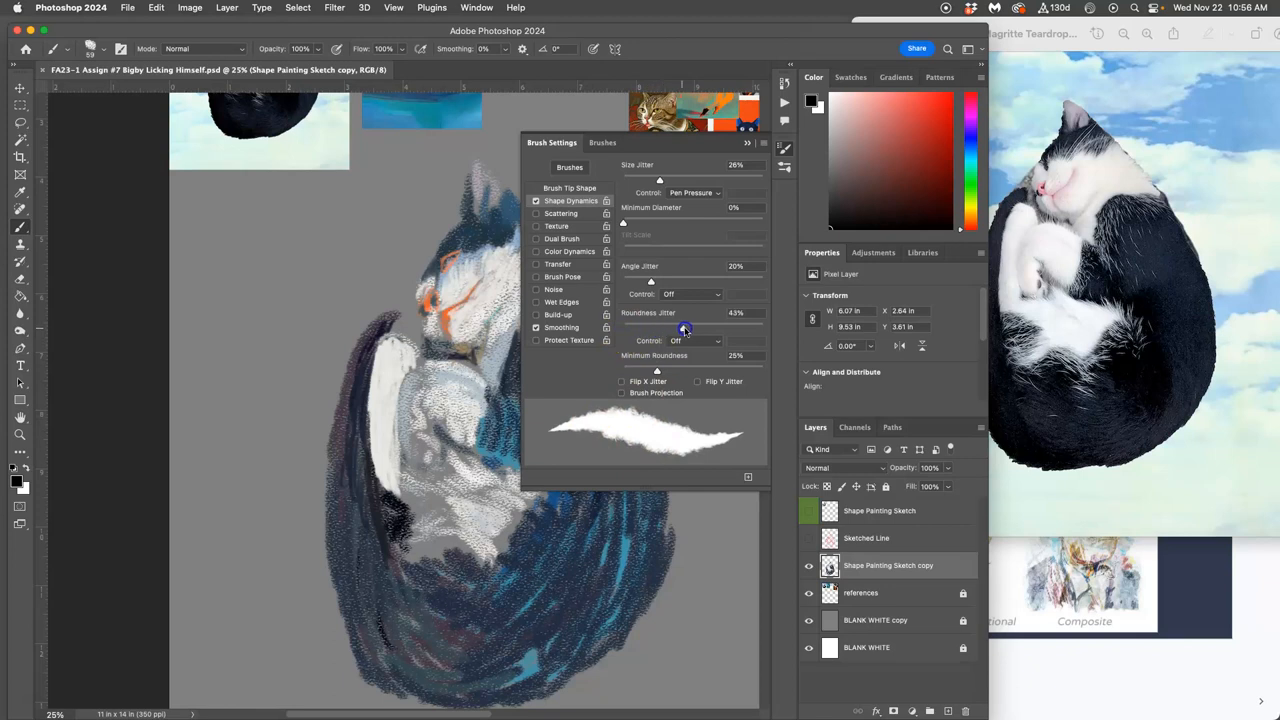
drag(684, 328, 760, 328)
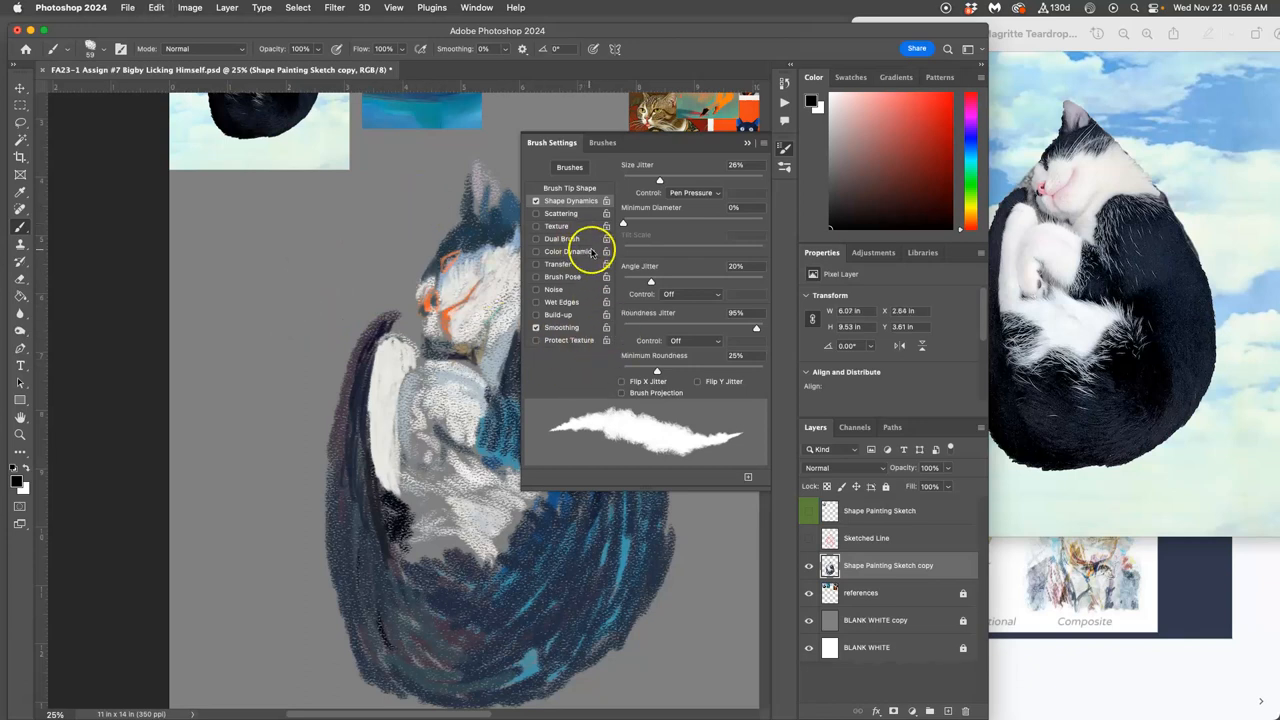
Step: Lower the fur brush texture's depth, depth variation and contrast in the Texture settings
click(556, 224)
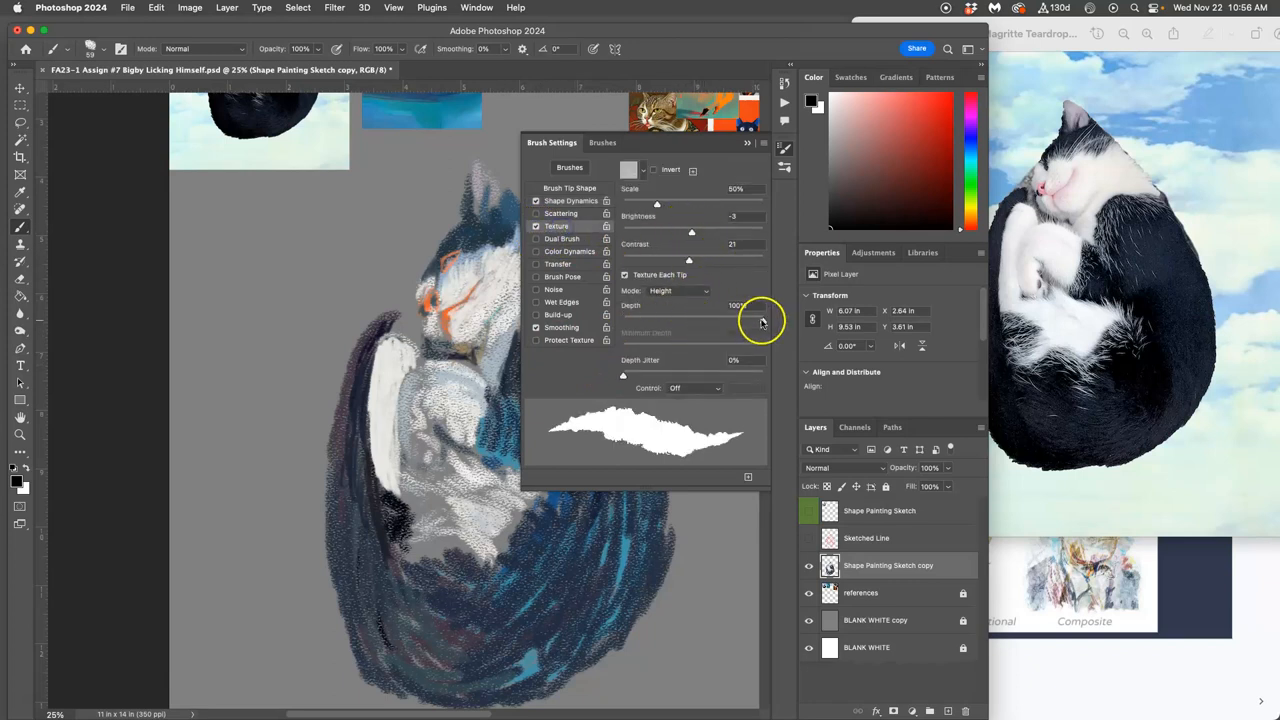
drag(736, 304, 640, 318)
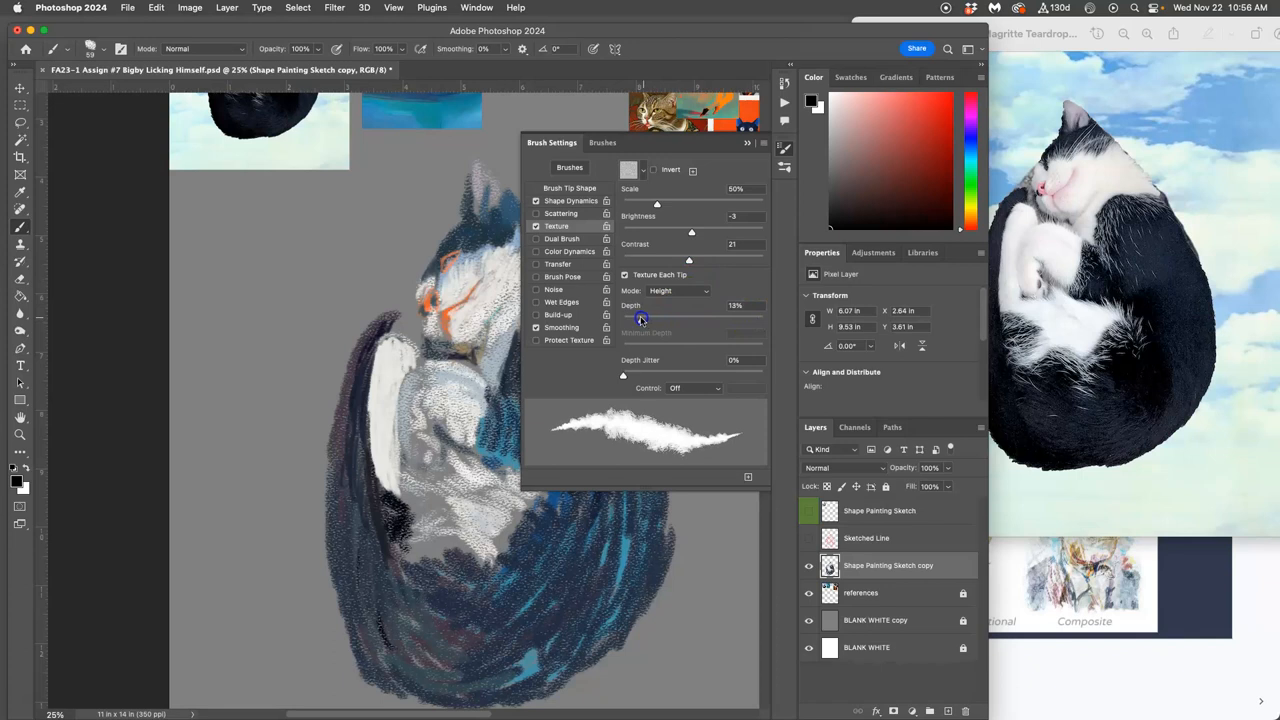
drag(640, 318, 638, 318)
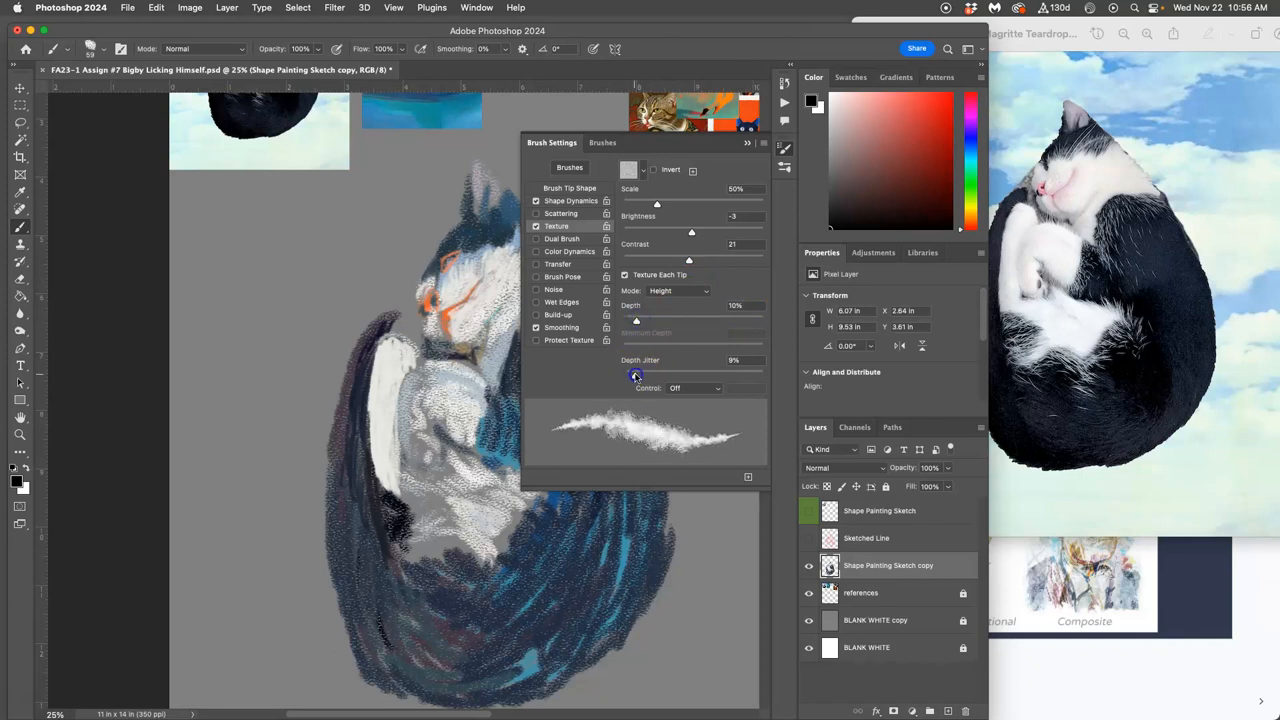
drag(636, 376, 630, 360)
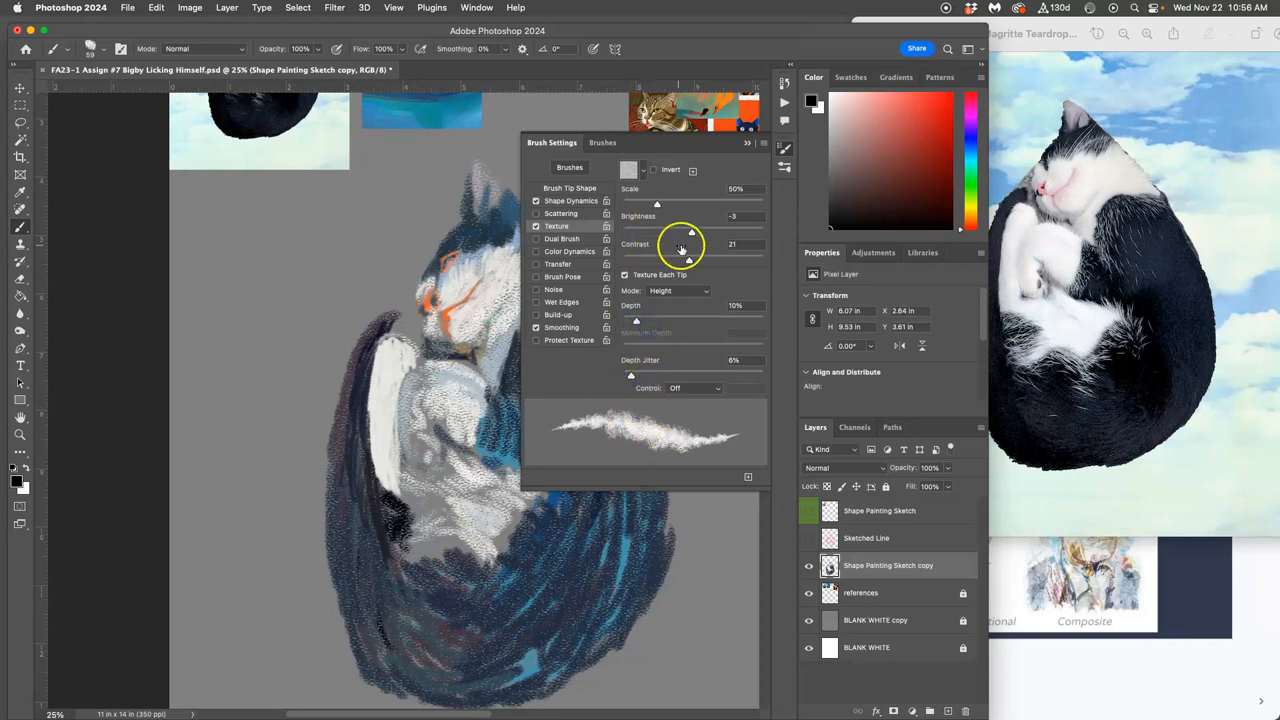
drag(688, 244, 656, 260)
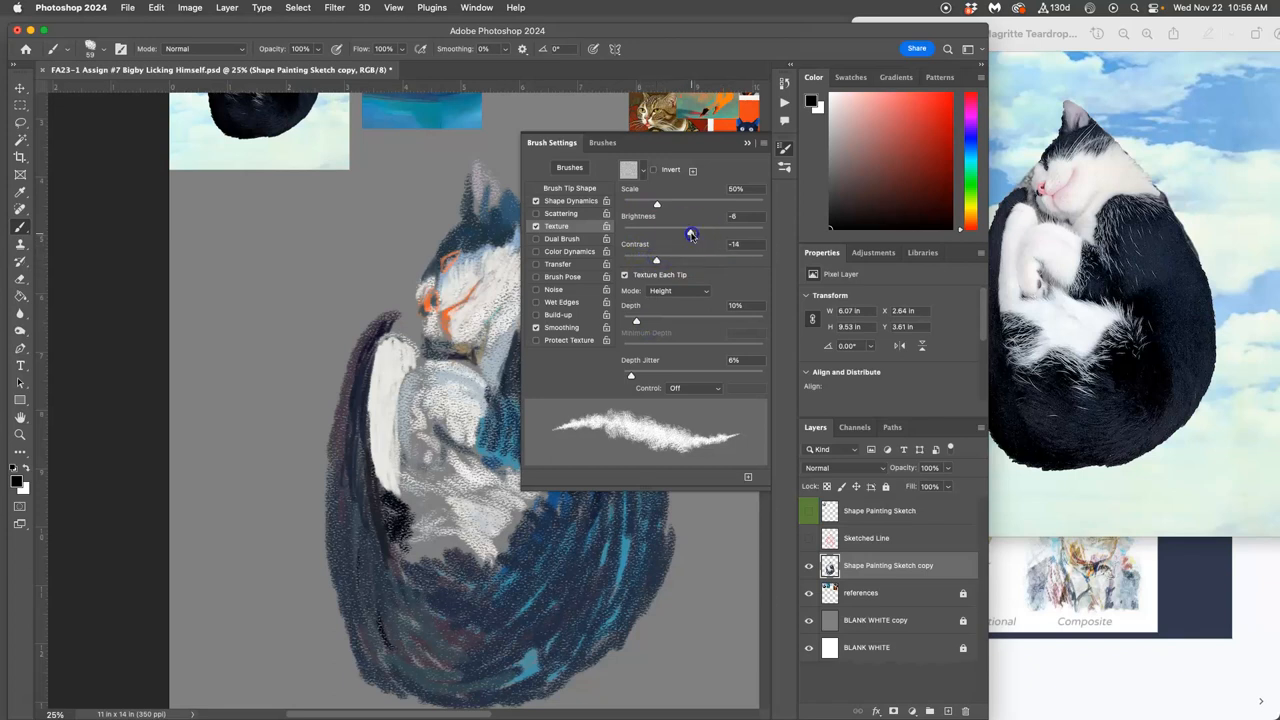
Step: Retune the texture's scale and brightness and settle the fur brush's texture settings
drag(690, 232, 656, 216)
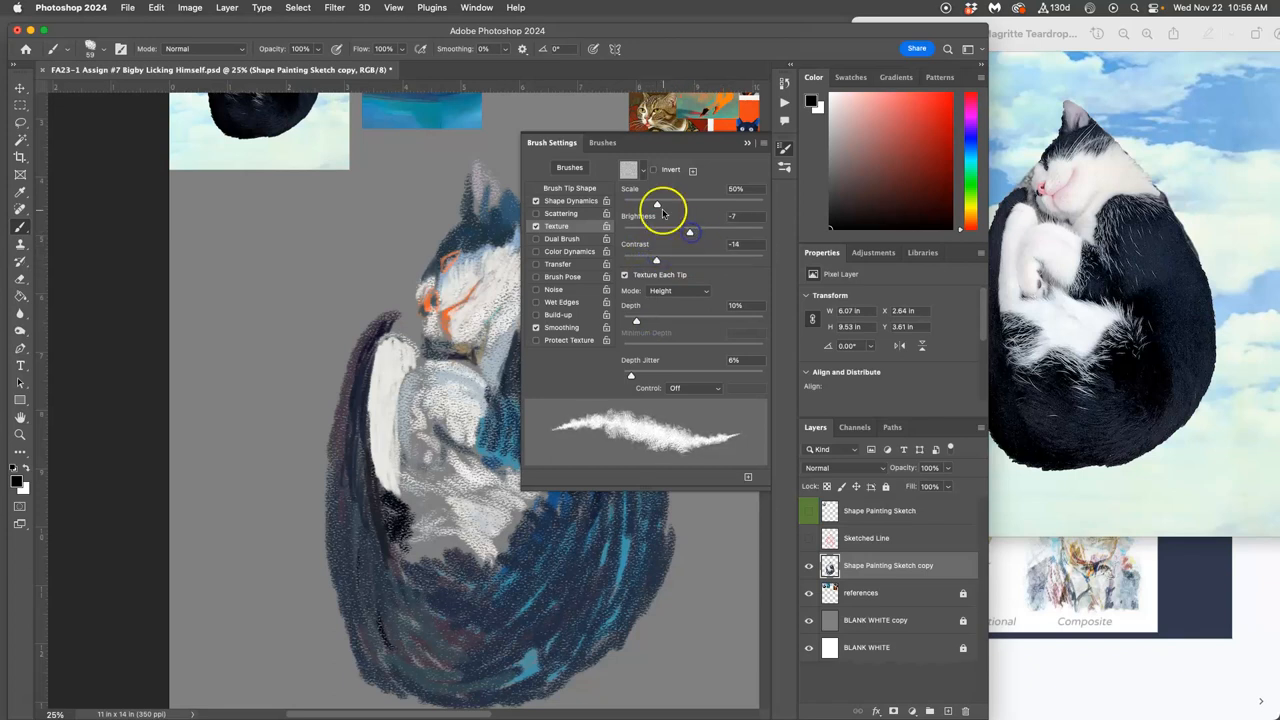
drag(658, 204, 656, 206)
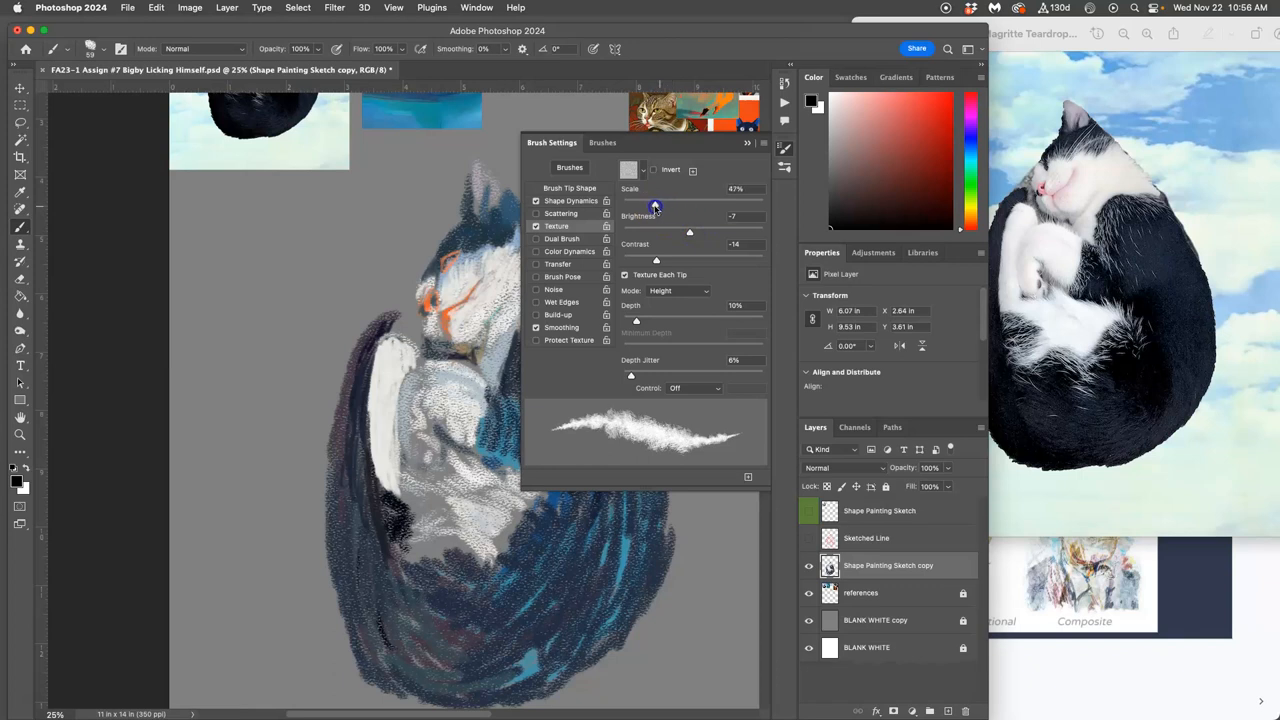
drag(656, 206, 658, 206)
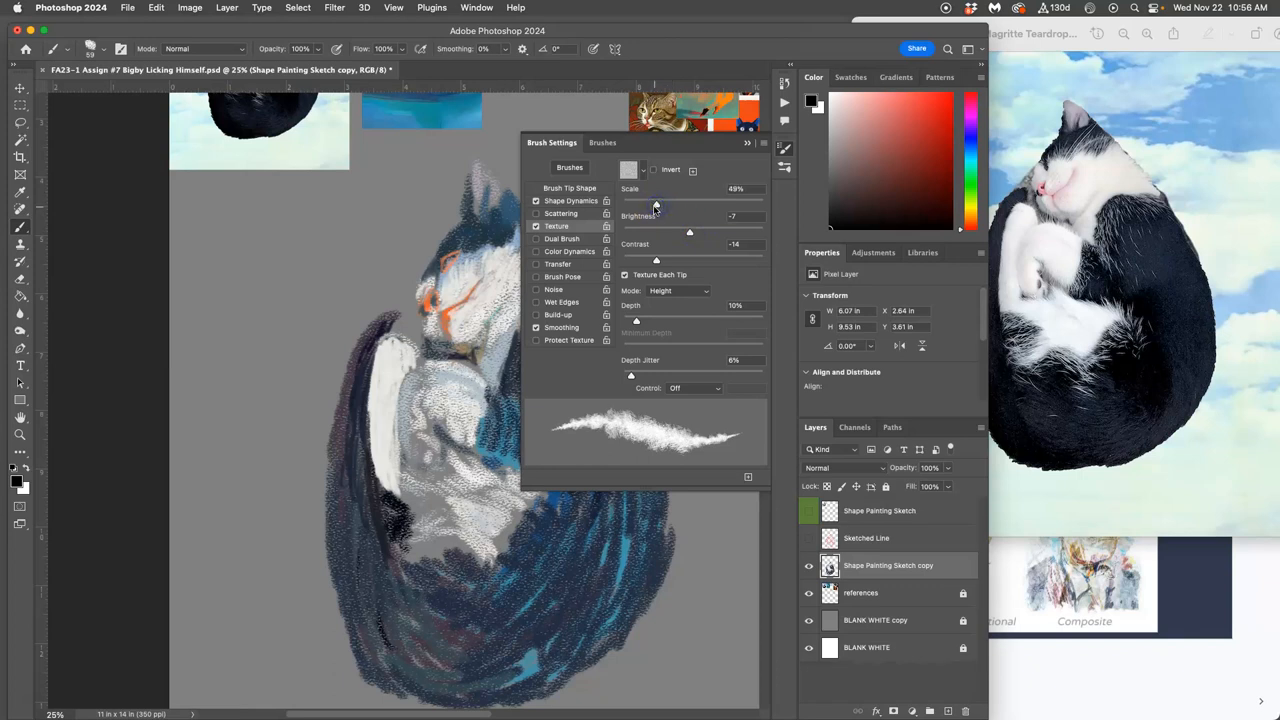
drag(330, 236, 288, 308)
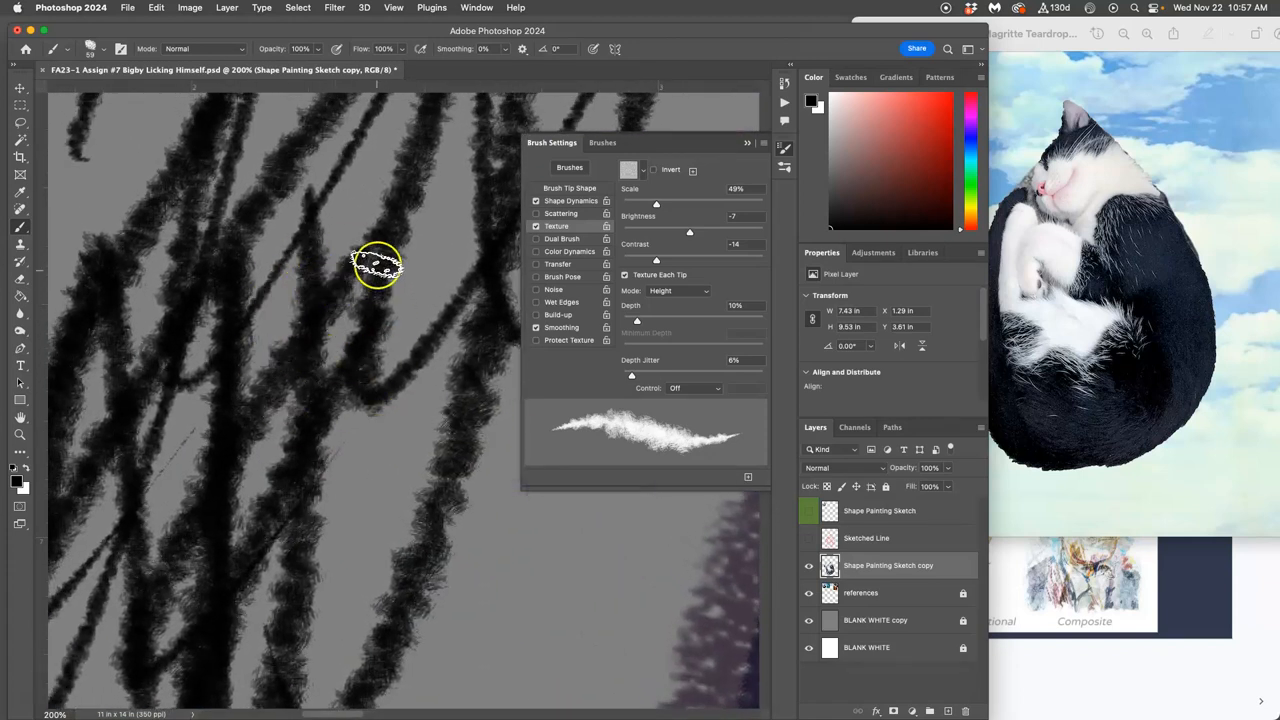
Step: Paint a dark, bristly test stroke on the canvas with the retuned fur brush
drag(378, 264, 402, 438)
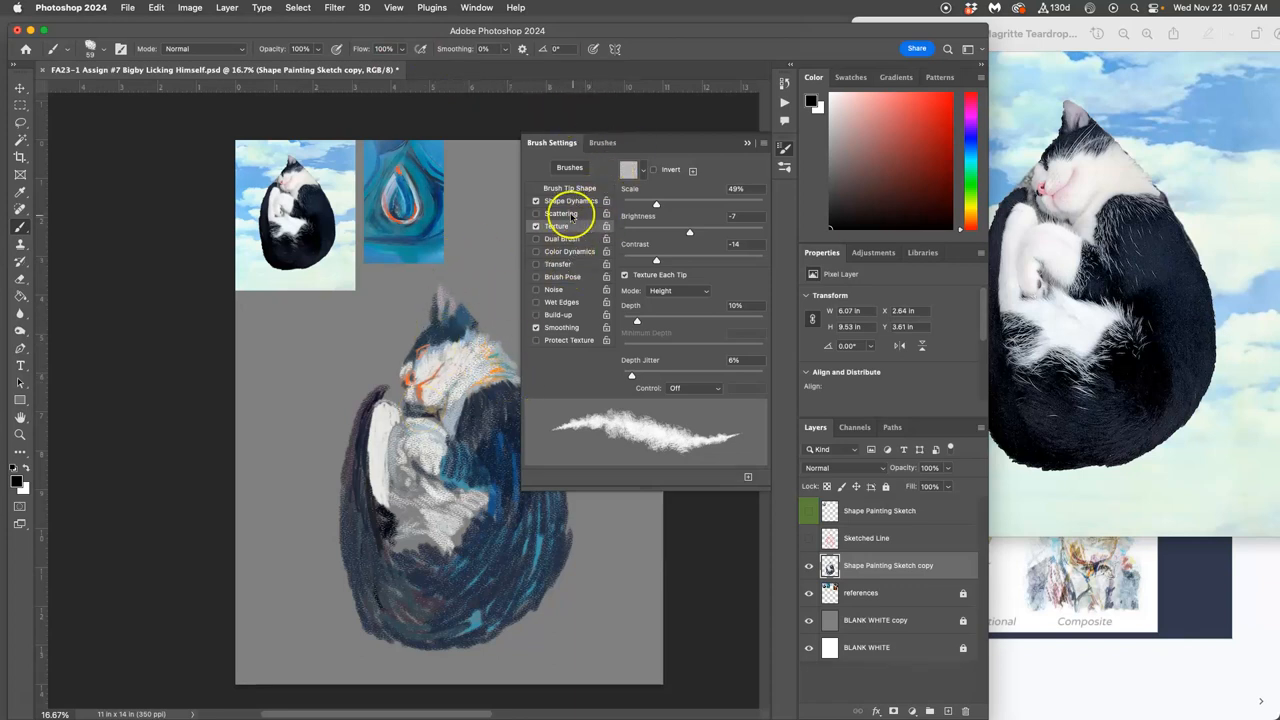
Step: Put the brush settings away and sample the orange from the cat's face as the paint colour
click(748, 144)
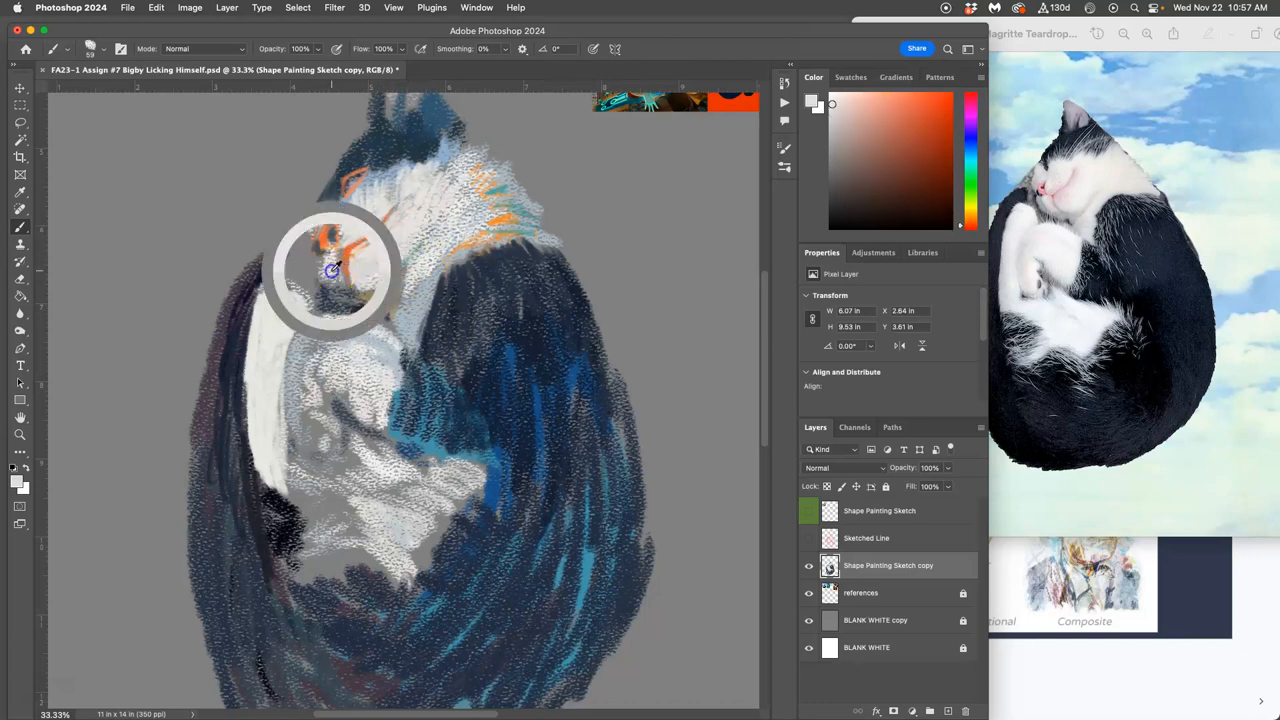
click(330, 270)
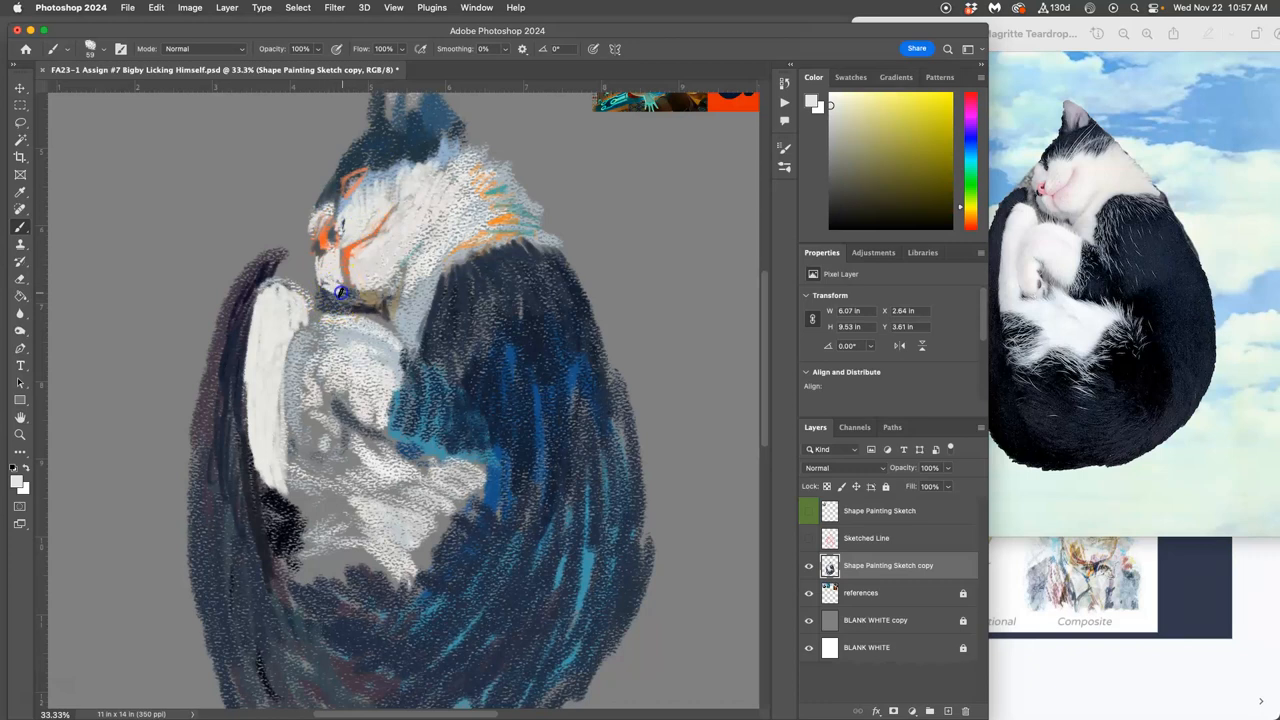
click(120, 48)
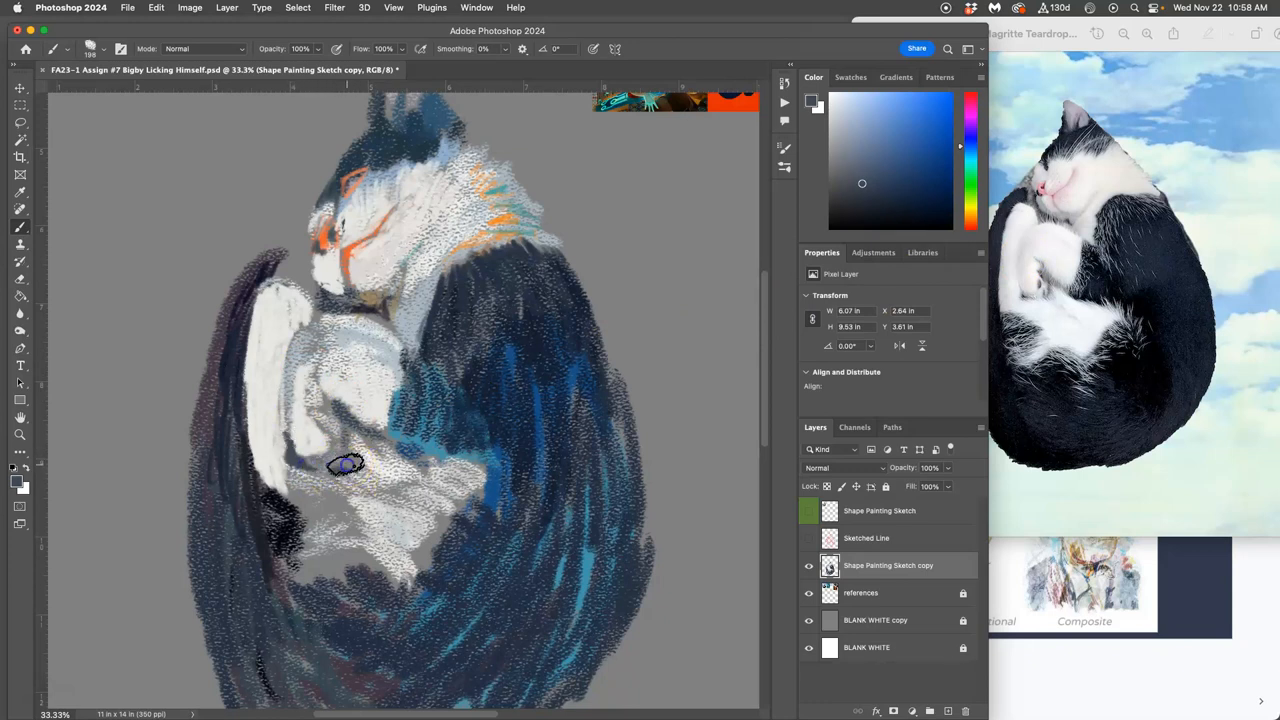
mouse_move(668, 238)
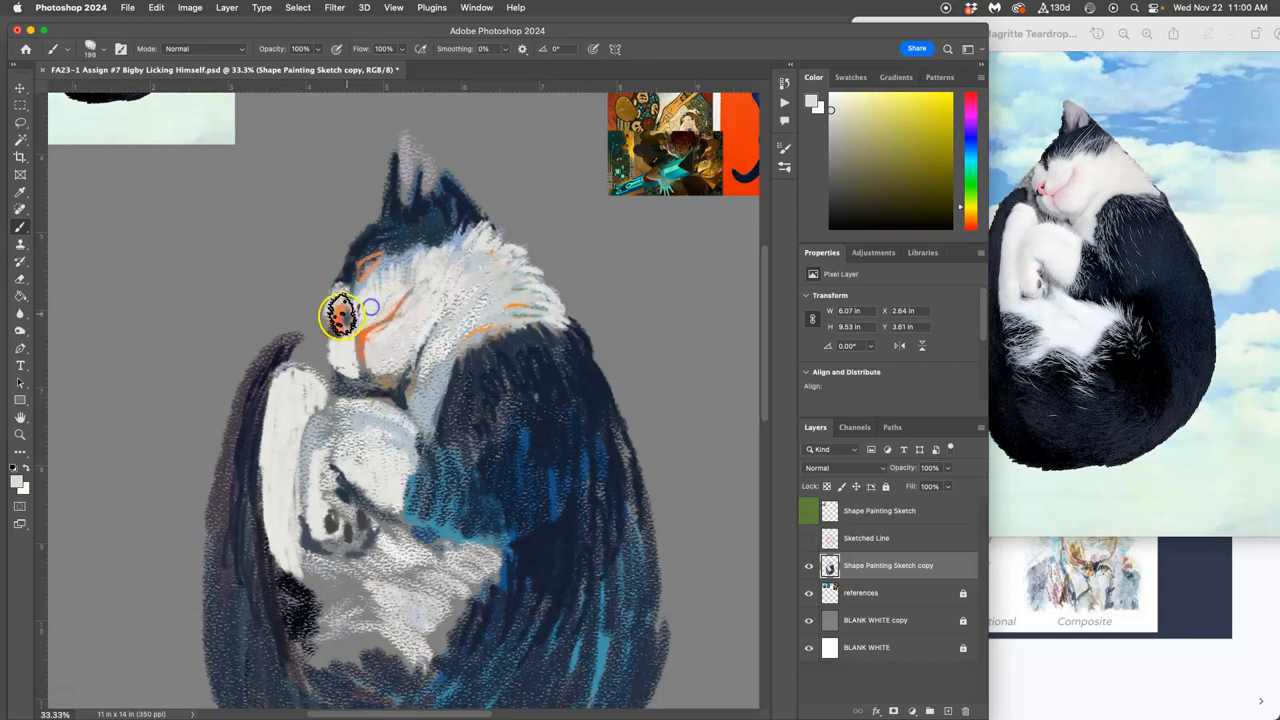
Step: Paint dark fur strokes over the cat's head and into the gray gaps of the lower body
drag(344, 316, 350, 384)
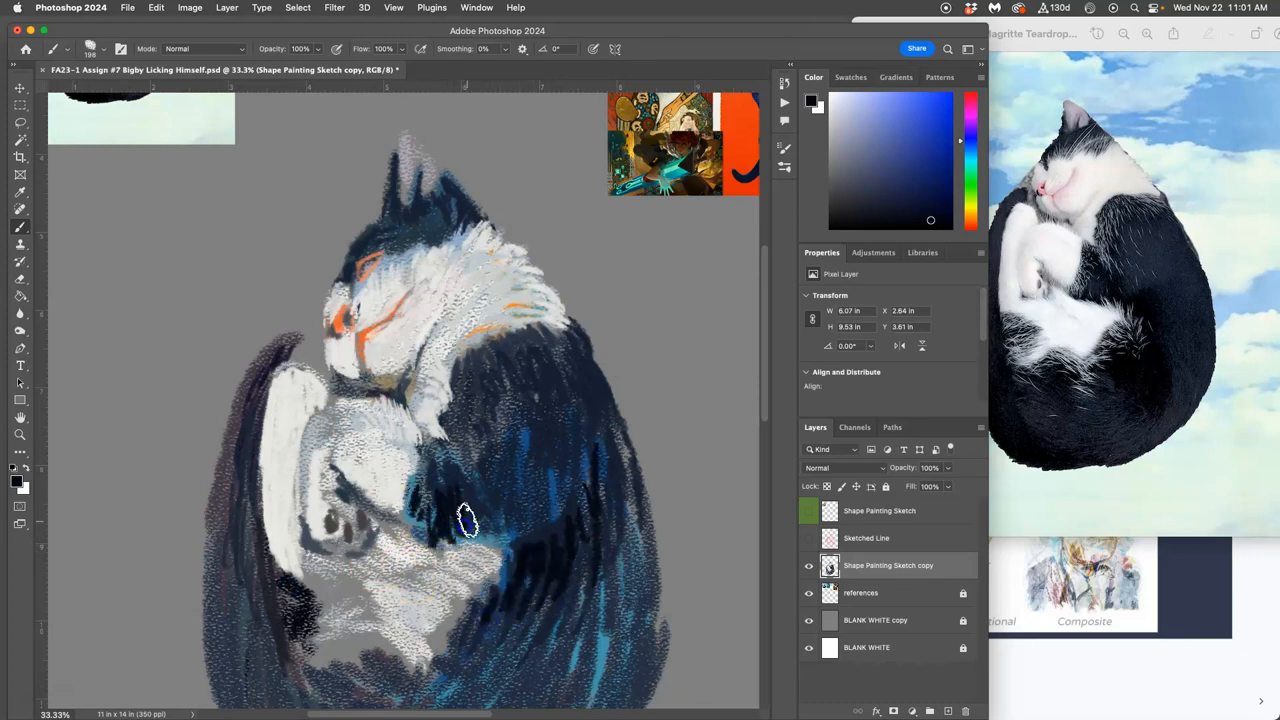
drag(470, 520, 496, 512)
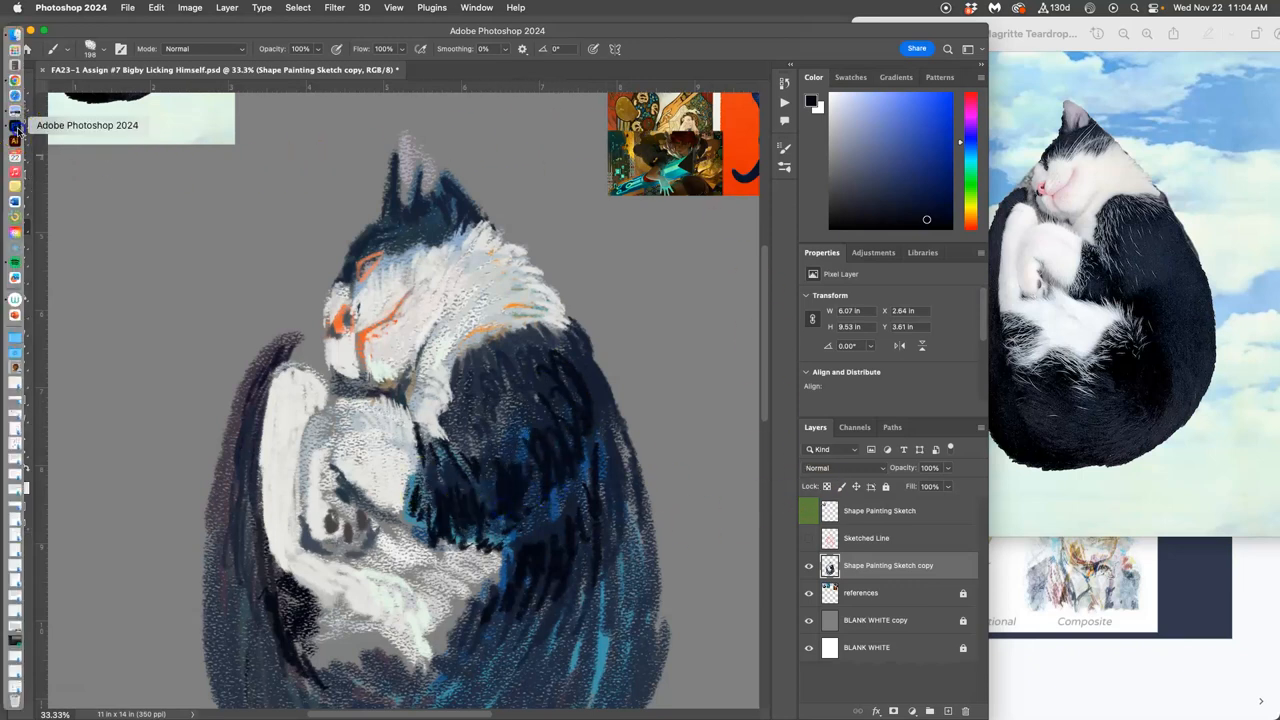
mouse_move(14, 140)
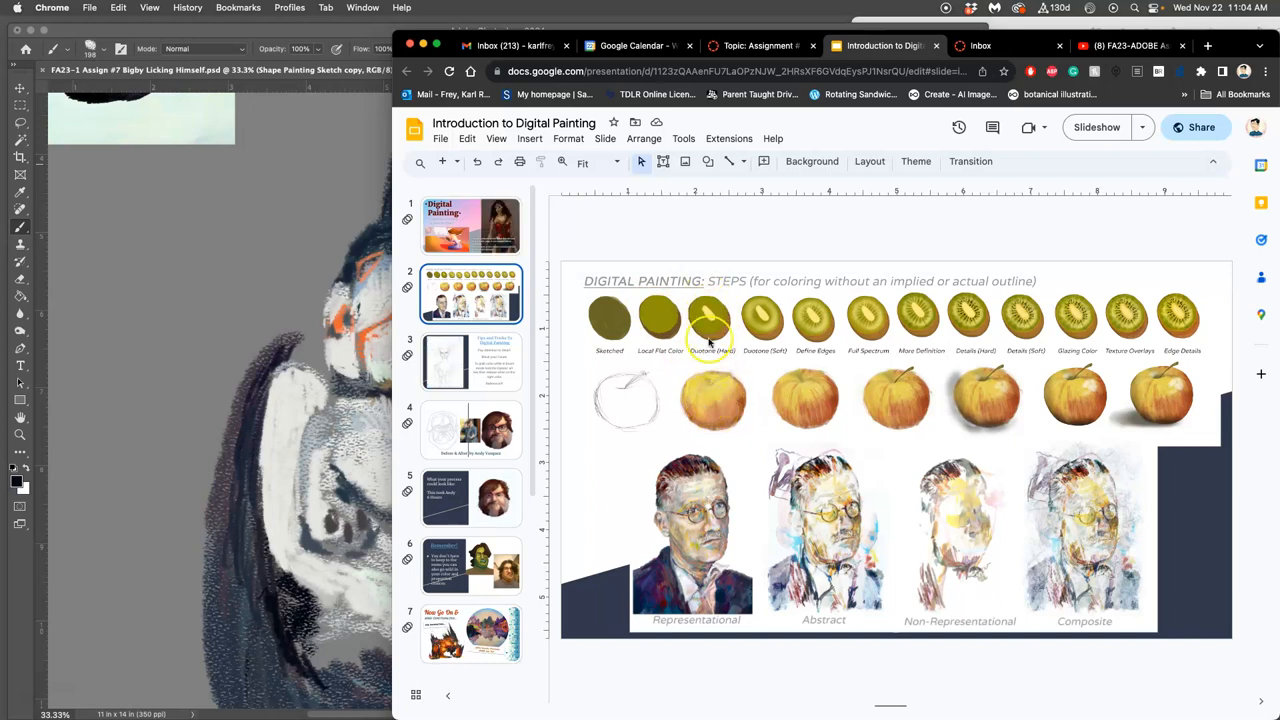
Step: Show the 'What your process could look like' slide in the Digital Painting deck
click(470, 496)
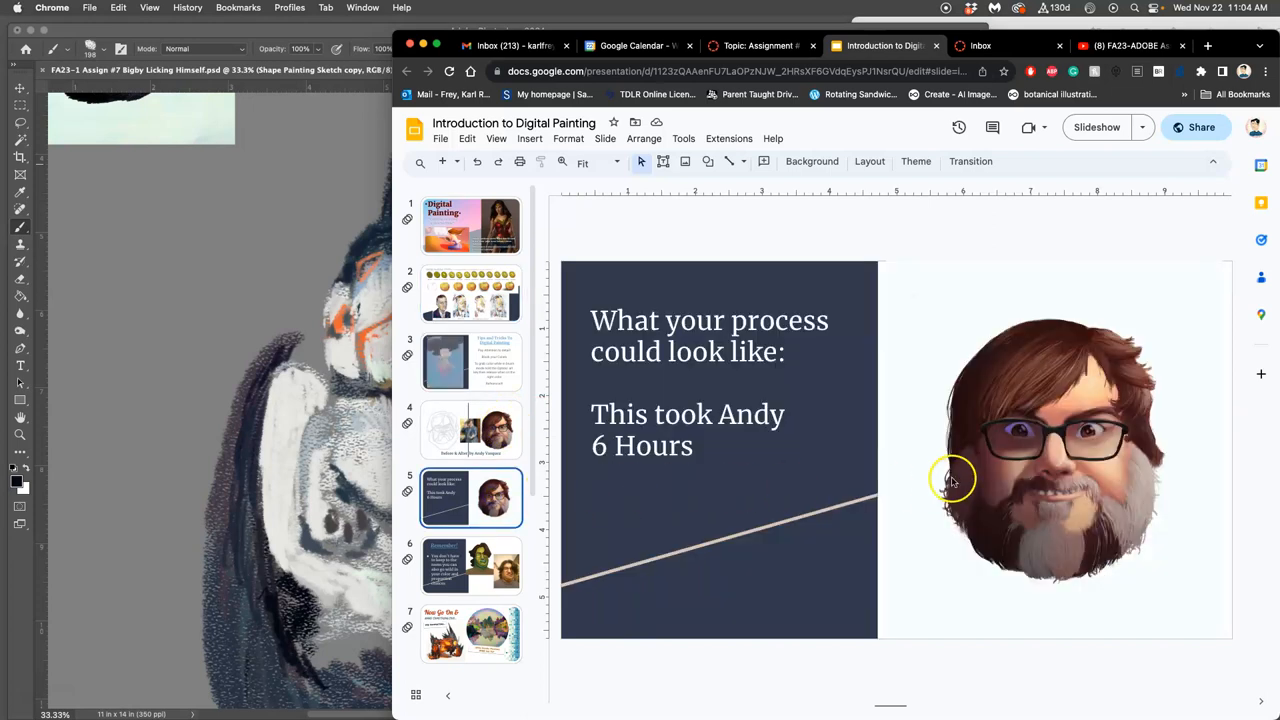
mouse_move(990, 470)
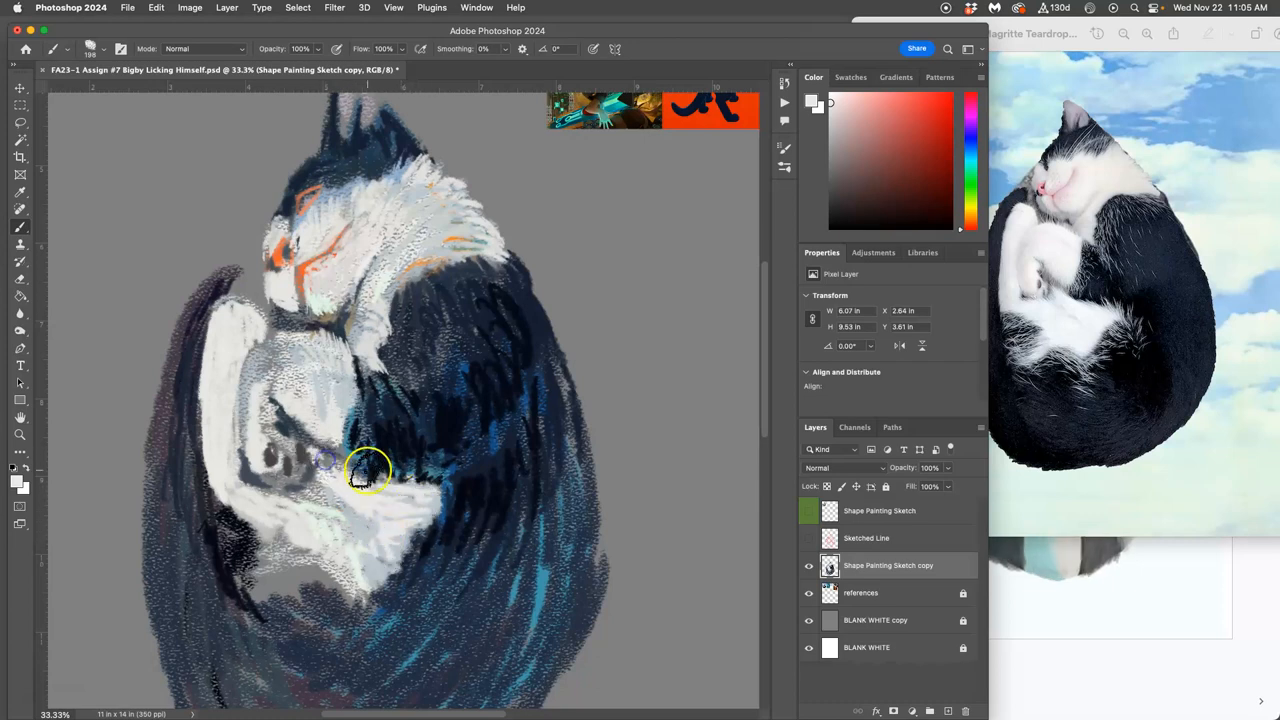
Step: Dab and stroke fur around the cat's chin and tucked-in face
click(930, 136)
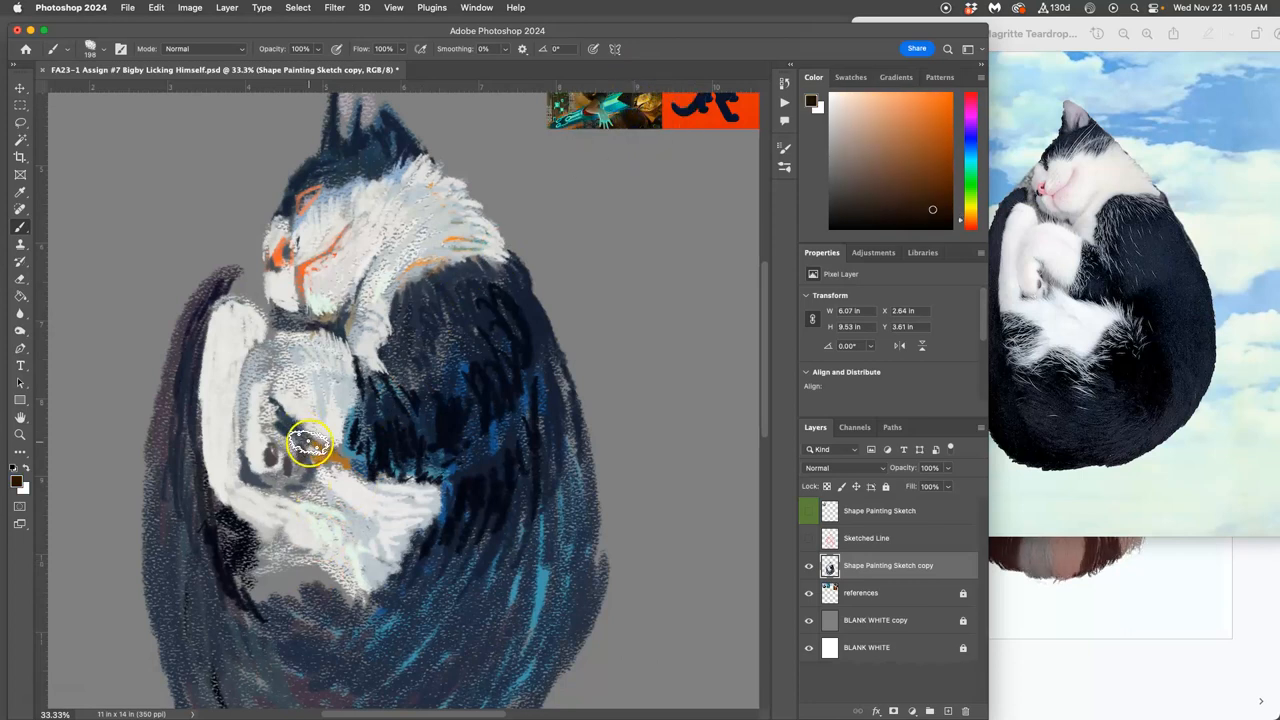
mouse_move(320, 456)
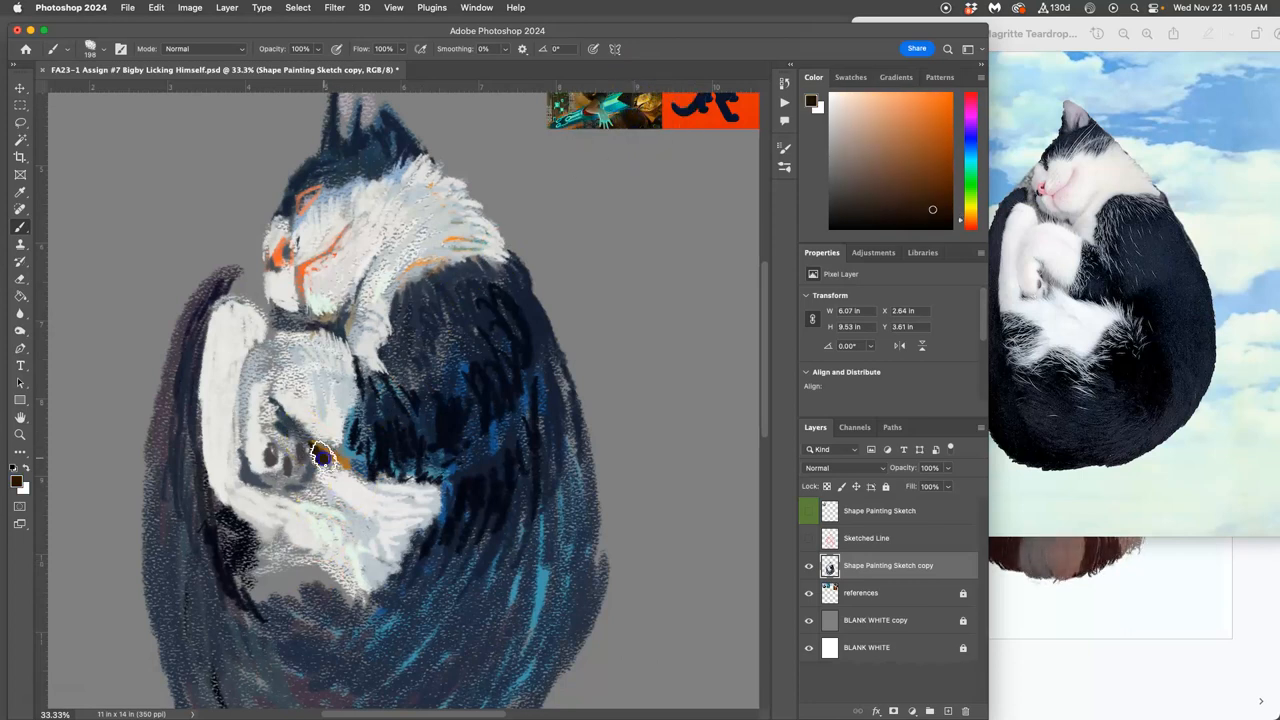
drag(320, 456, 378, 524)
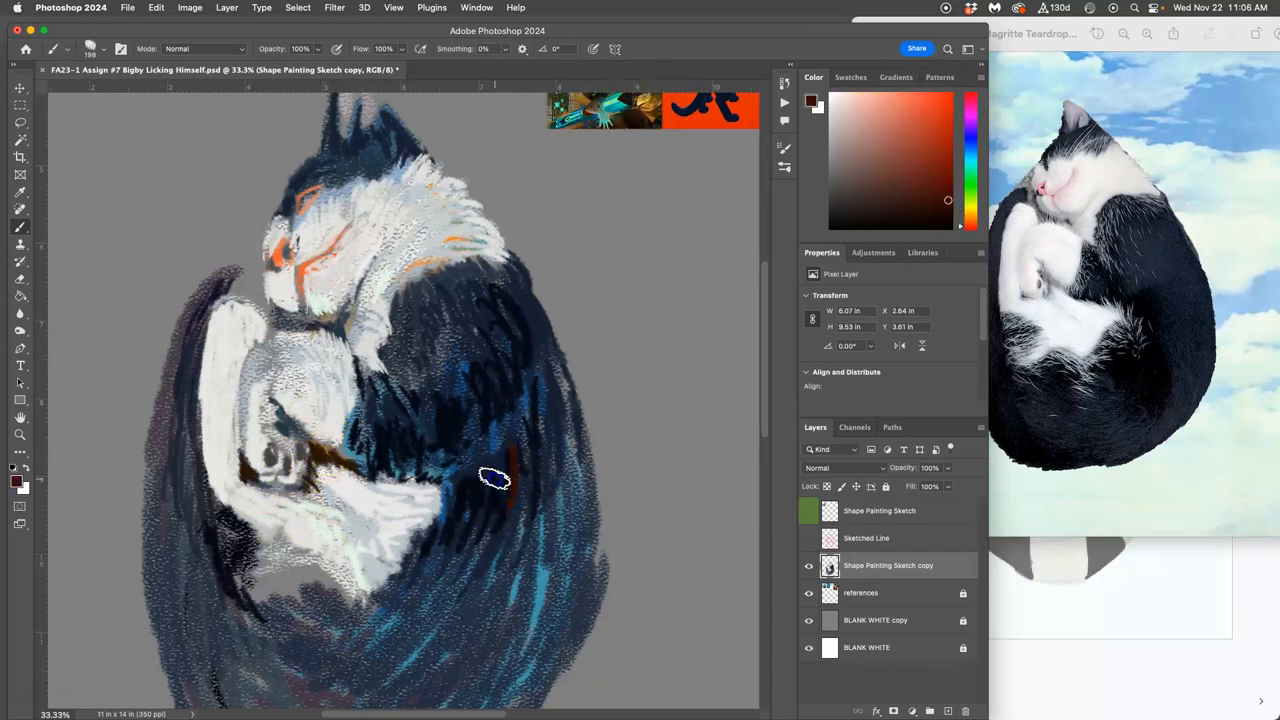
Step: Add dark fur strokes on the body and dab white fur onto the cat's face
drag(496, 478, 490, 570)
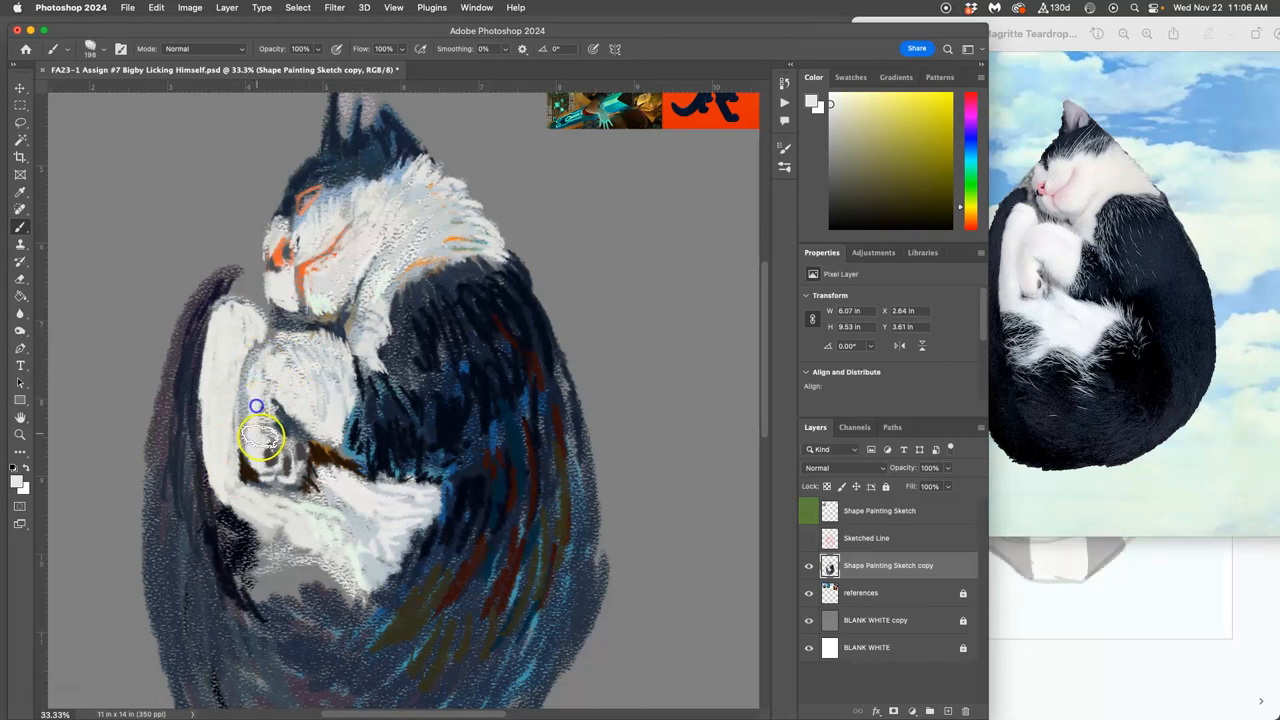
click(280, 440)
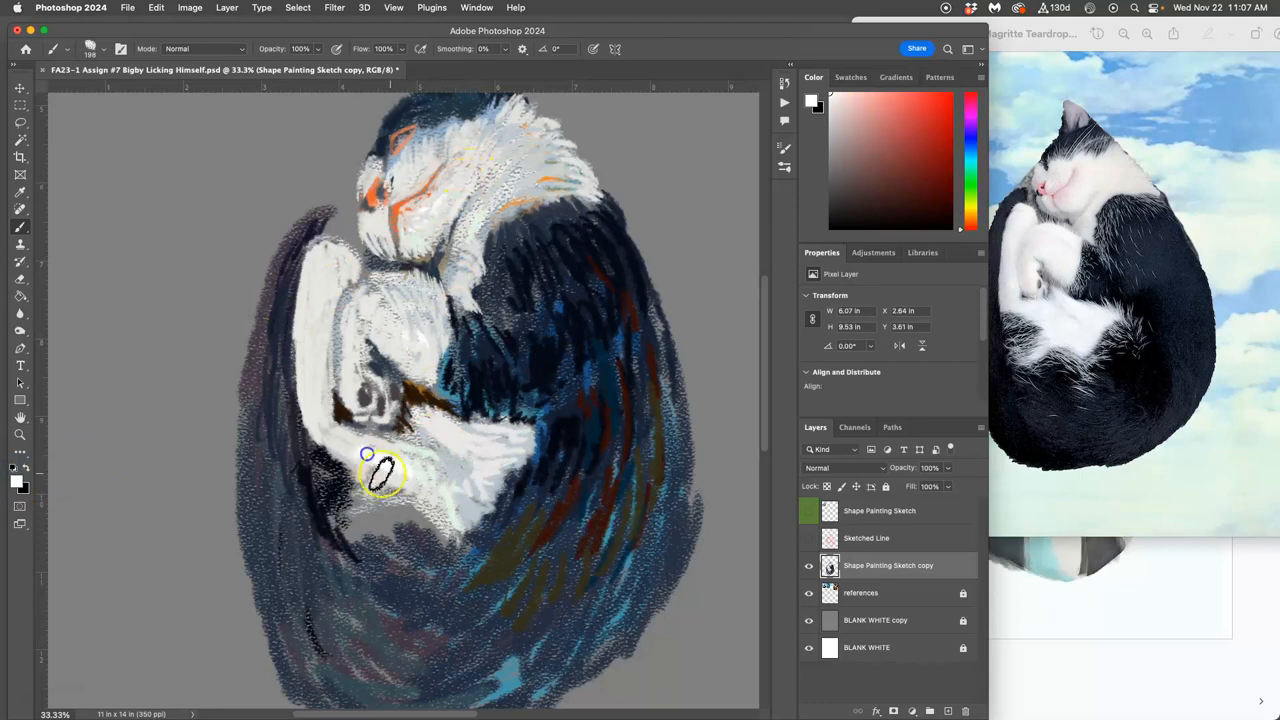
Step: Paint white fur near the belly and extend it along the lower curl
drag(380, 476, 384, 524)
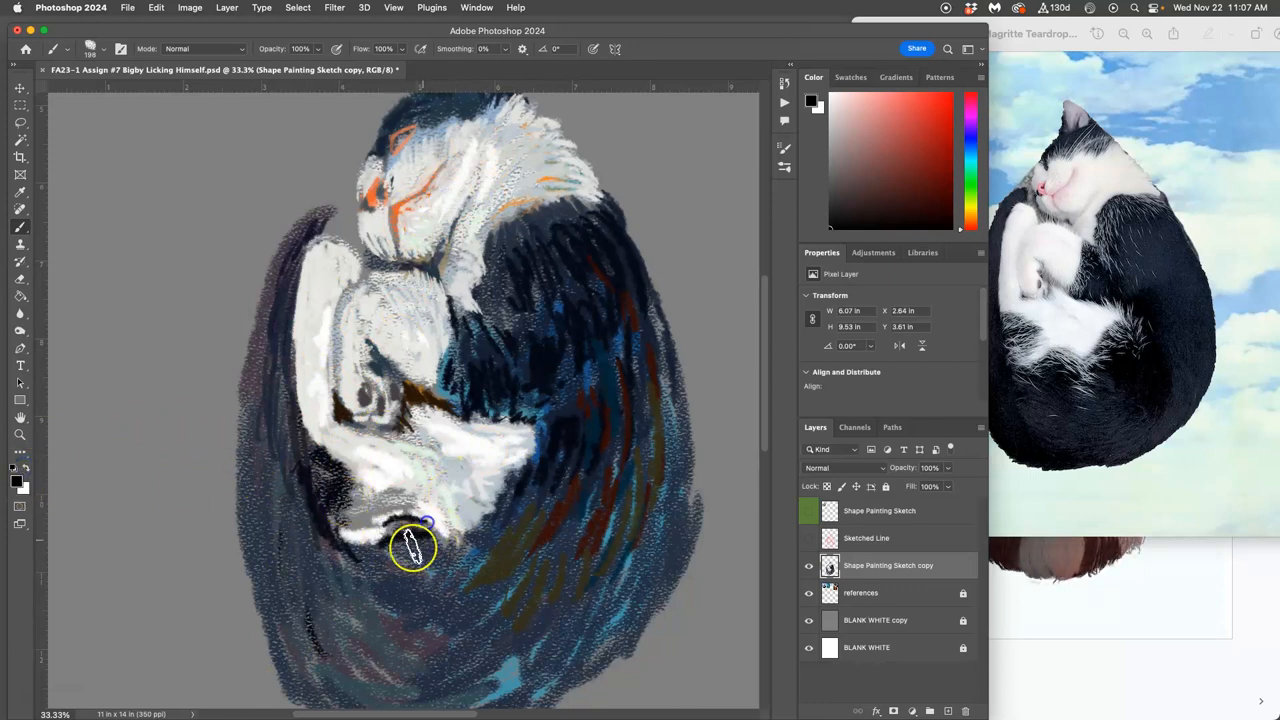
drag(412, 544, 558, 588)
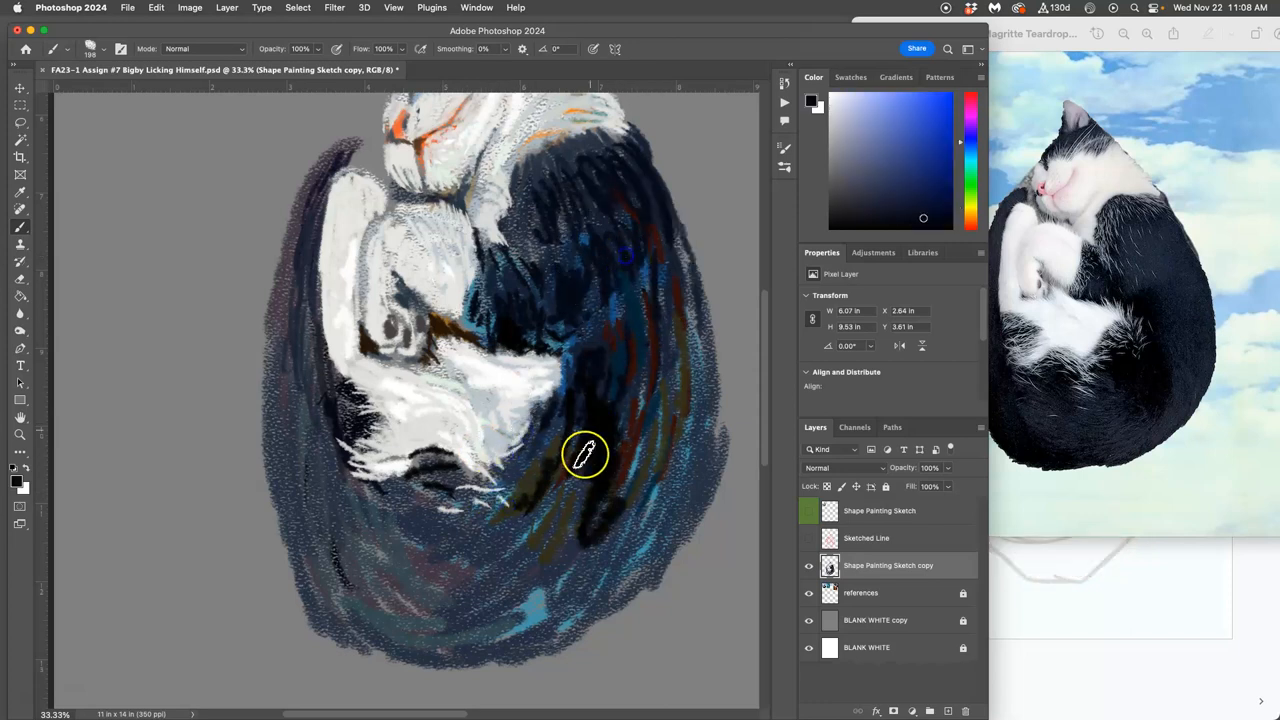
Step: Fill the gray gaps in the dark fur at the lower right of the curled body
drag(584, 456, 616, 476)
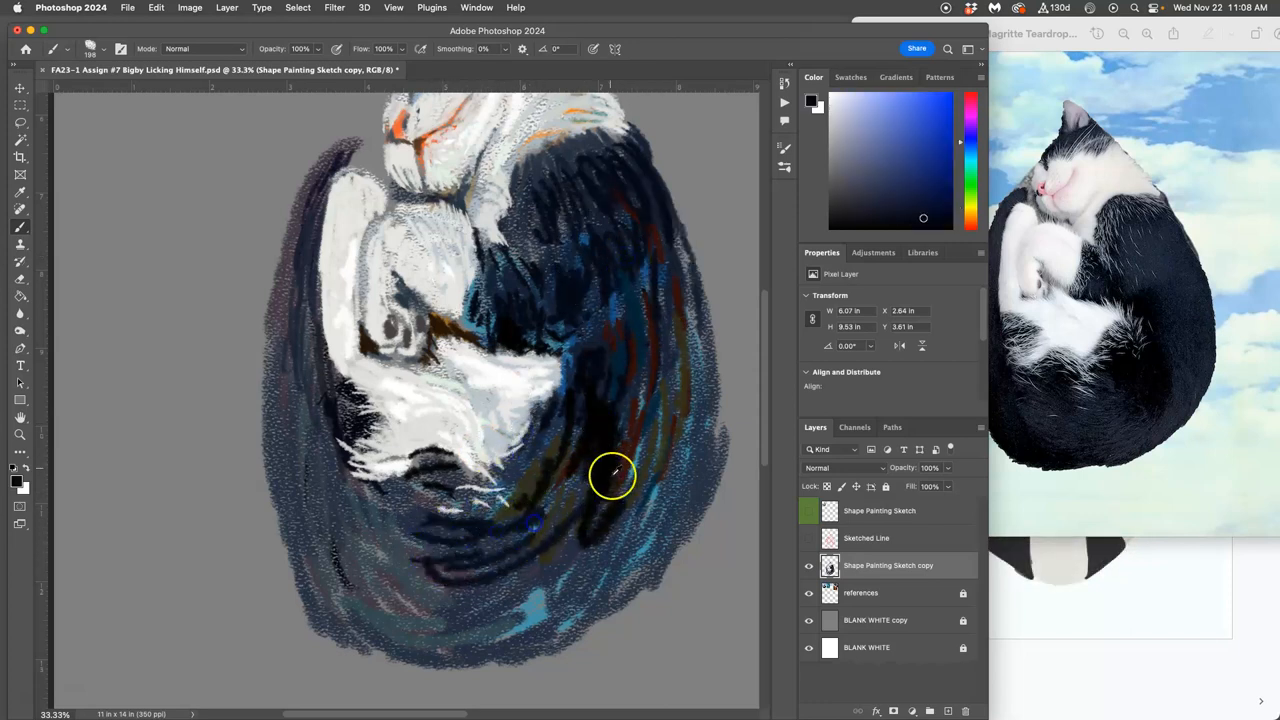